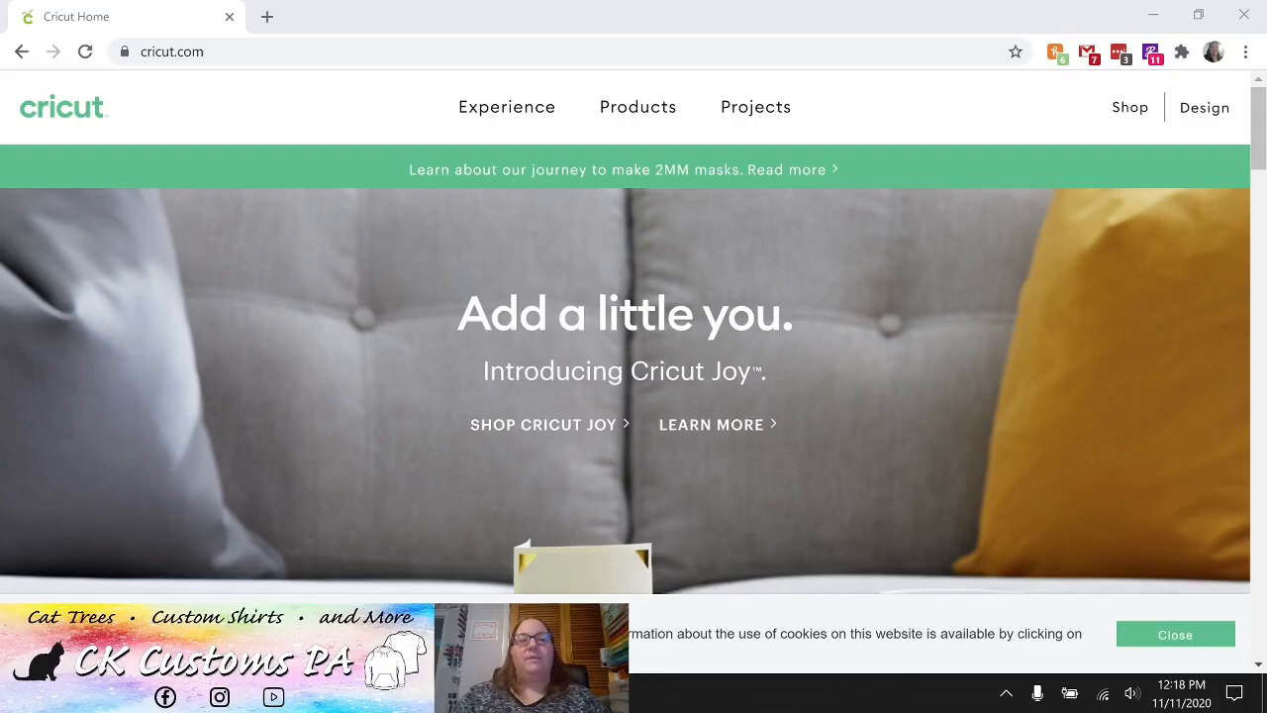
pyautogui.moveTo(455, 433)
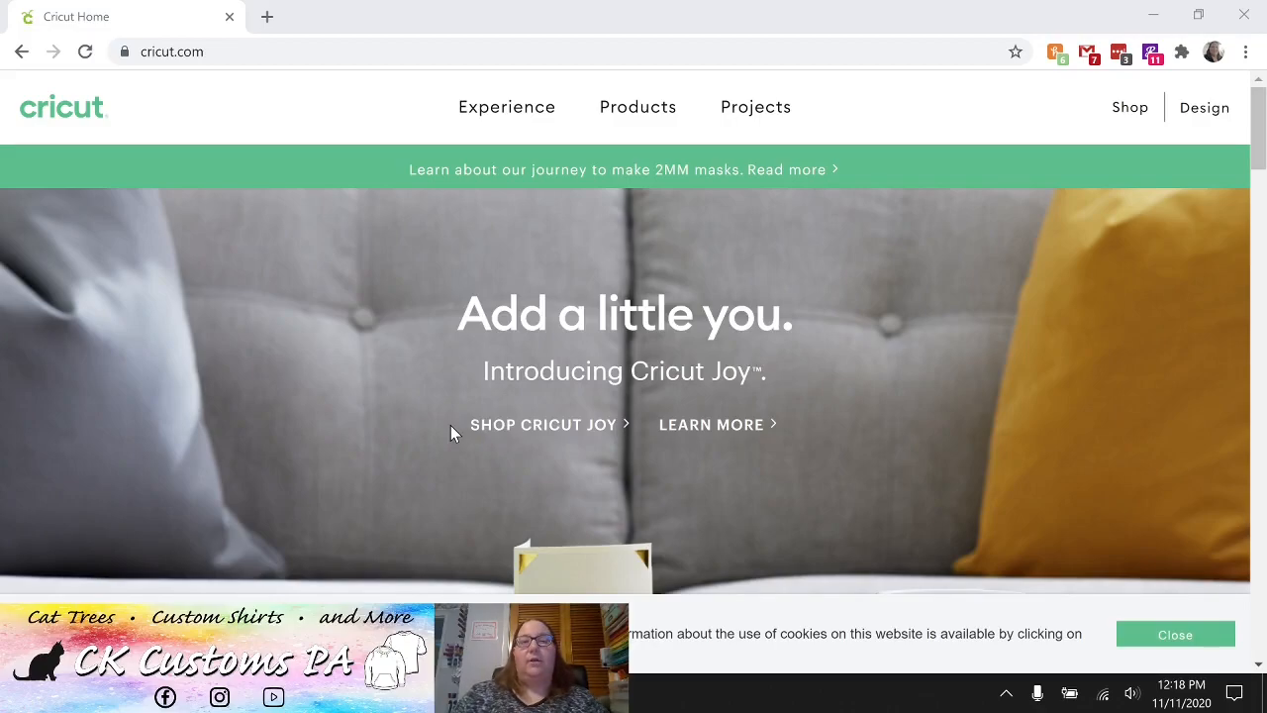
pyautogui.moveTo(1138, 146)
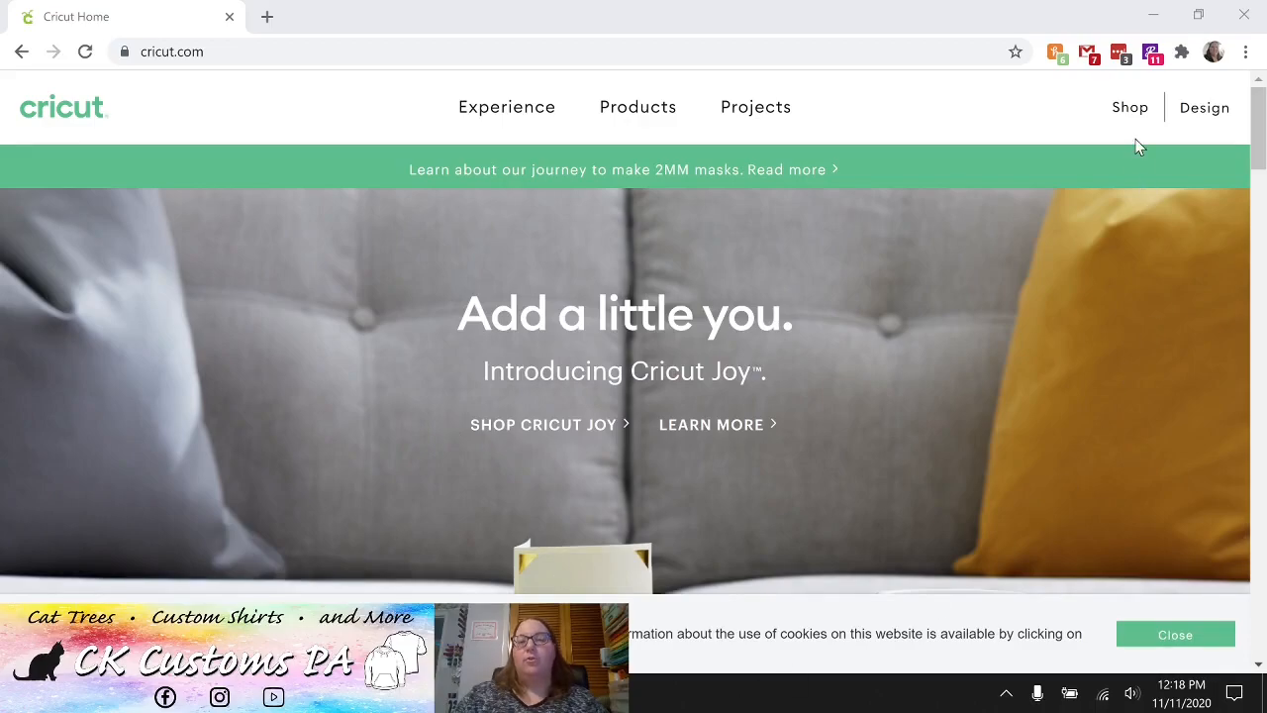
# Go from the Cricut.com home page to the Shop, then to the Customer Login page.
pyautogui.click(1130, 107)
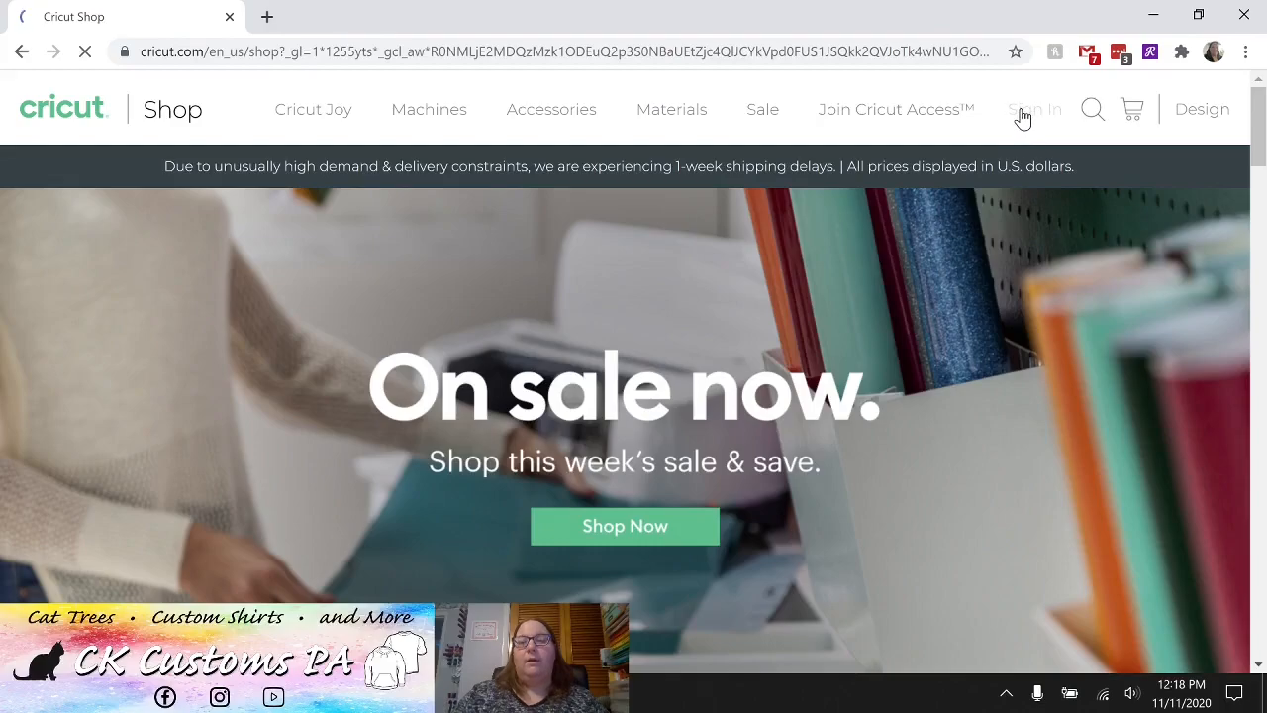
pyautogui.click(1035, 109)
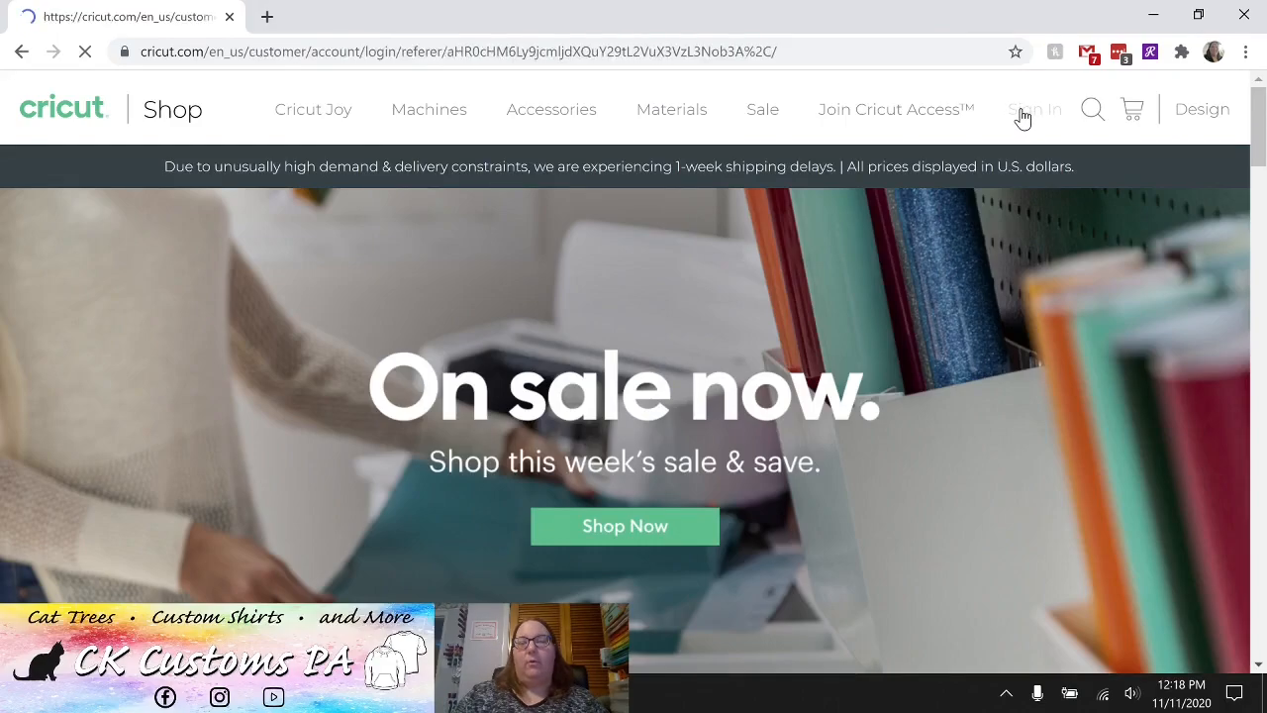
pyautogui.click(1035, 109)
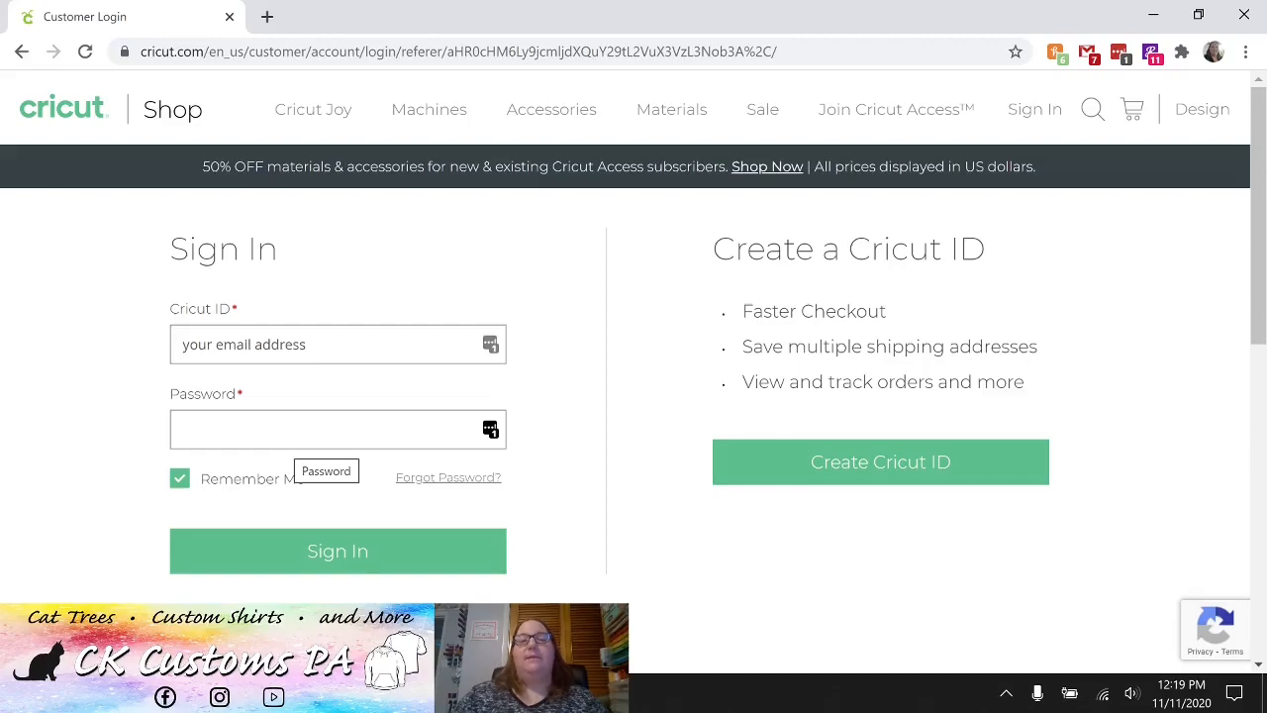
pyautogui.moveTo(349, 468)
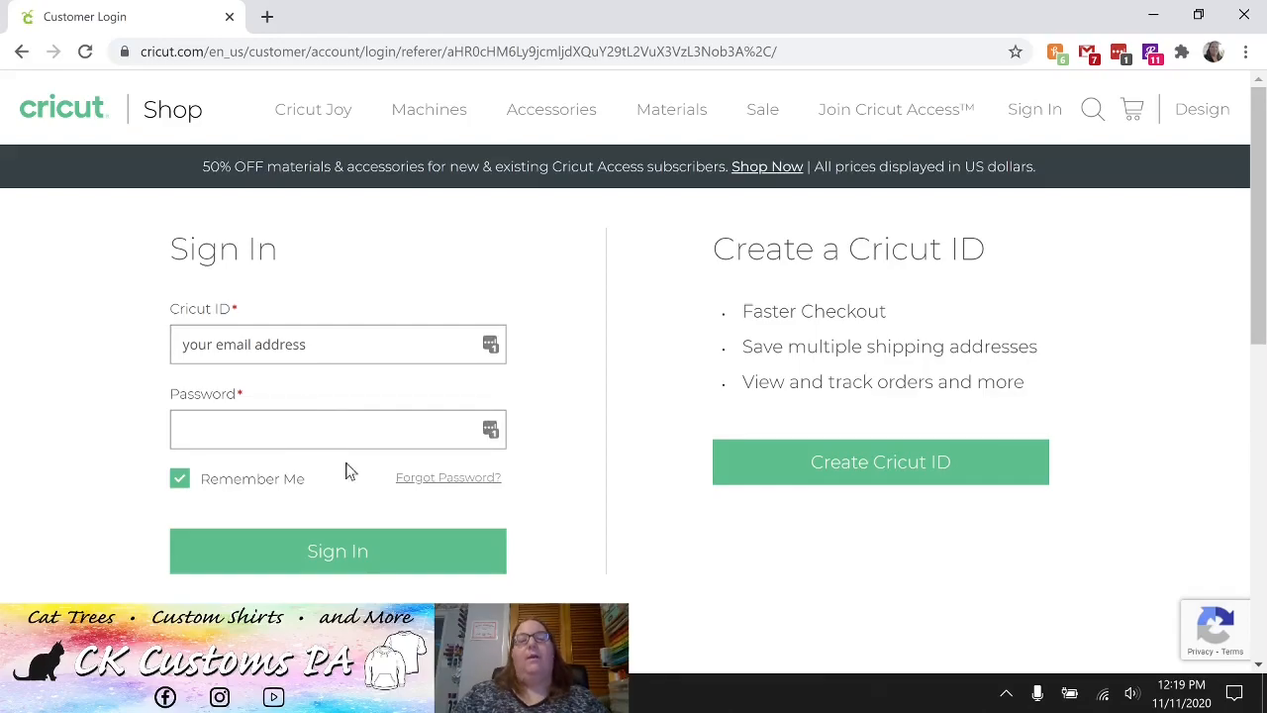
pyautogui.moveTo(466, 486)
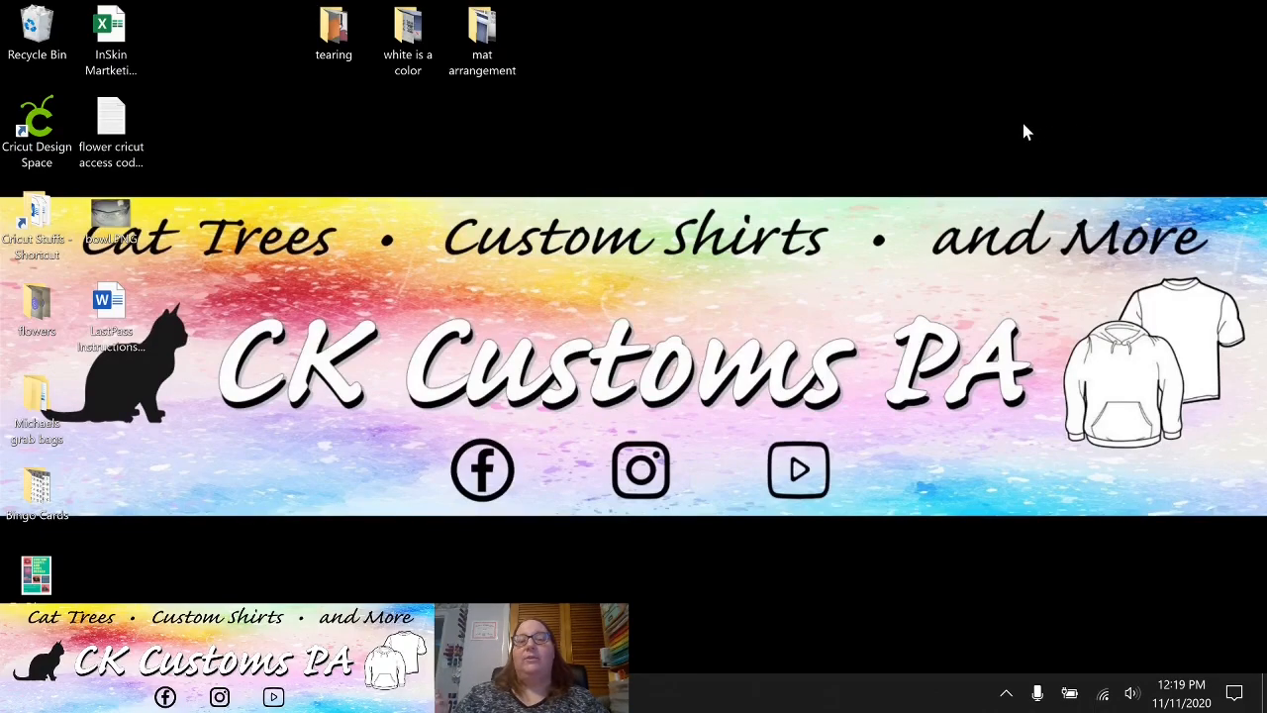
pyautogui.moveTo(890, 174)
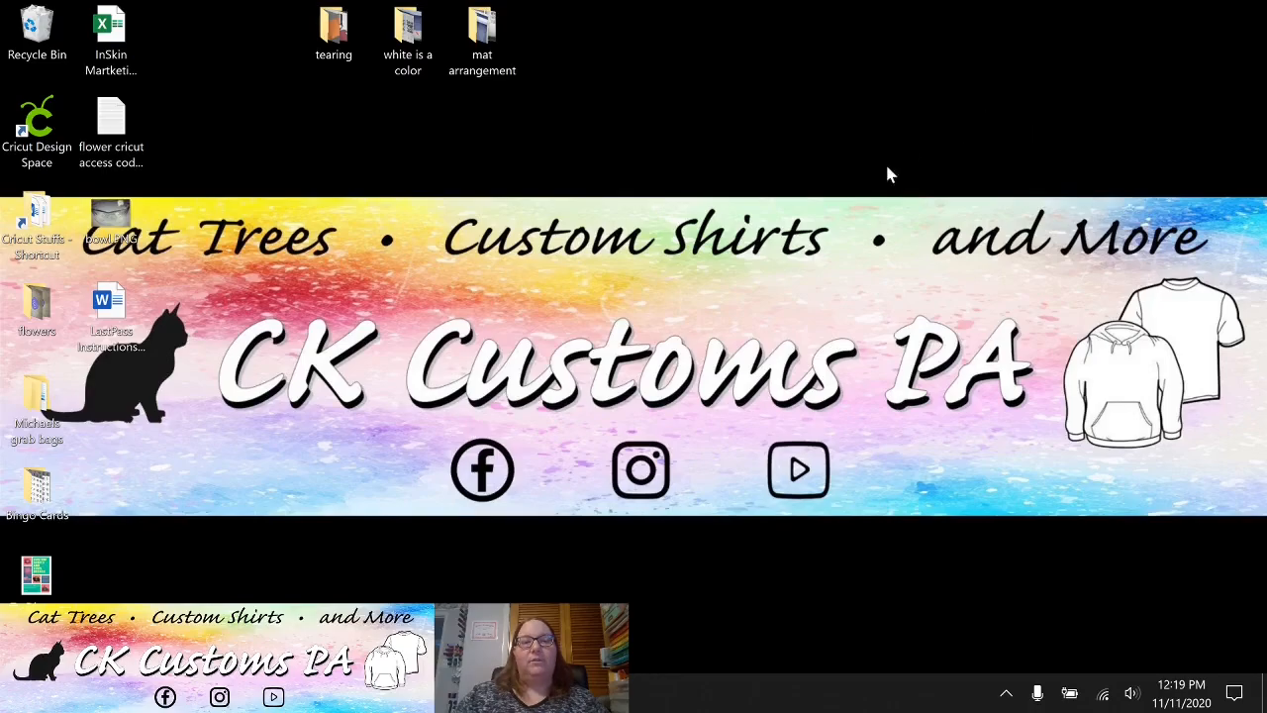
# Open the desktop 'tearing' folder and view both of its photos in Photos.
pyautogui.click(334, 28)
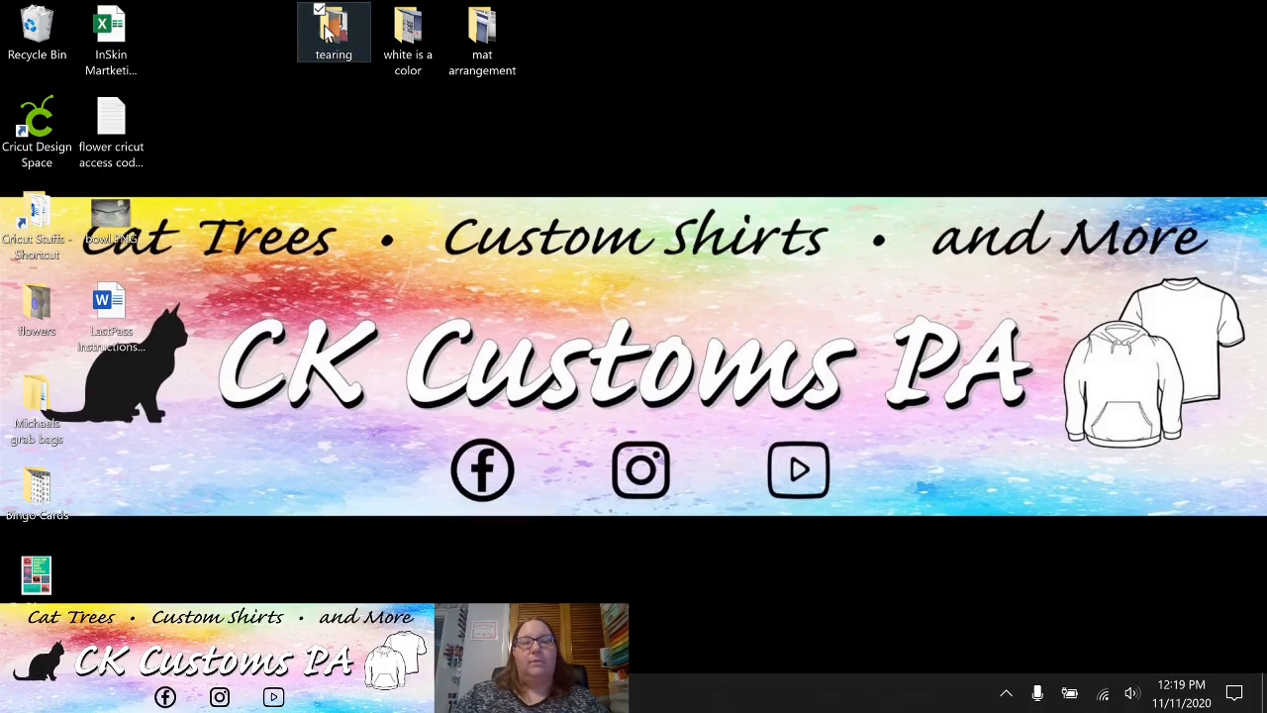
pyautogui.doubleClick(332, 27)
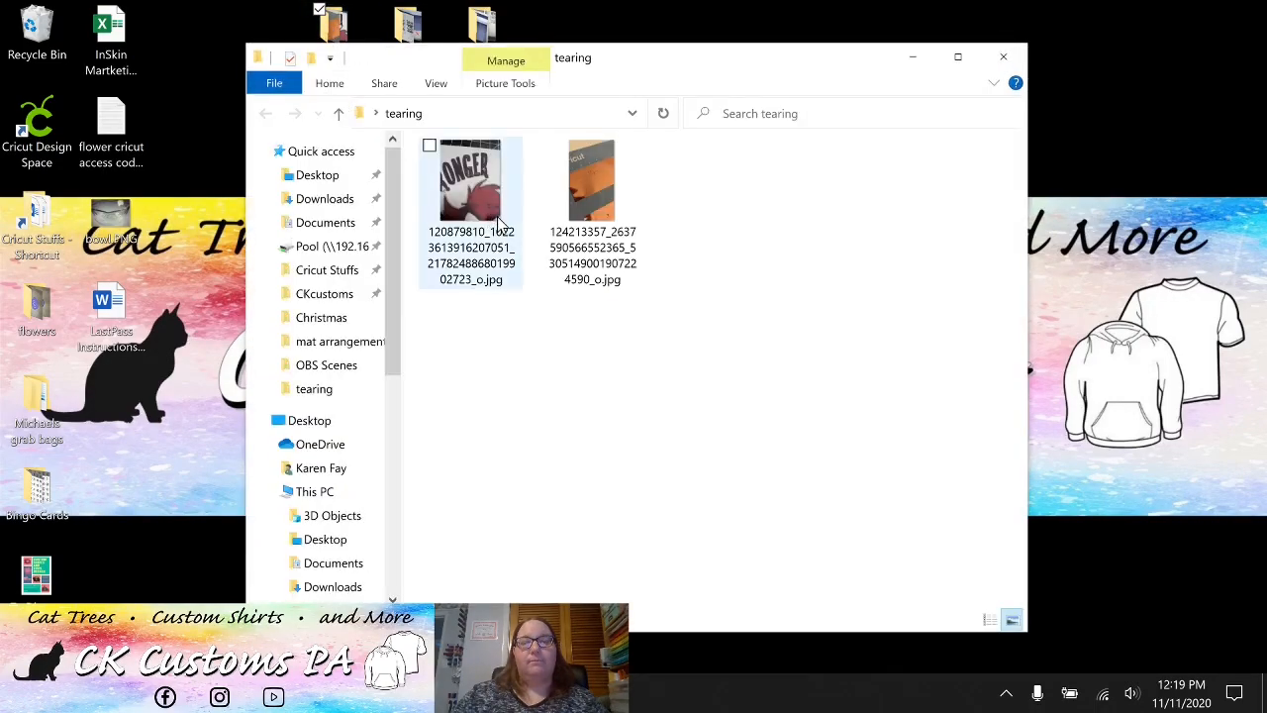
pyautogui.click(592, 182)
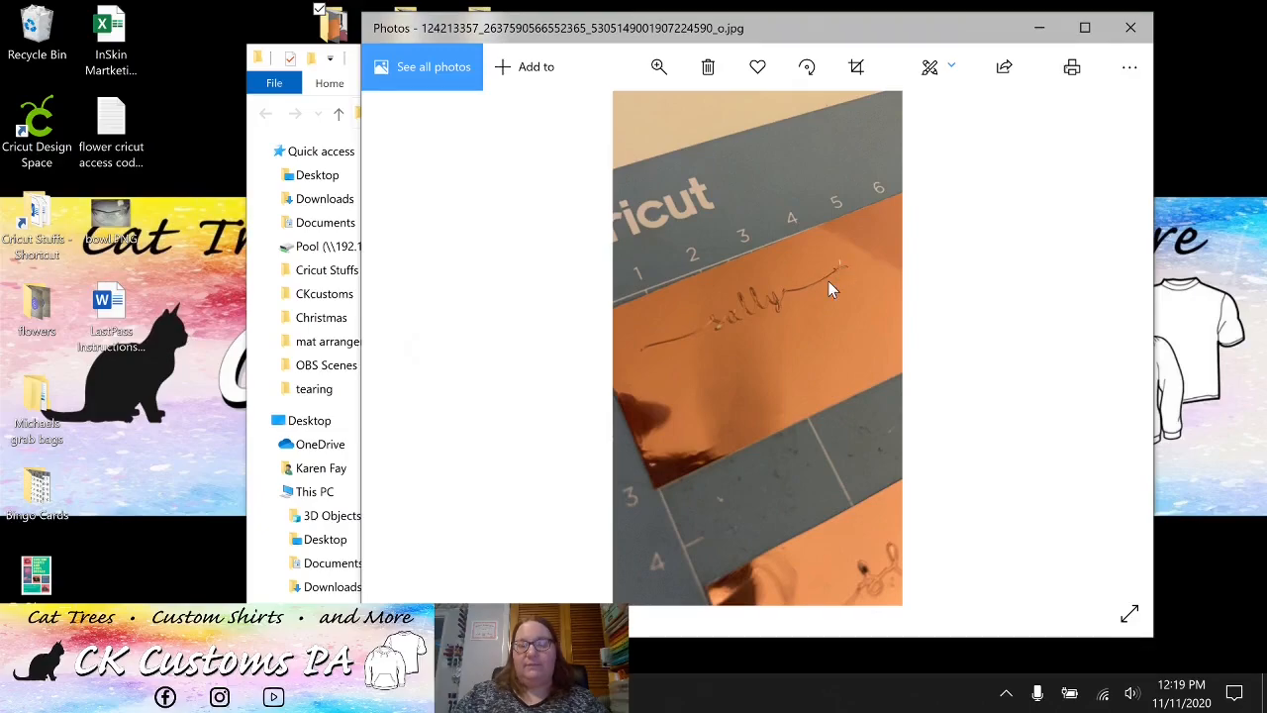
pyautogui.moveTo(878, 586)
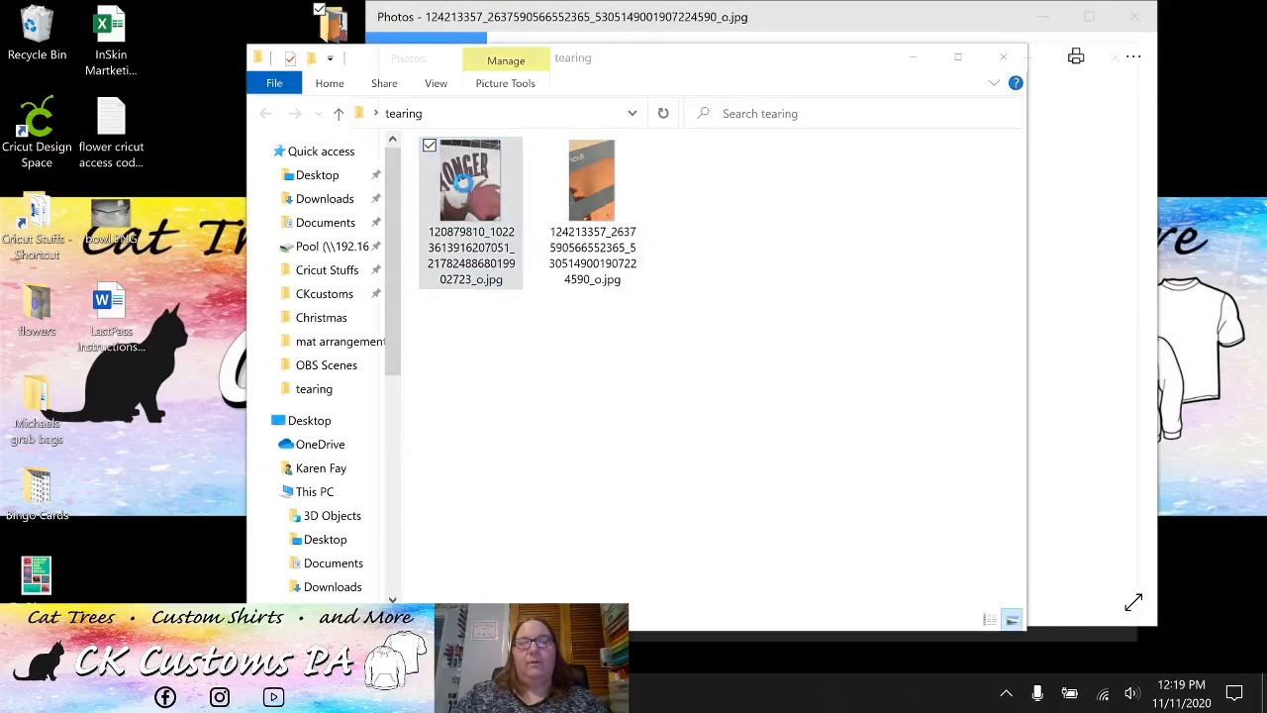
pyautogui.doubleClick(470, 183)
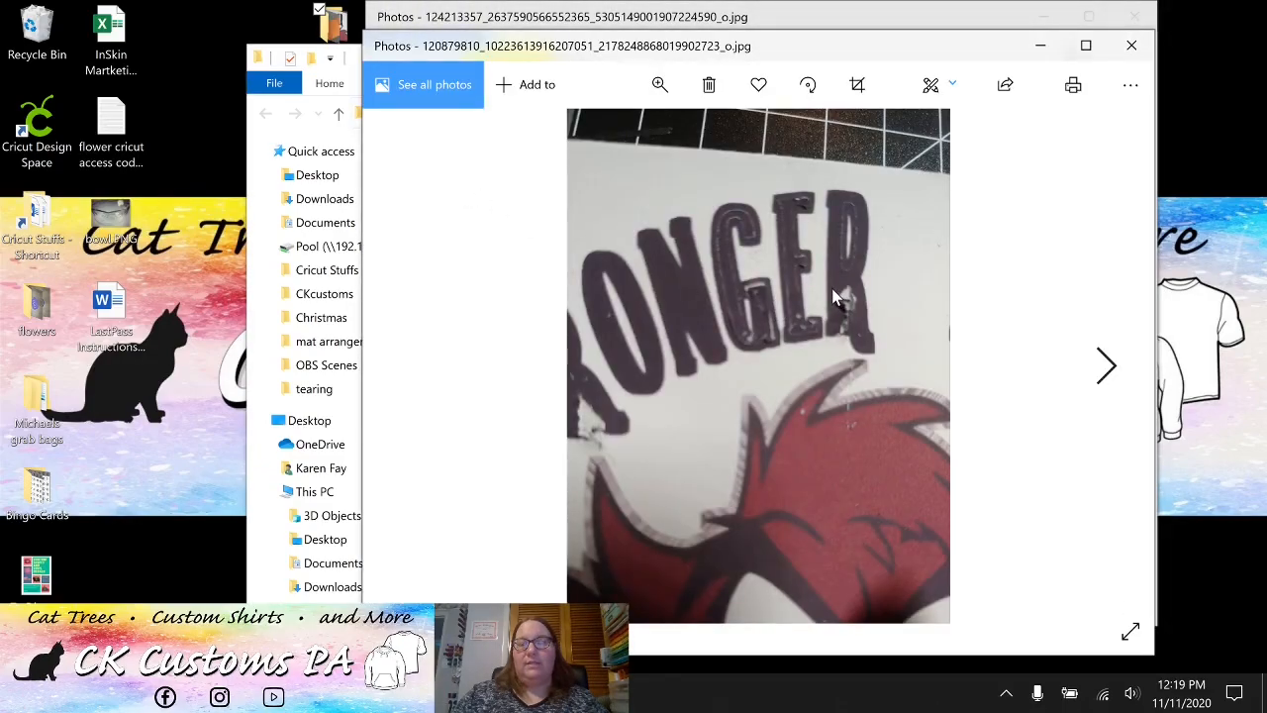
pyautogui.moveTo(782, 344)
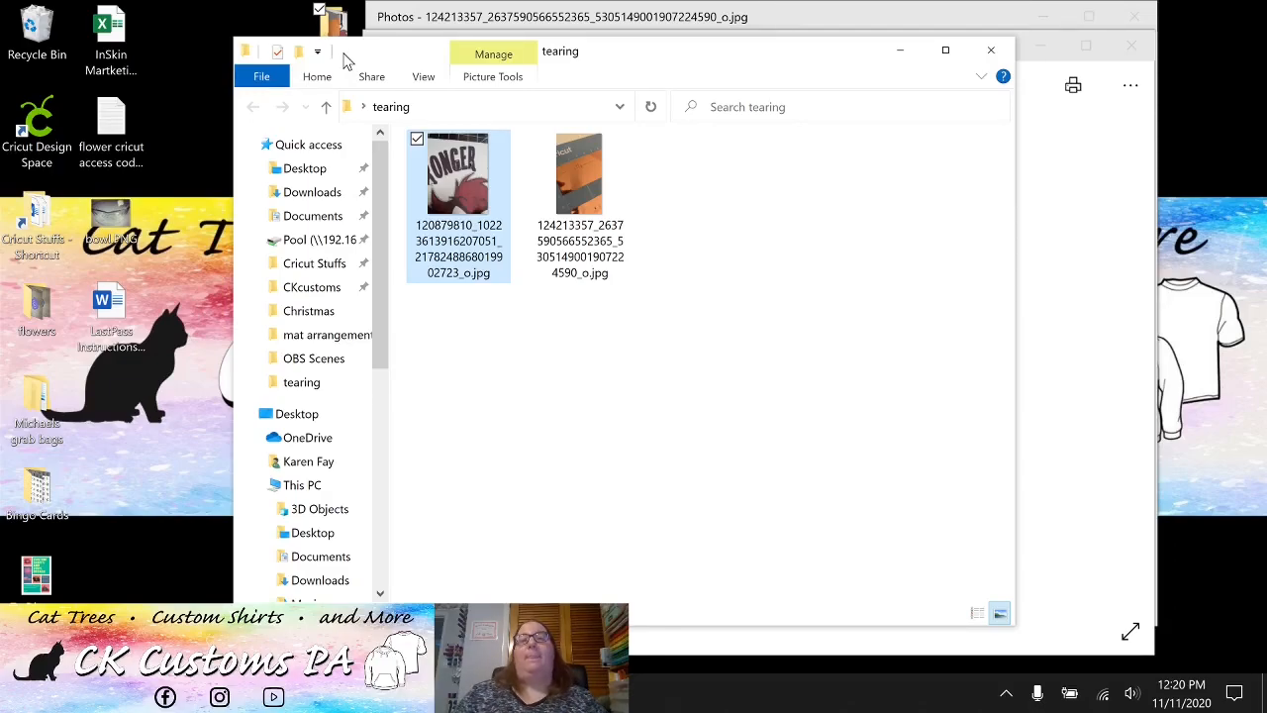
pyautogui.moveTo(377, 25)
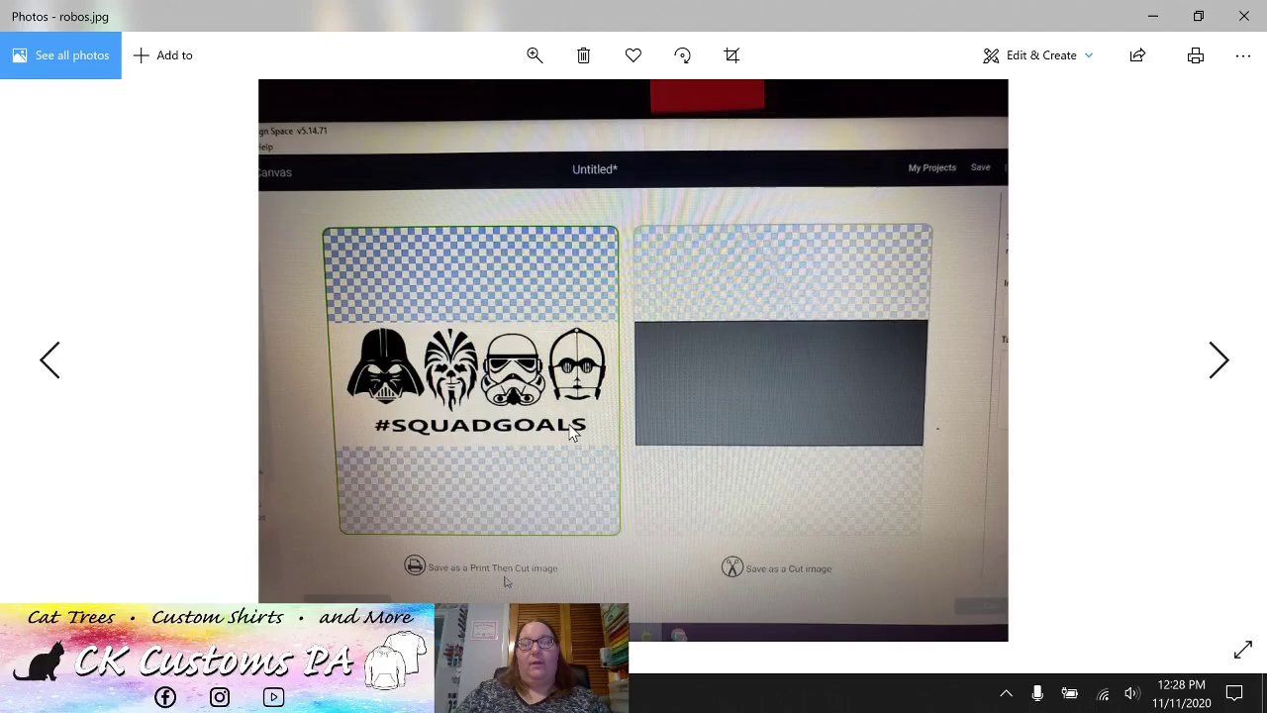
pyautogui.moveTo(860, 587)
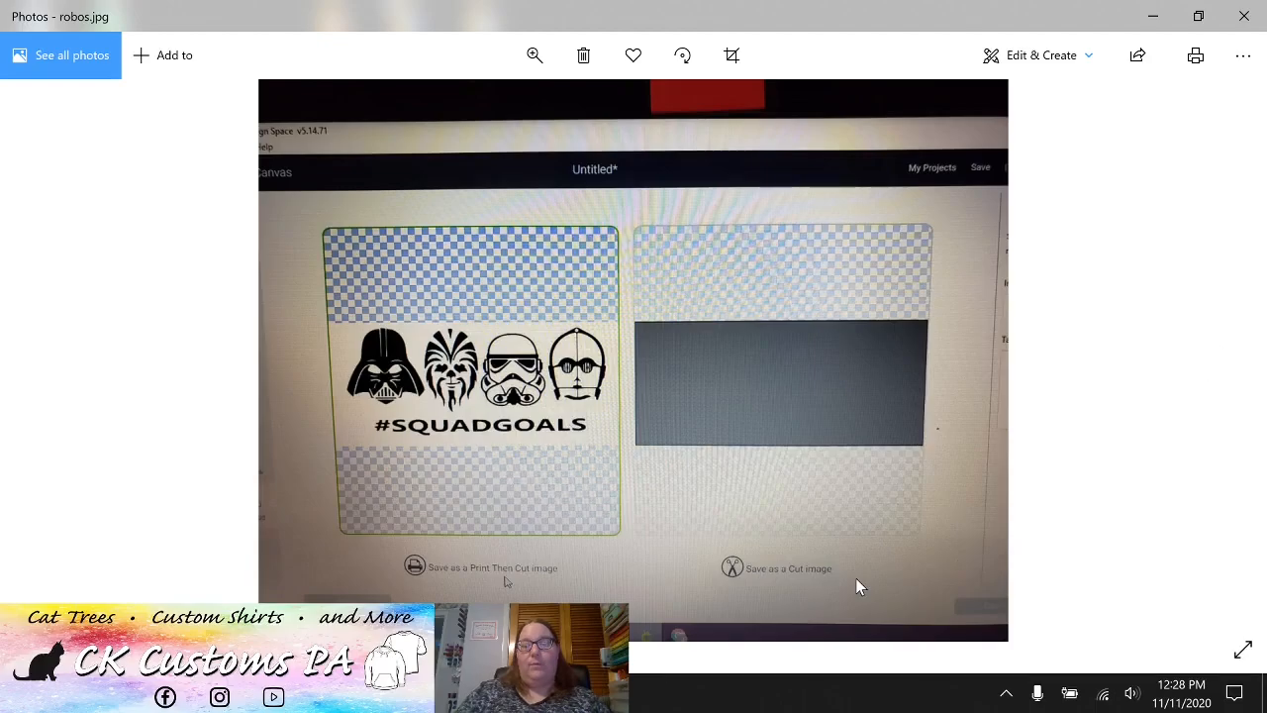
pyautogui.moveTo(749, 426)
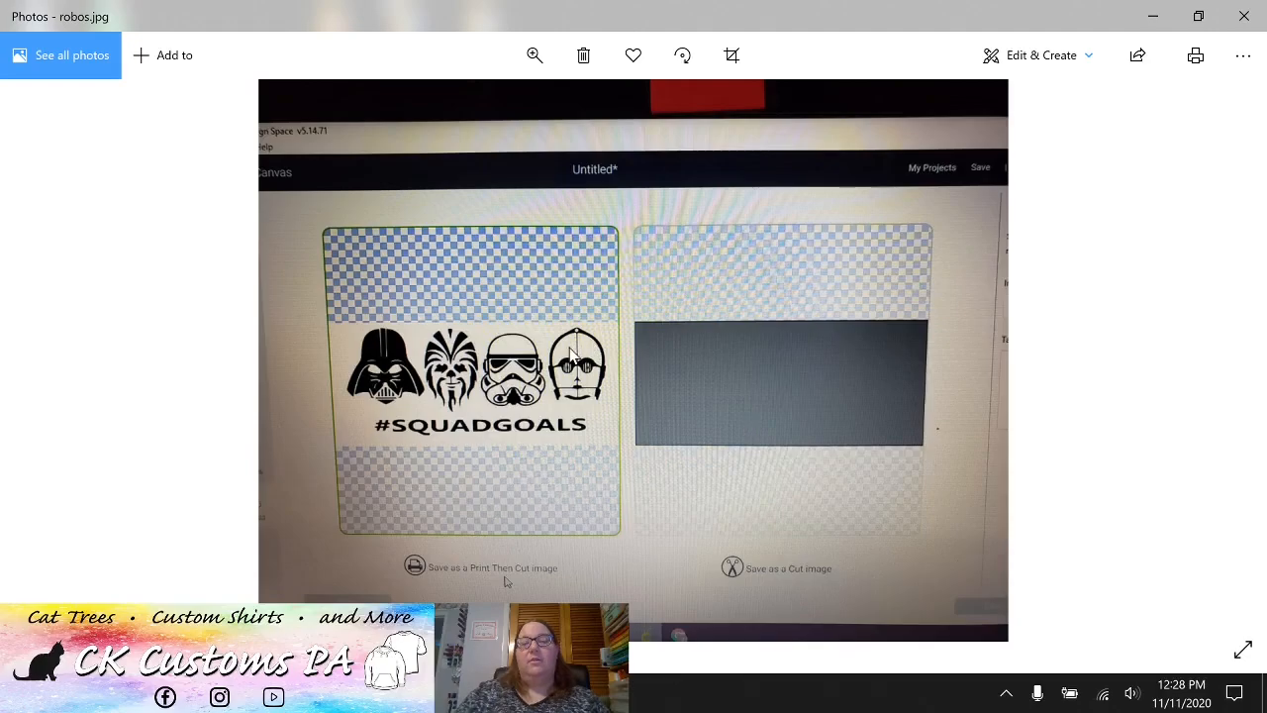
pyautogui.moveTo(413, 348)
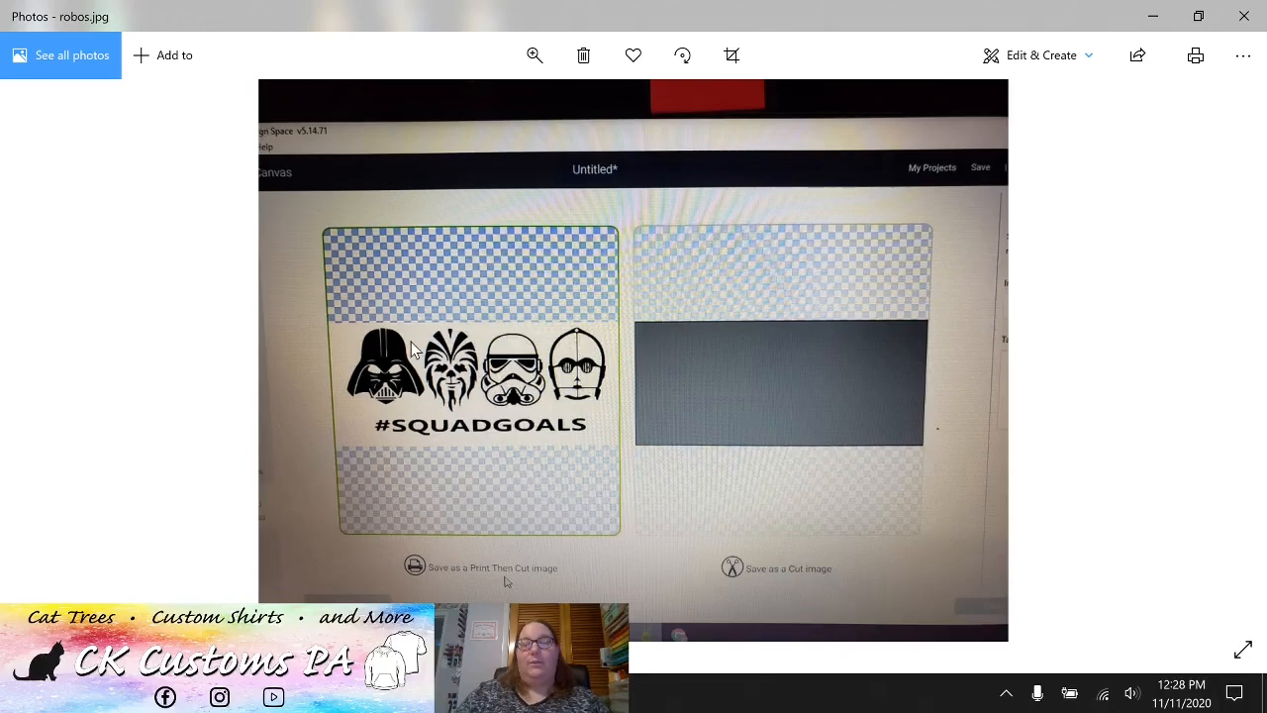
pyautogui.moveTo(429, 311)
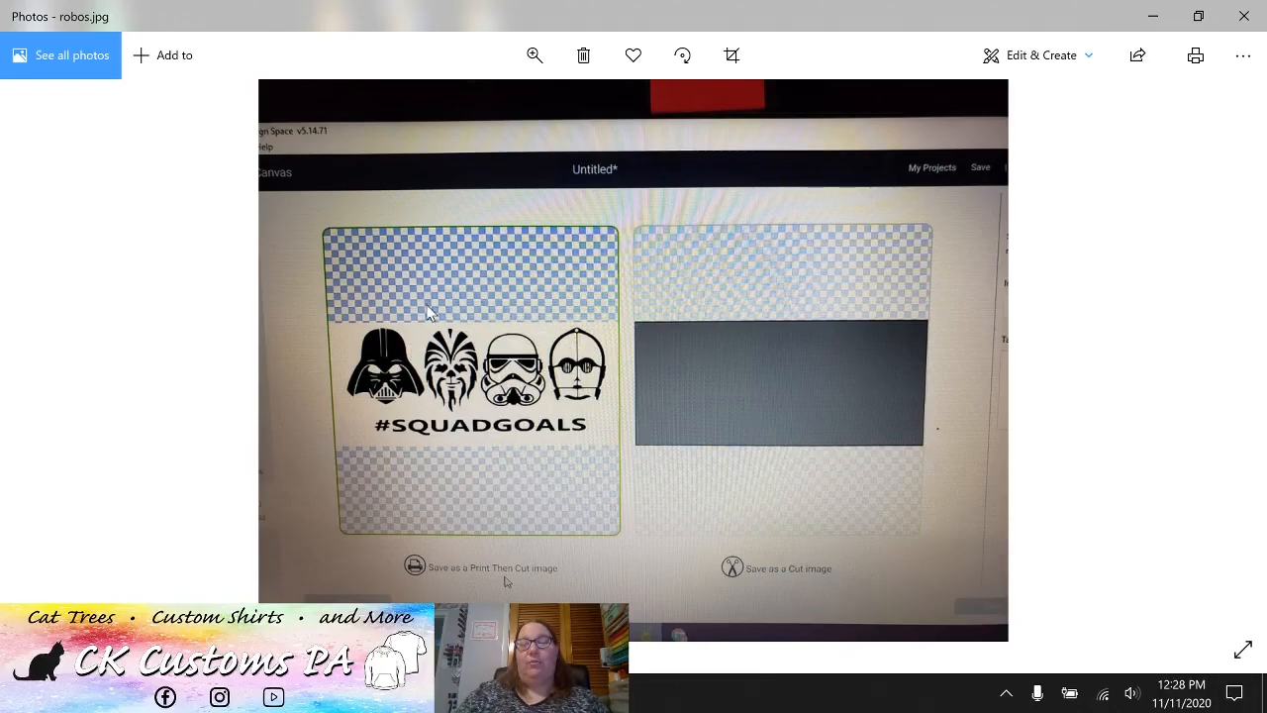
pyautogui.moveTo(602, 474)
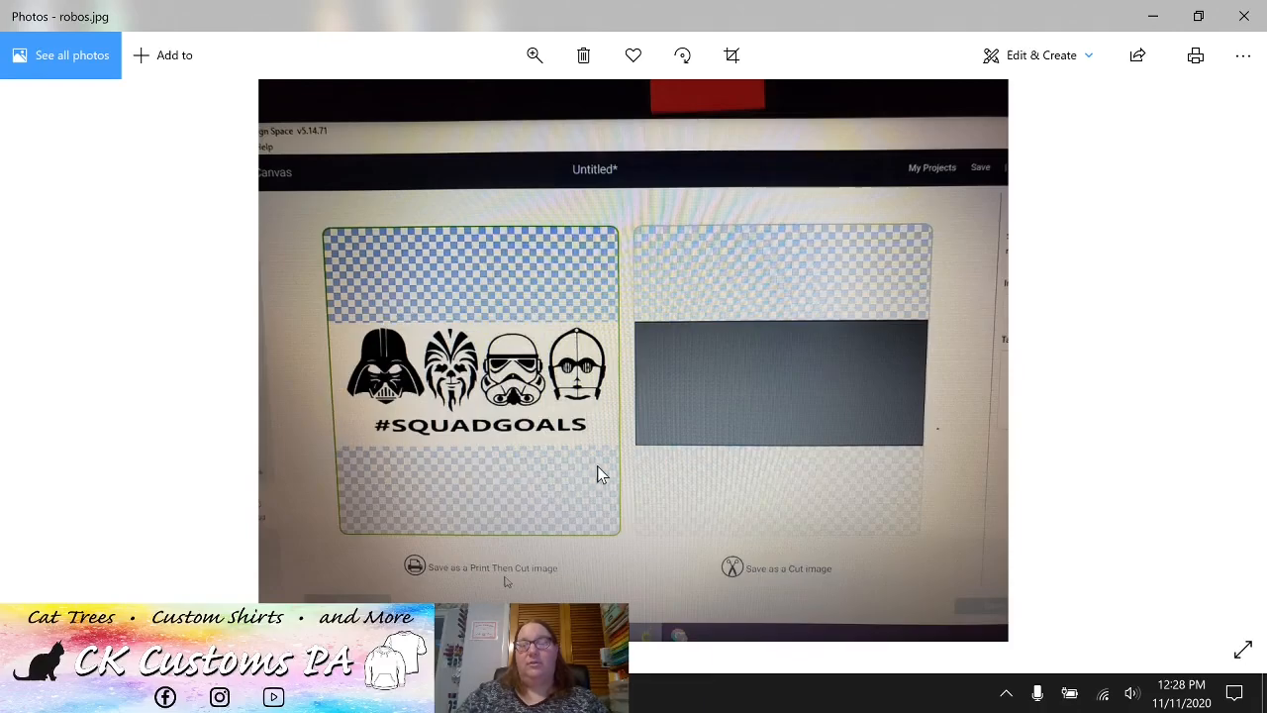
pyautogui.moveTo(730, 387)
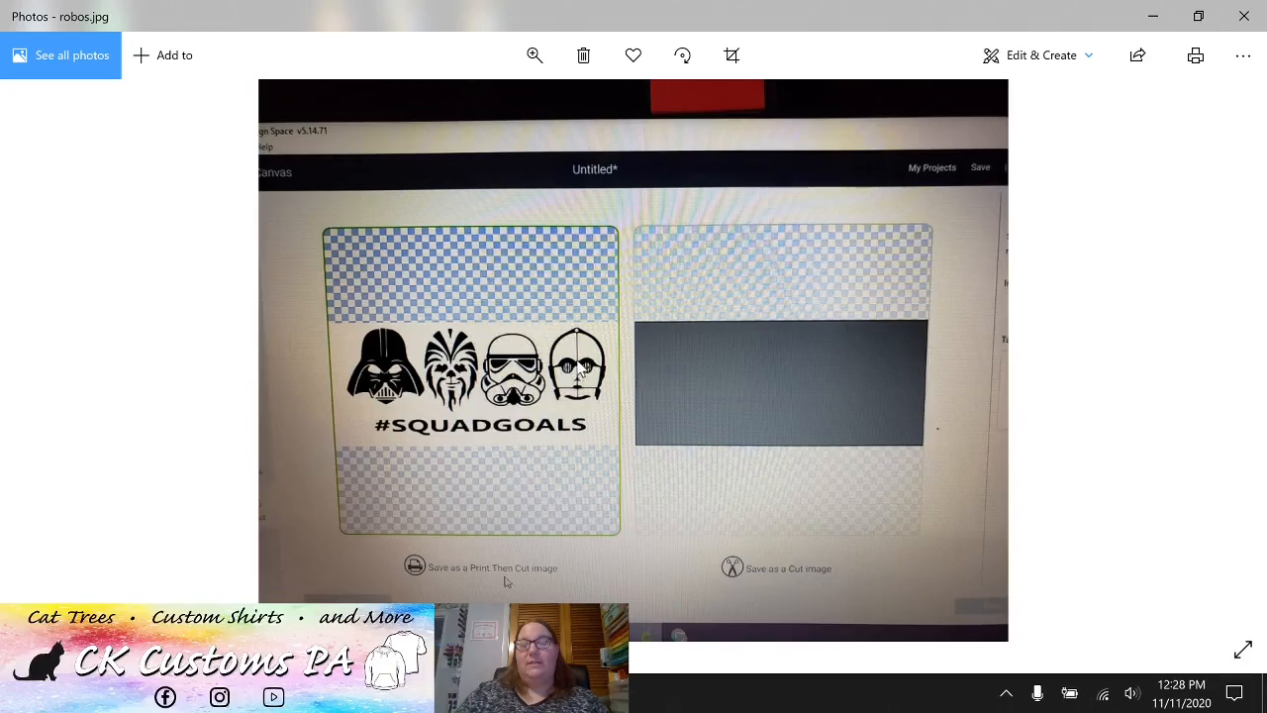
pyautogui.moveTo(368, 496)
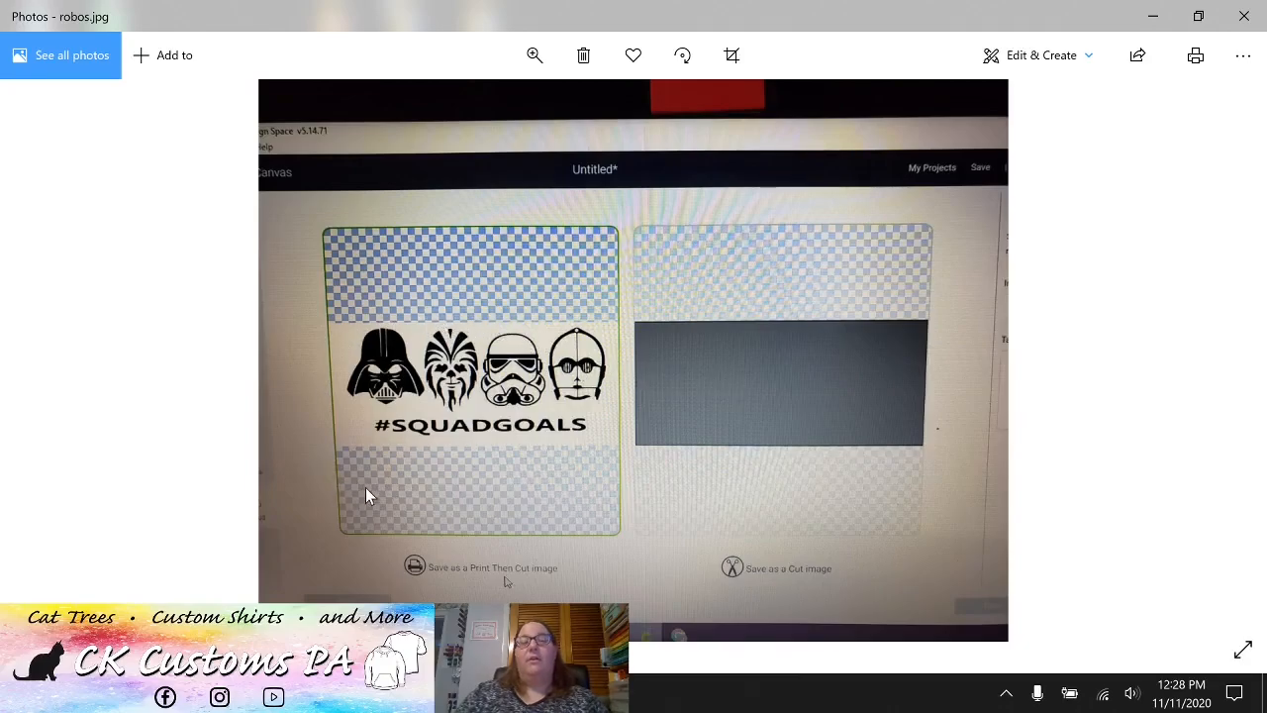
pyautogui.moveTo(443, 404)
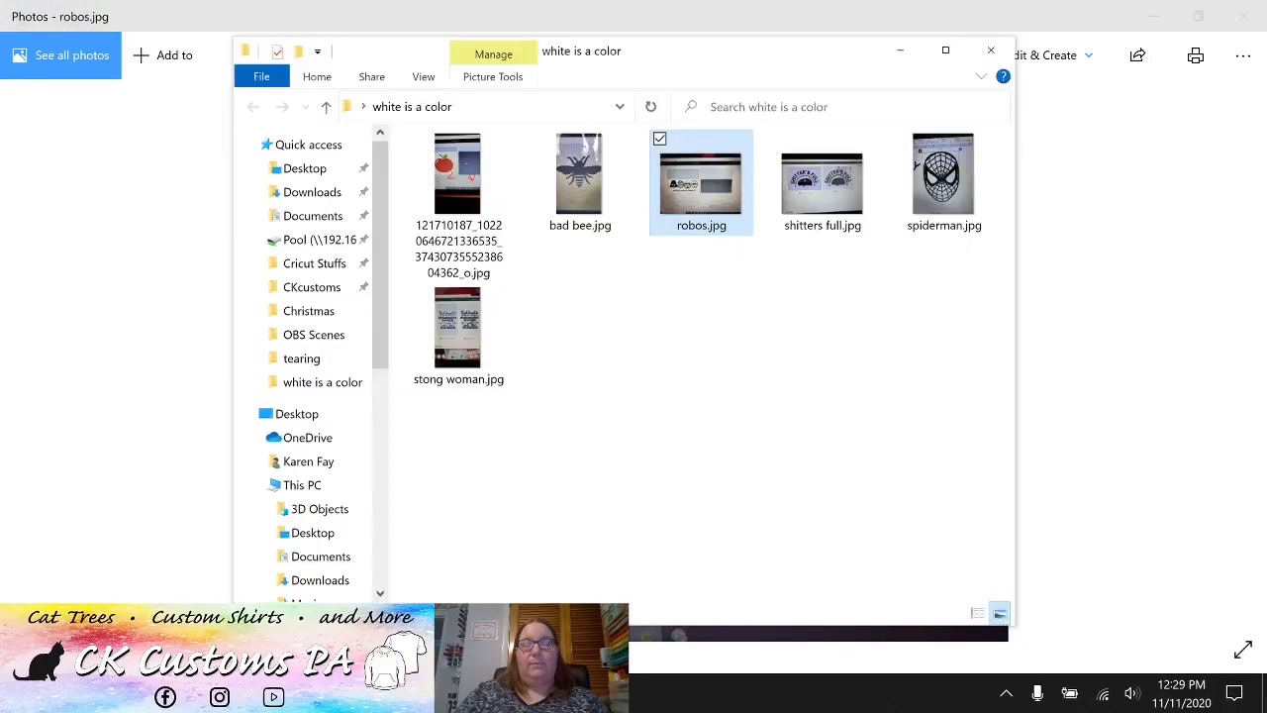
# View the apple print-then-cut screenshot, then select spiderman.jpg in 'white is a color'.
pyautogui.click(456, 178)
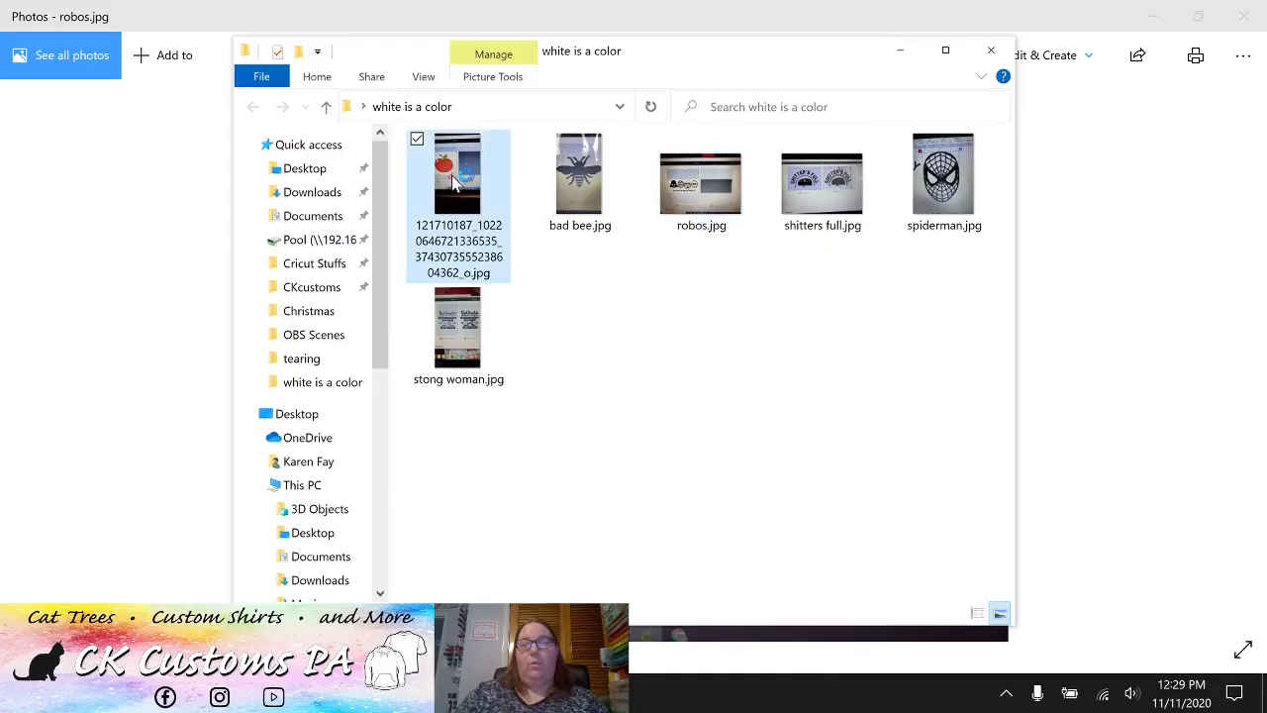
pyautogui.doubleClick(457, 178)
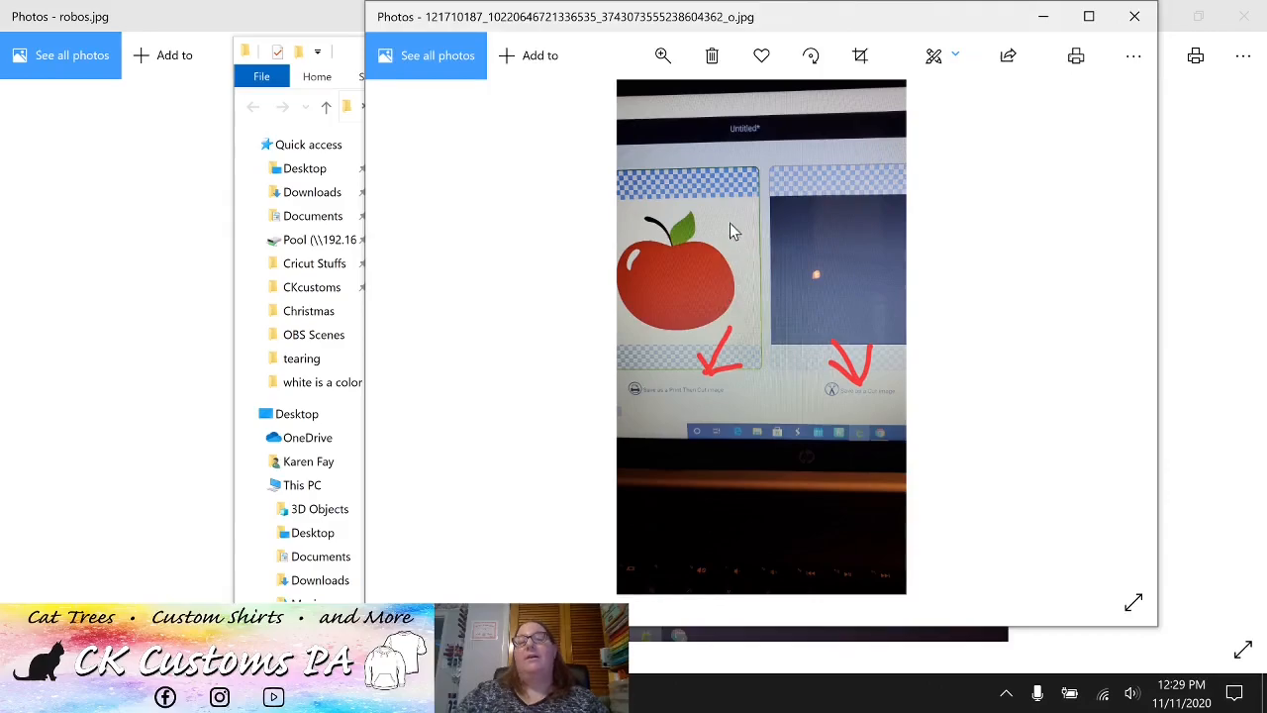
pyautogui.moveTo(724, 349)
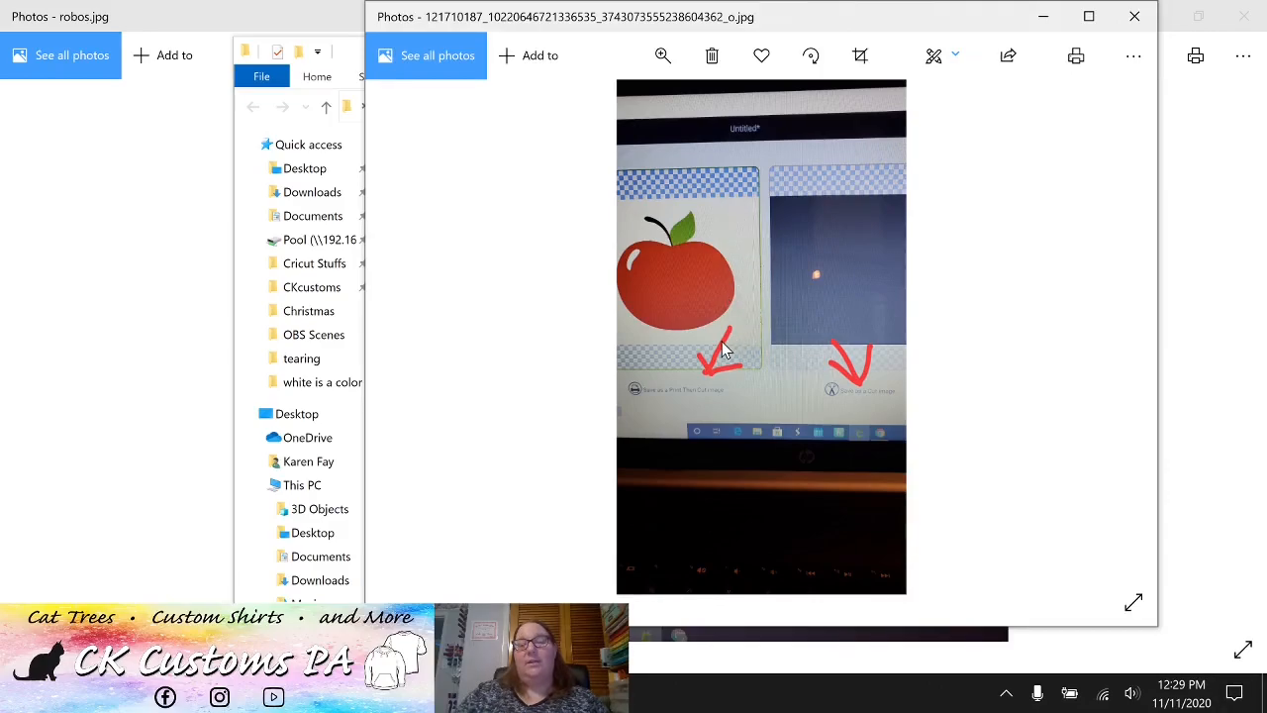
pyautogui.moveTo(893, 210)
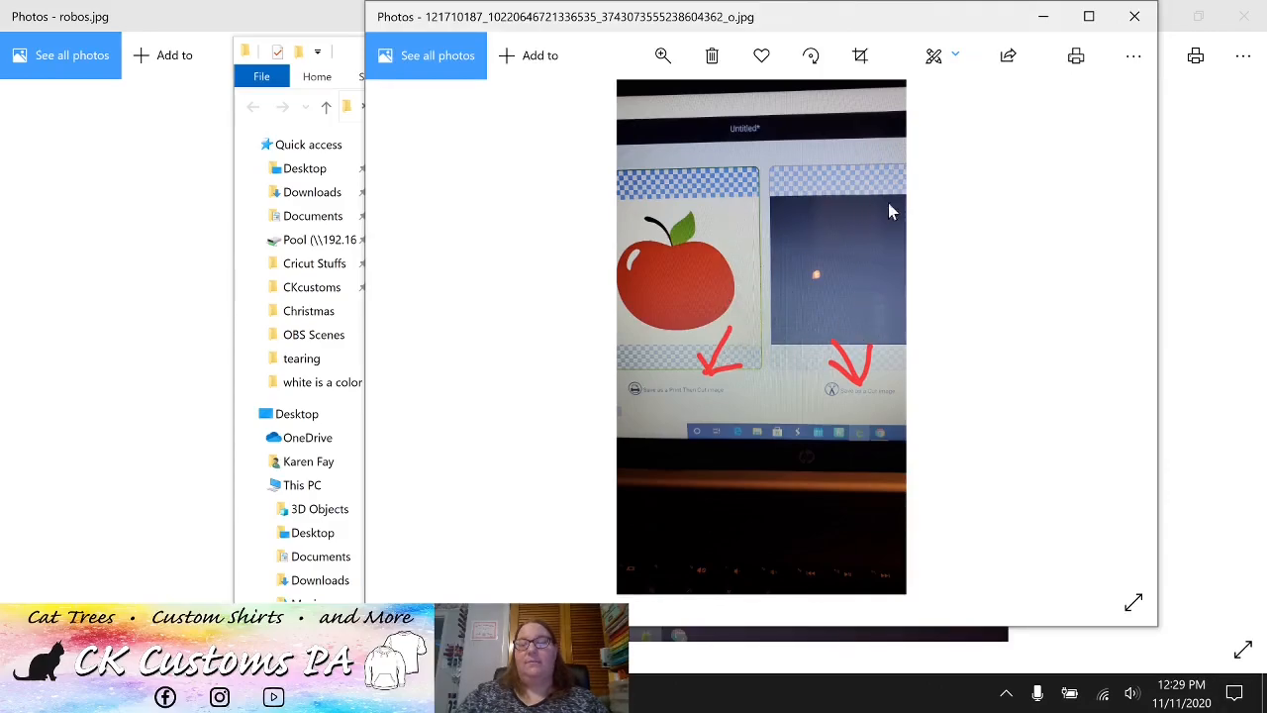
pyautogui.moveTo(889, 345)
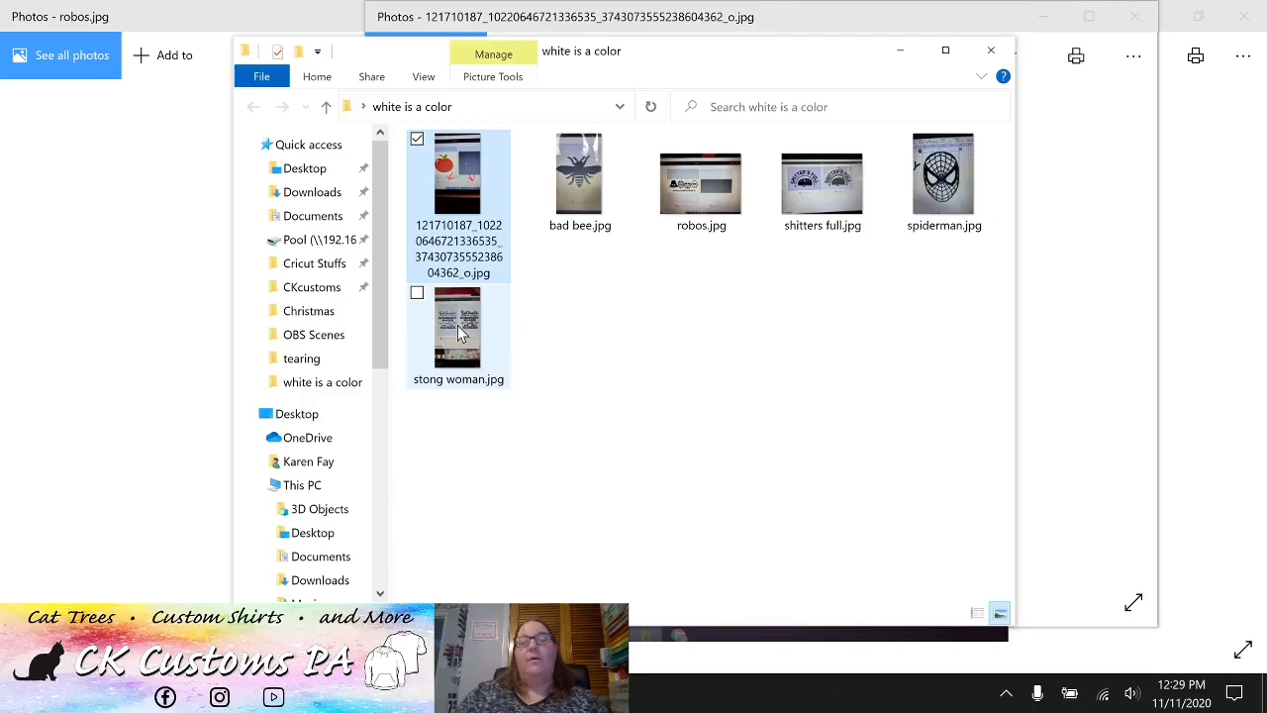
pyautogui.click(943, 183)
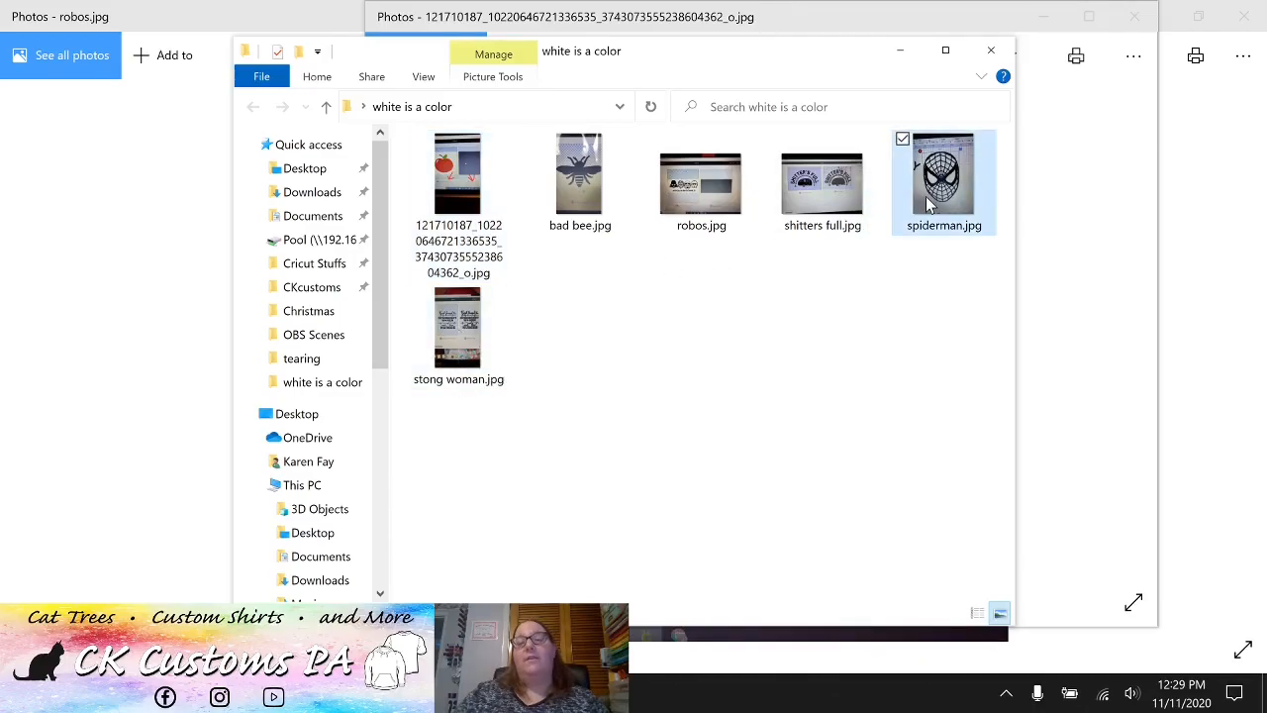
pyautogui.doubleClick(943, 178)
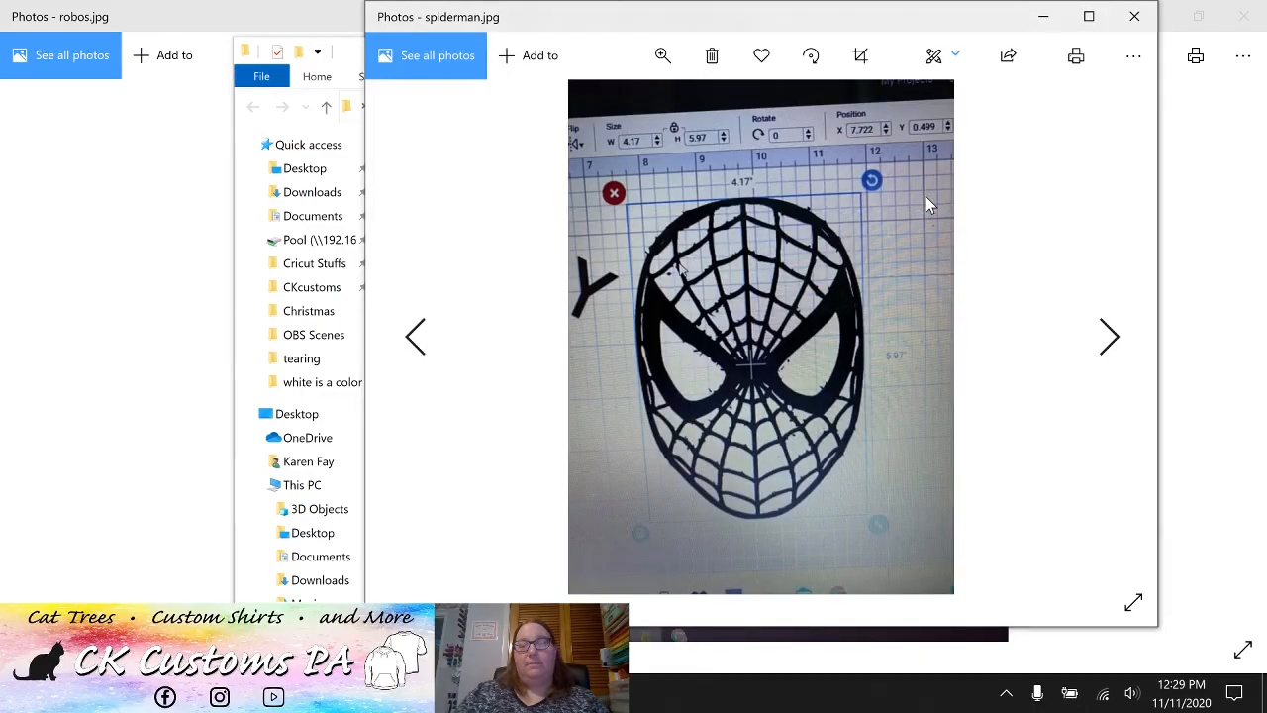
pyautogui.moveTo(670, 394)
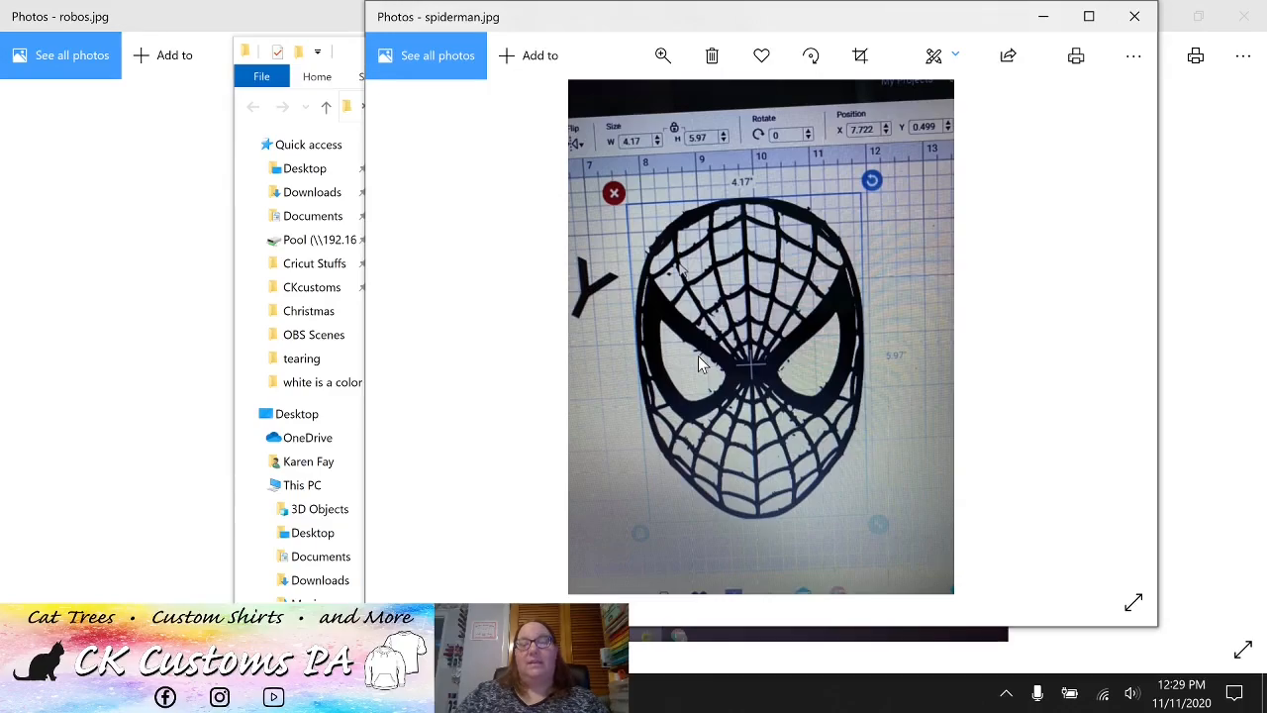
pyautogui.moveTo(668, 337)
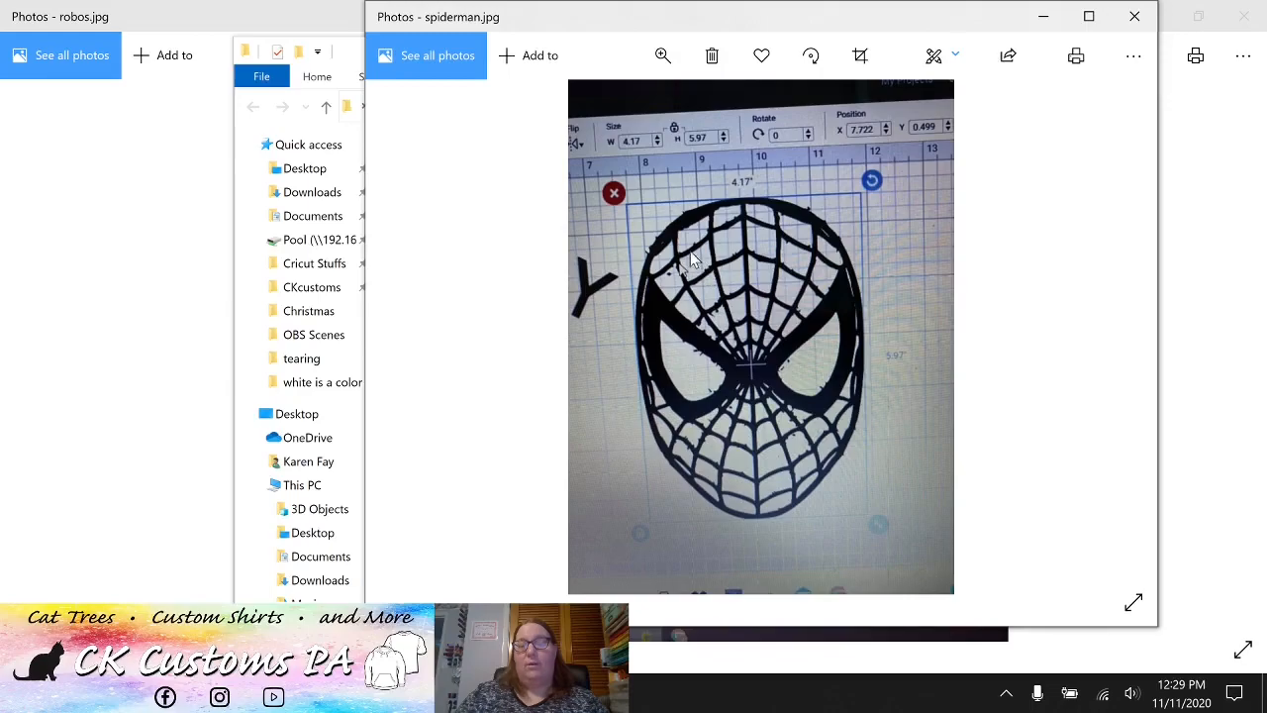
pyautogui.moveTo(710, 411)
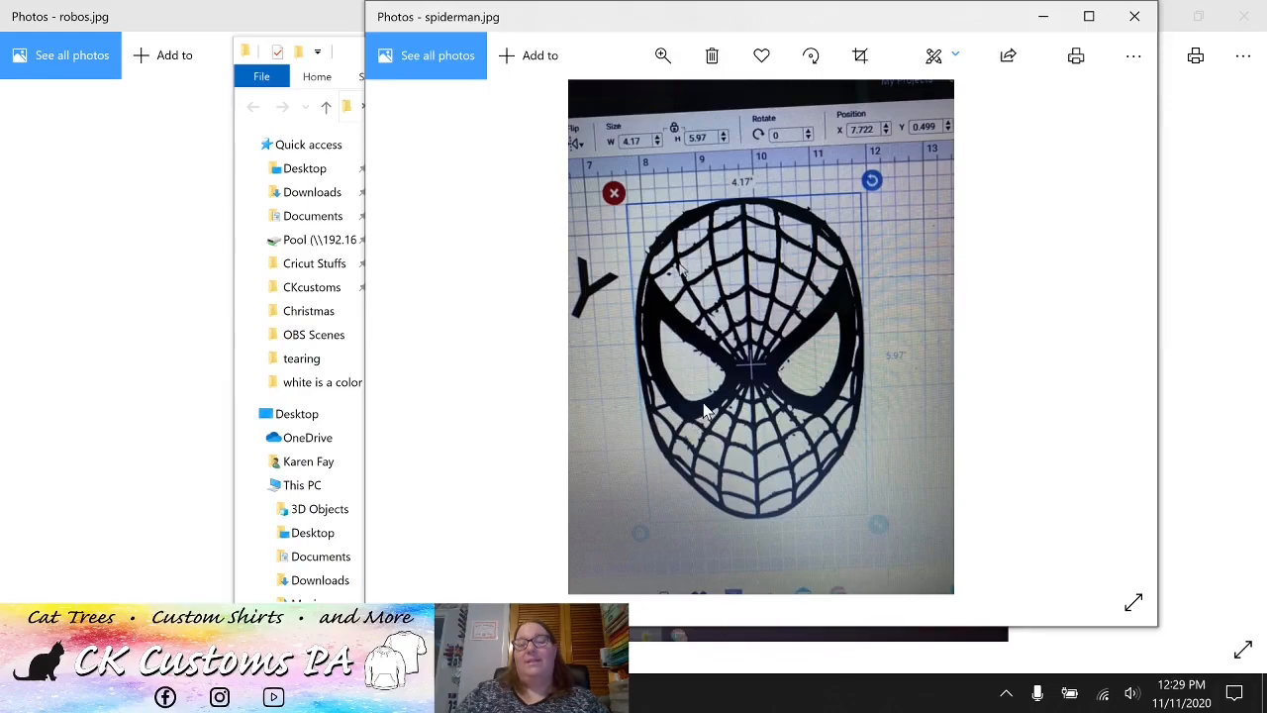
pyautogui.moveTo(690, 355)
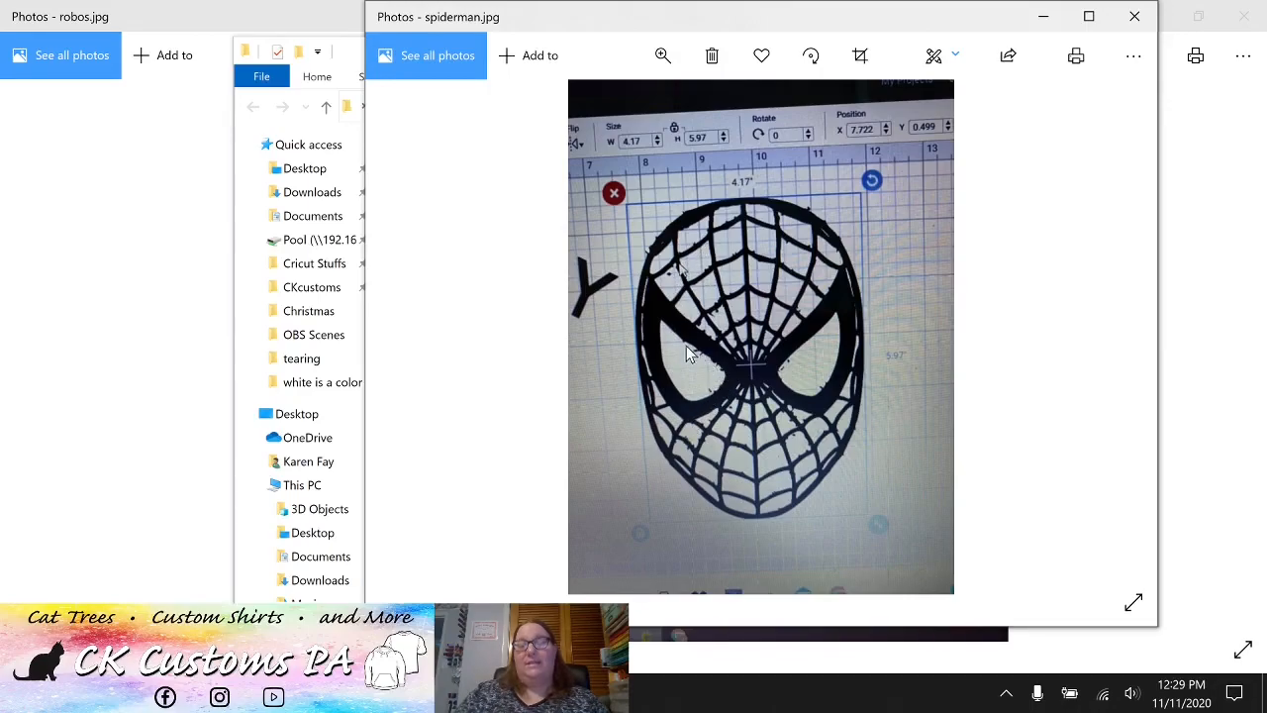
pyautogui.moveTo(686, 362)
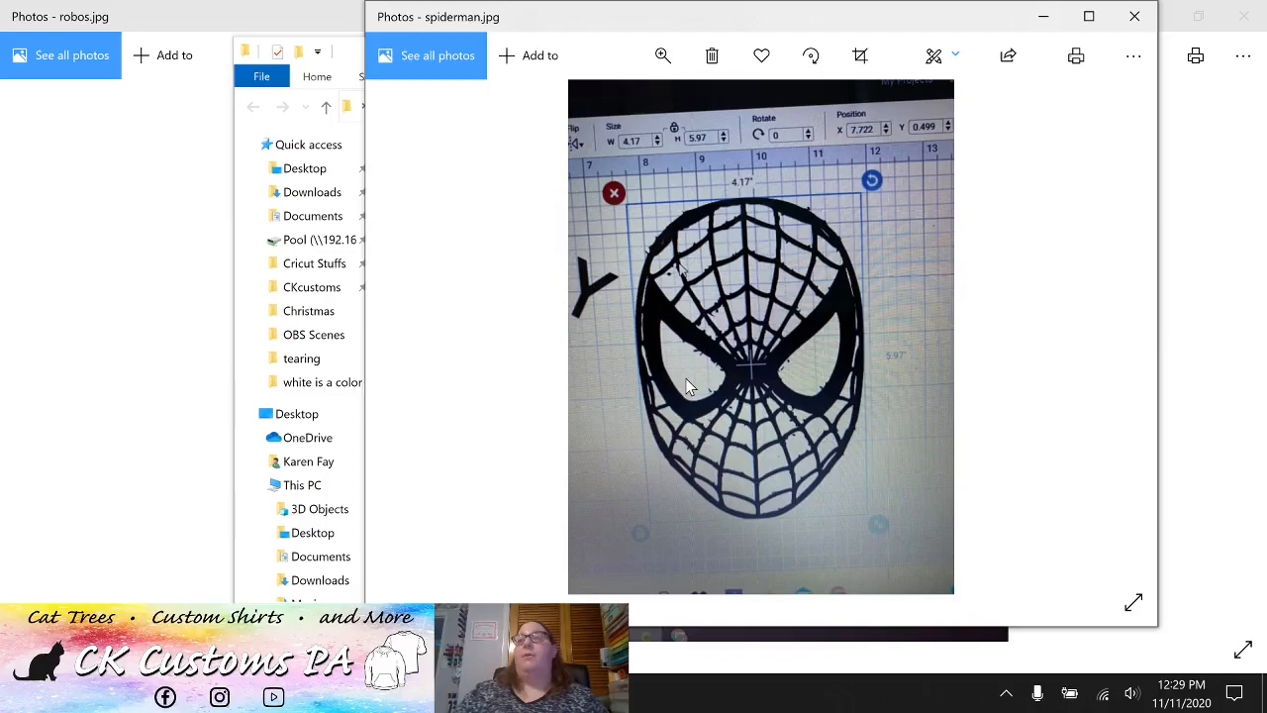
pyautogui.moveTo(700, 361)
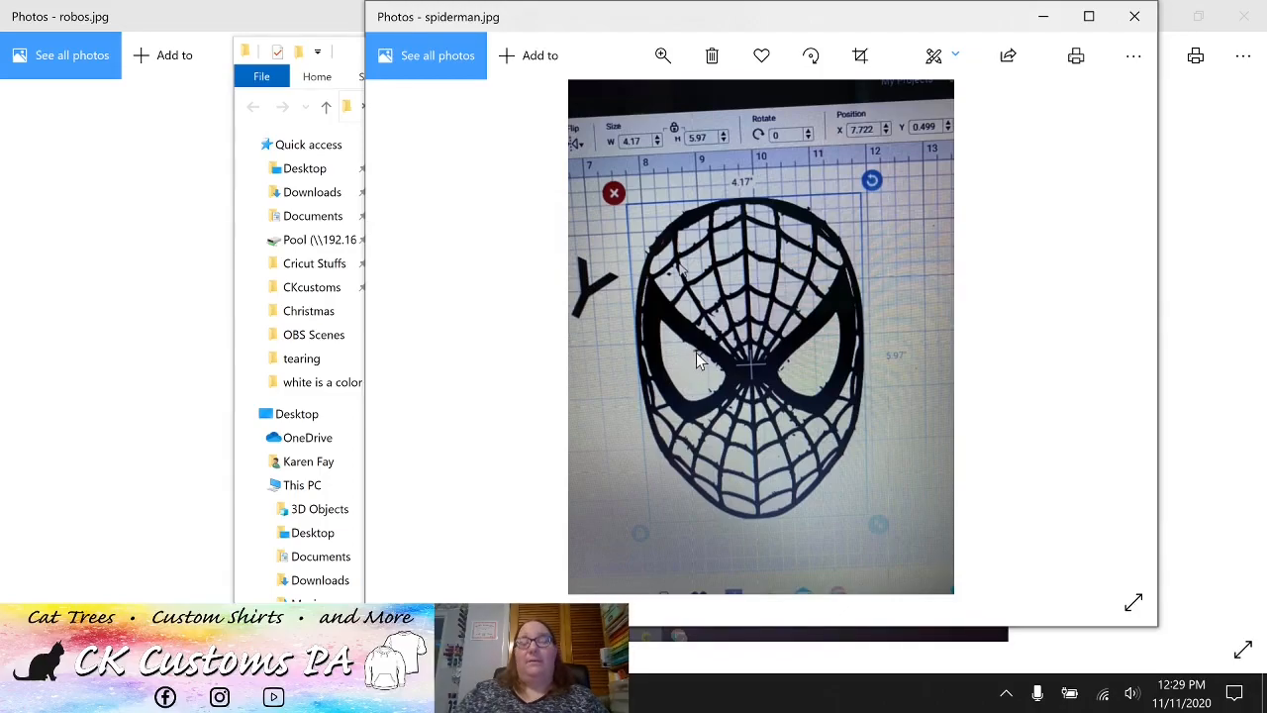
pyautogui.moveTo(700, 398)
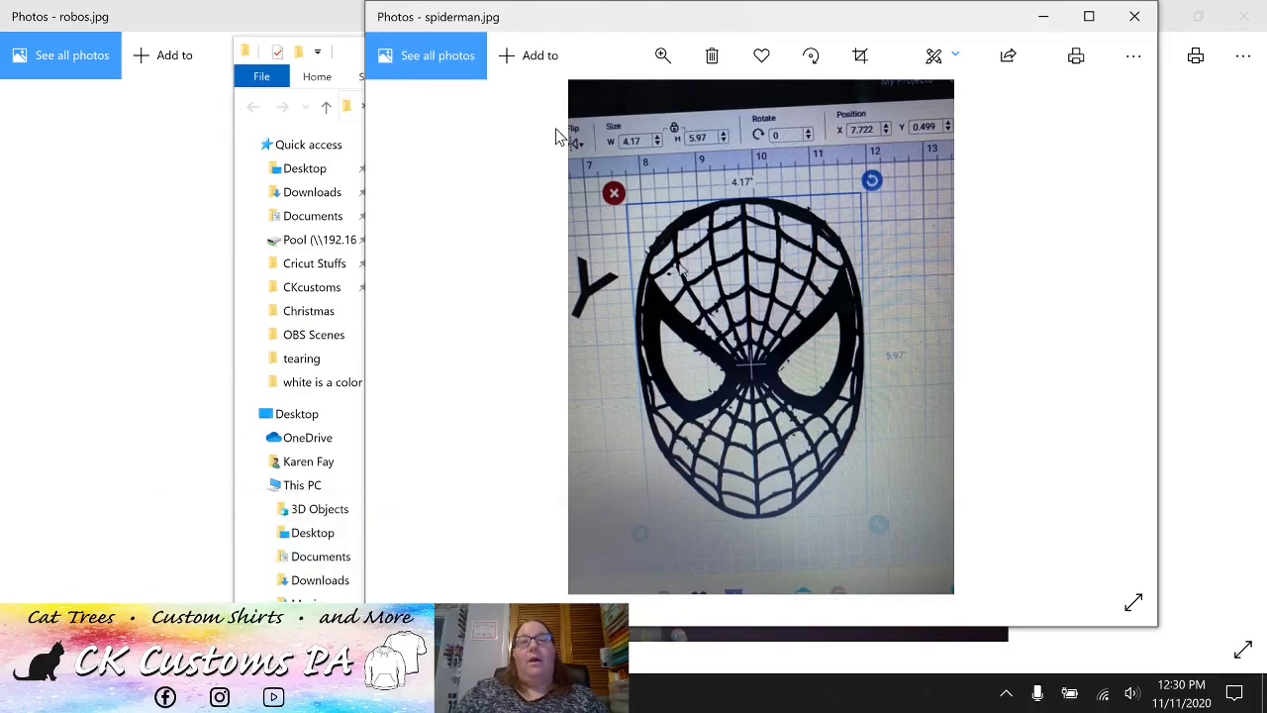
pyautogui.moveTo(533, 237)
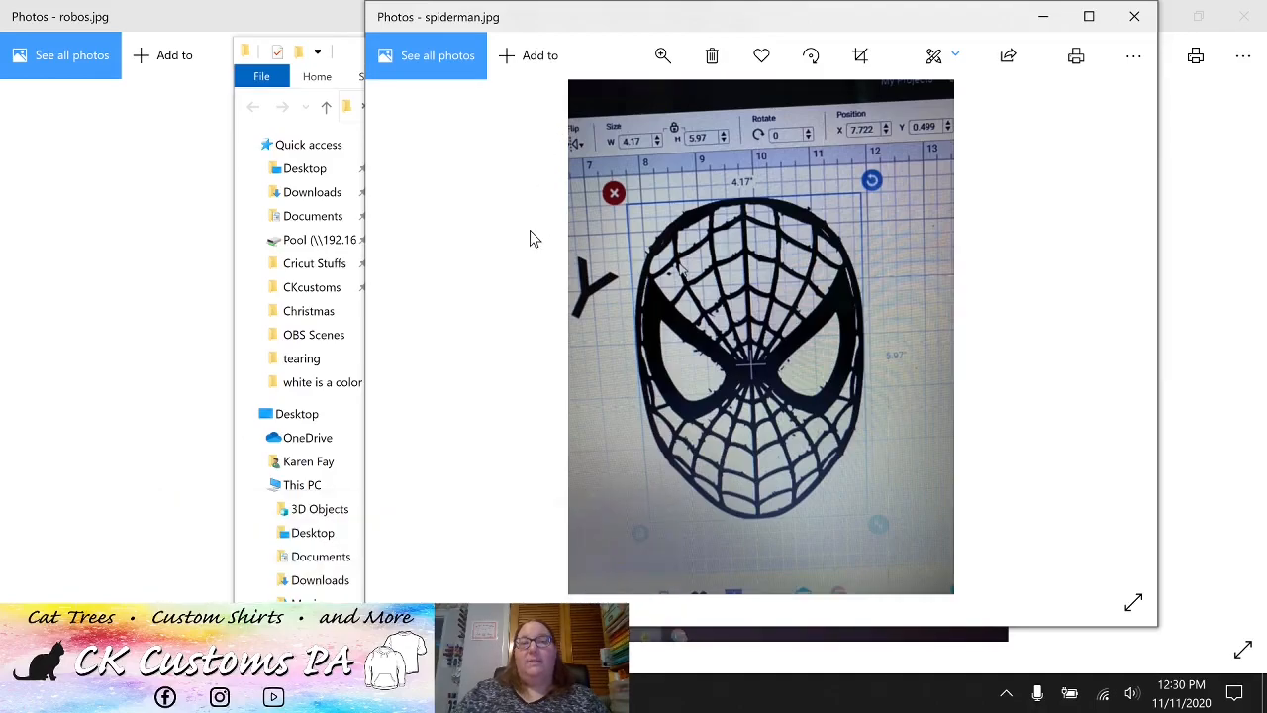
pyautogui.moveTo(509, 265)
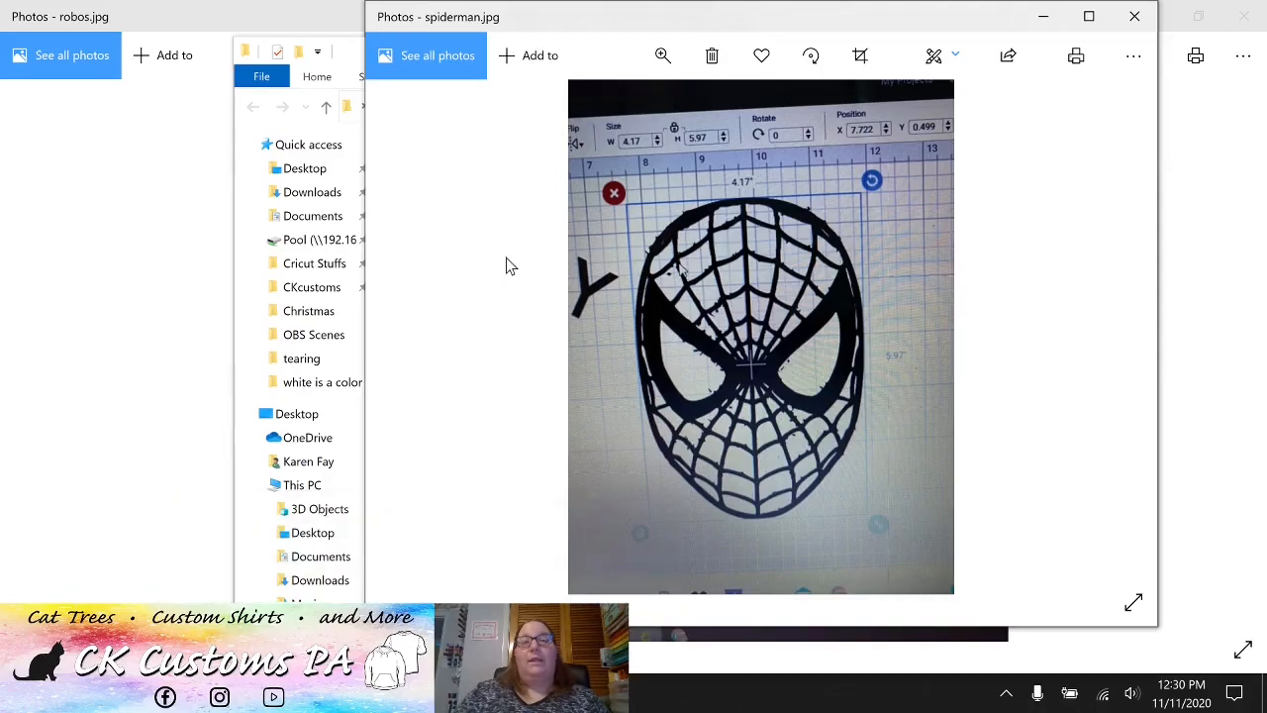
pyautogui.moveTo(512, 259)
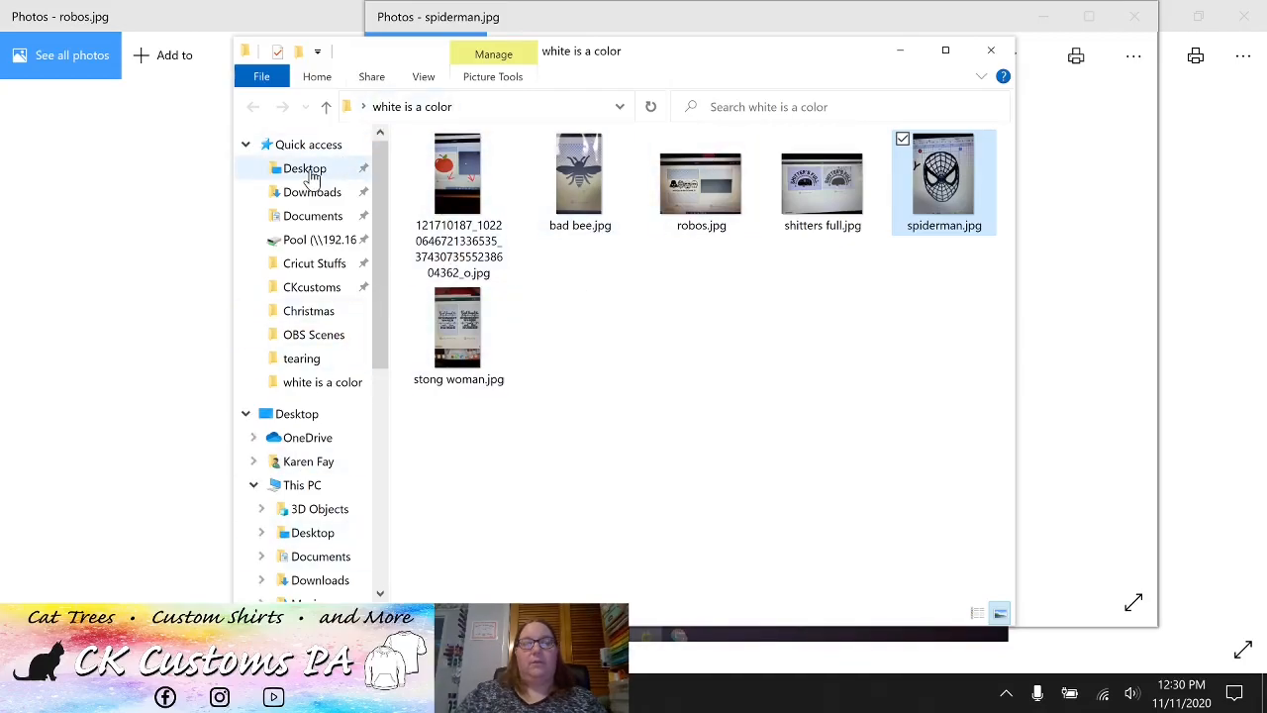
# Go to the Desktop's mat arrangement folder and open attach weld.PNG in Photos.
pyautogui.click(304, 168)
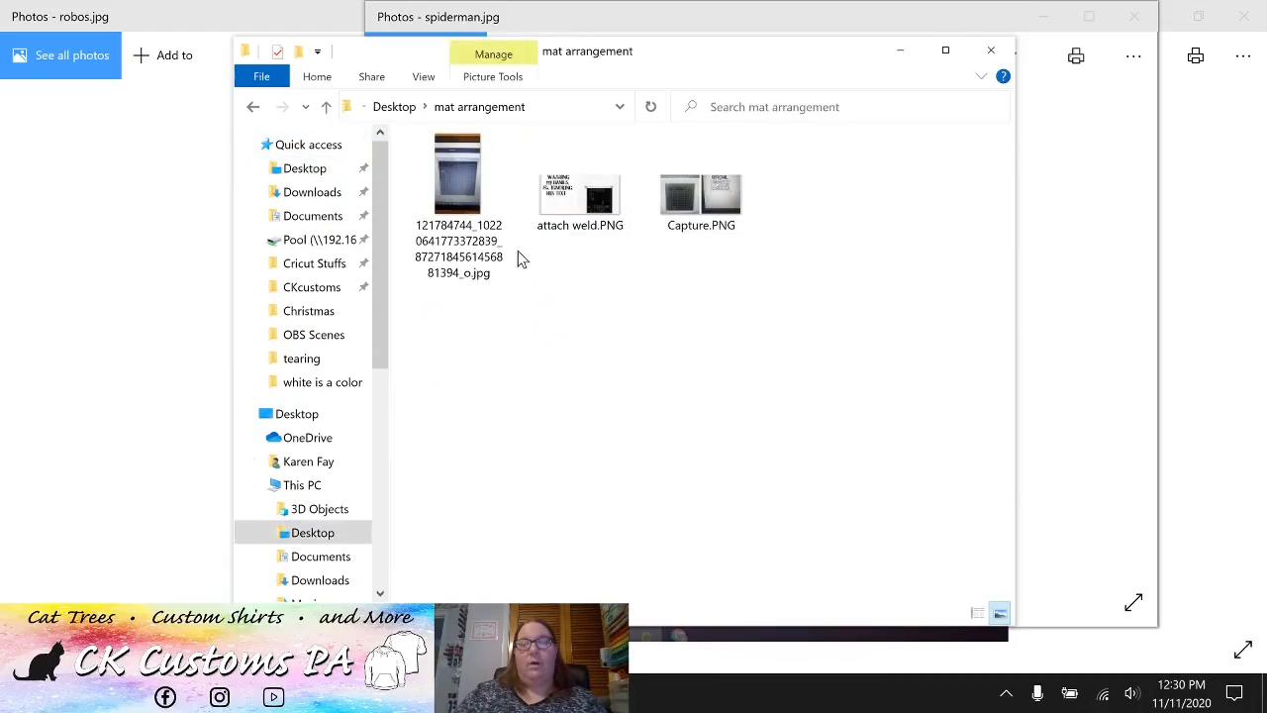
pyautogui.click(579, 183)
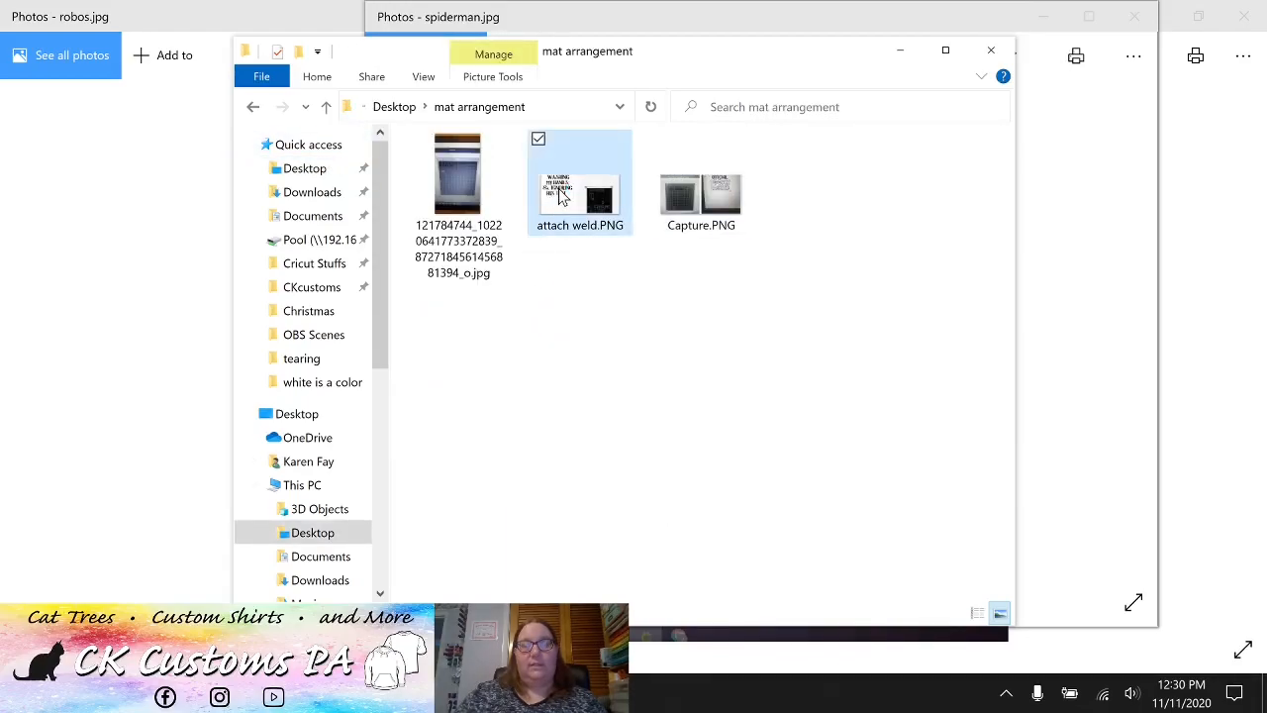
pyautogui.doubleClick(579, 183)
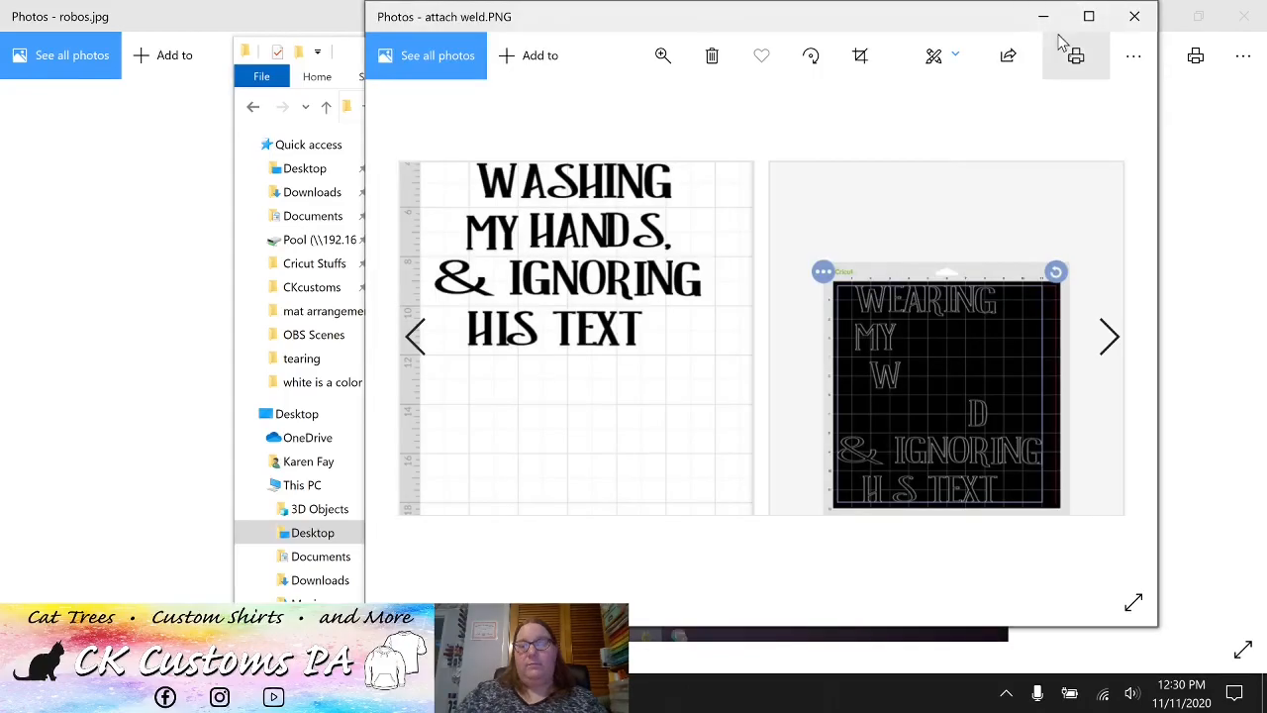
# Maximize the attach weld.PNG Photos window to fill the screen.
pyautogui.click(1088, 16)
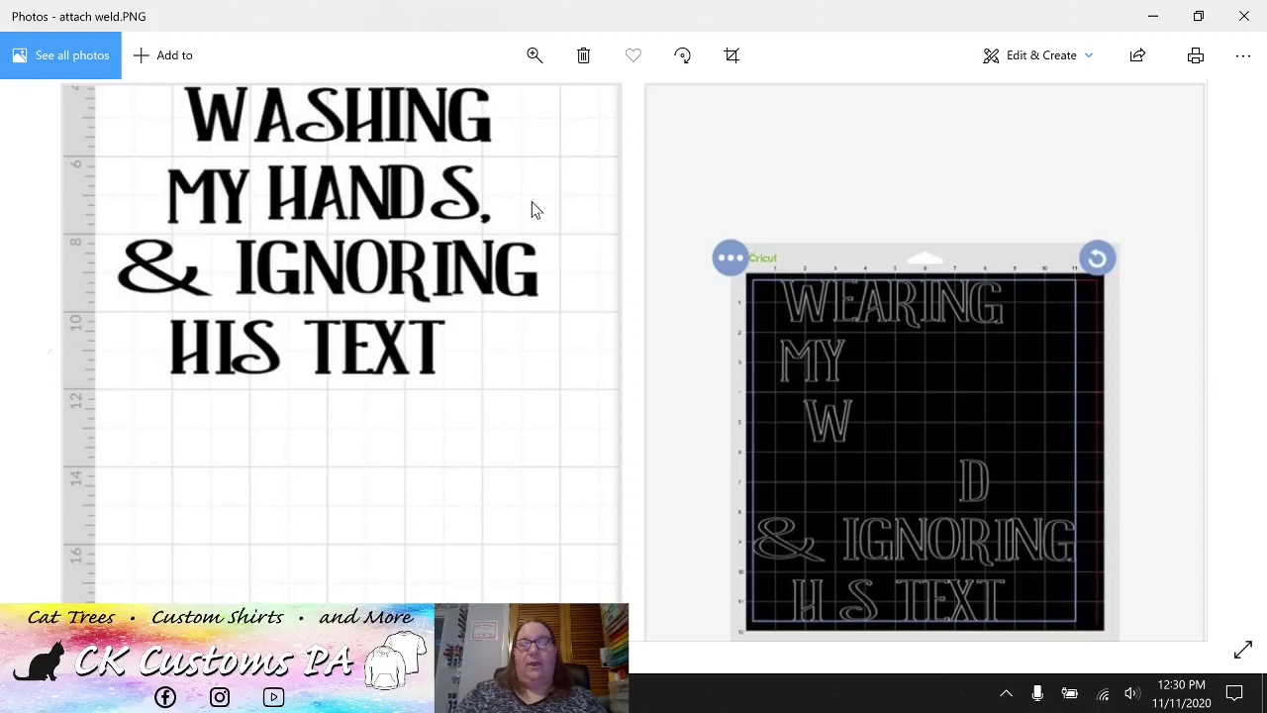
pyautogui.moveTo(201, 415)
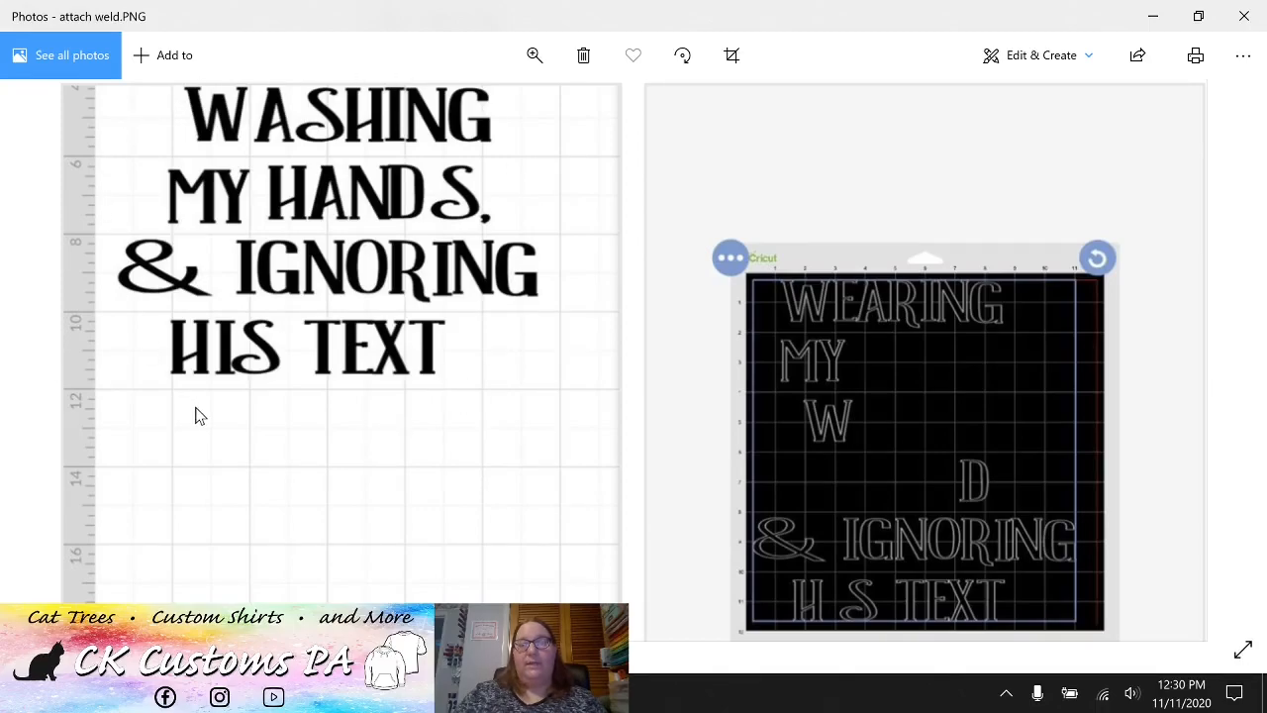
pyautogui.moveTo(974, 308)
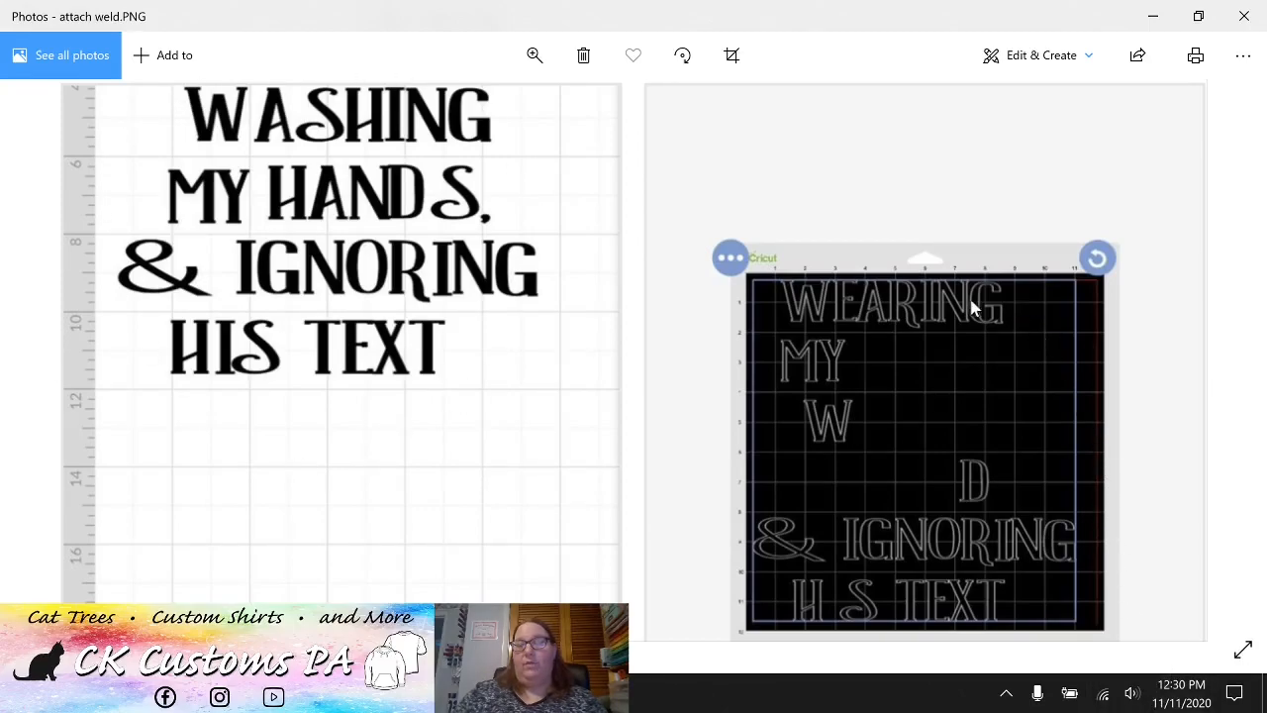
pyautogui.moveTo(675, 444)
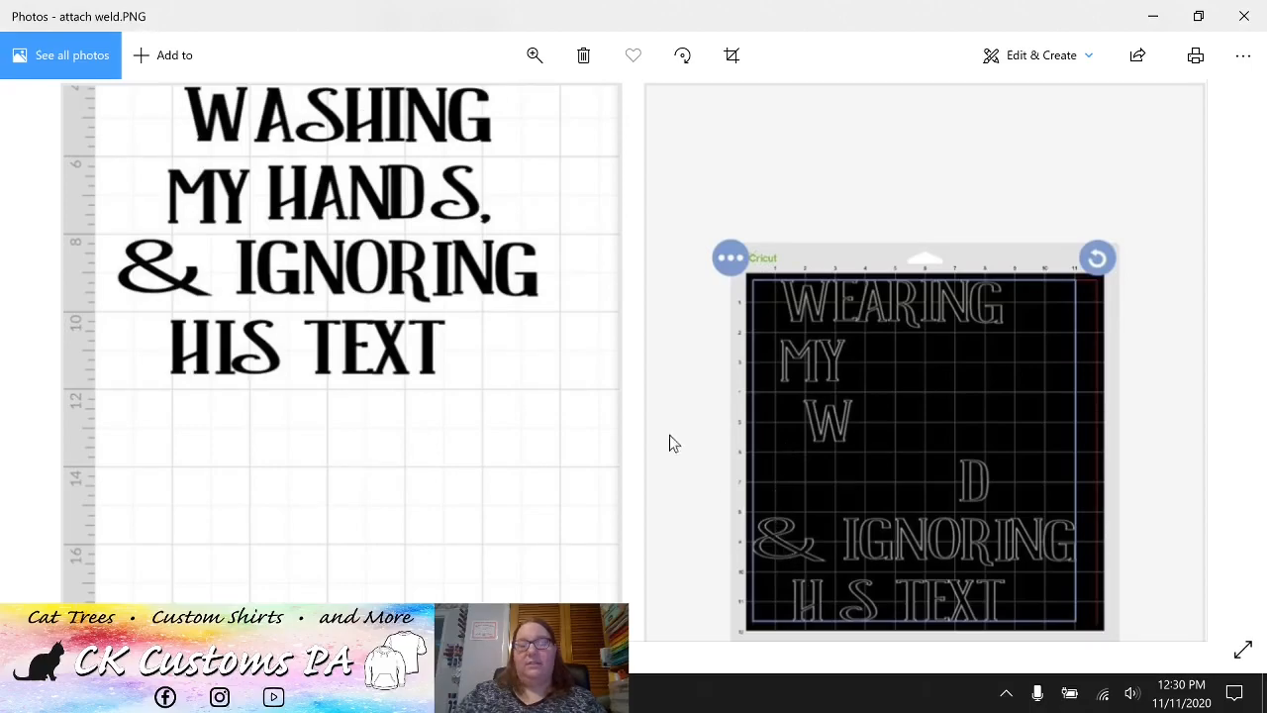
pyautogui.moveTo(898, 492)
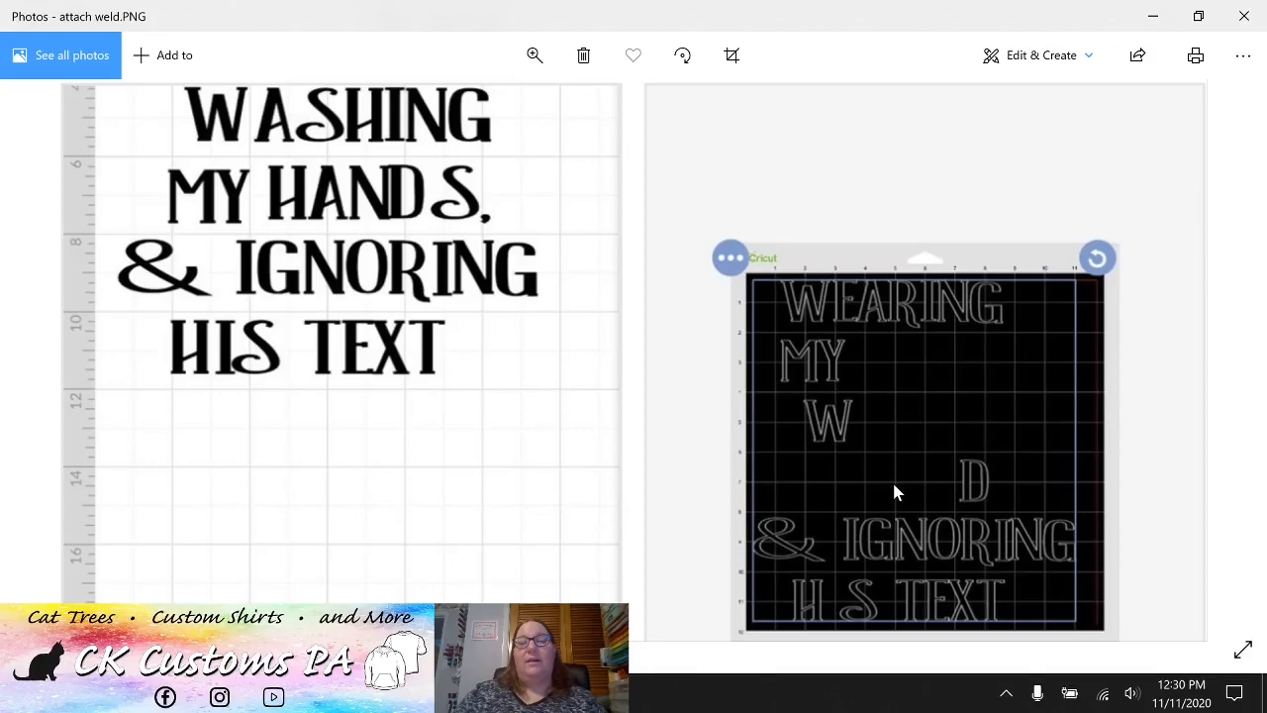
pyautogui.moveTo(809, 342)
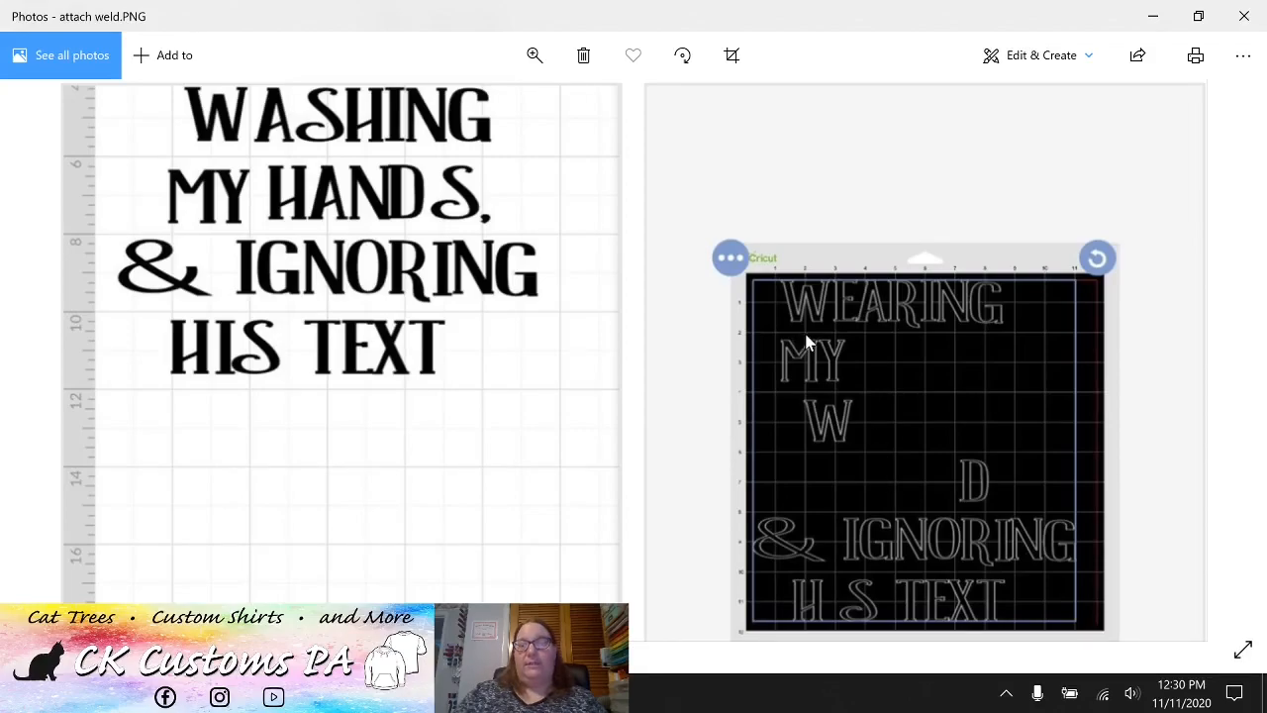
pyautogui.moveTo(846, 346)
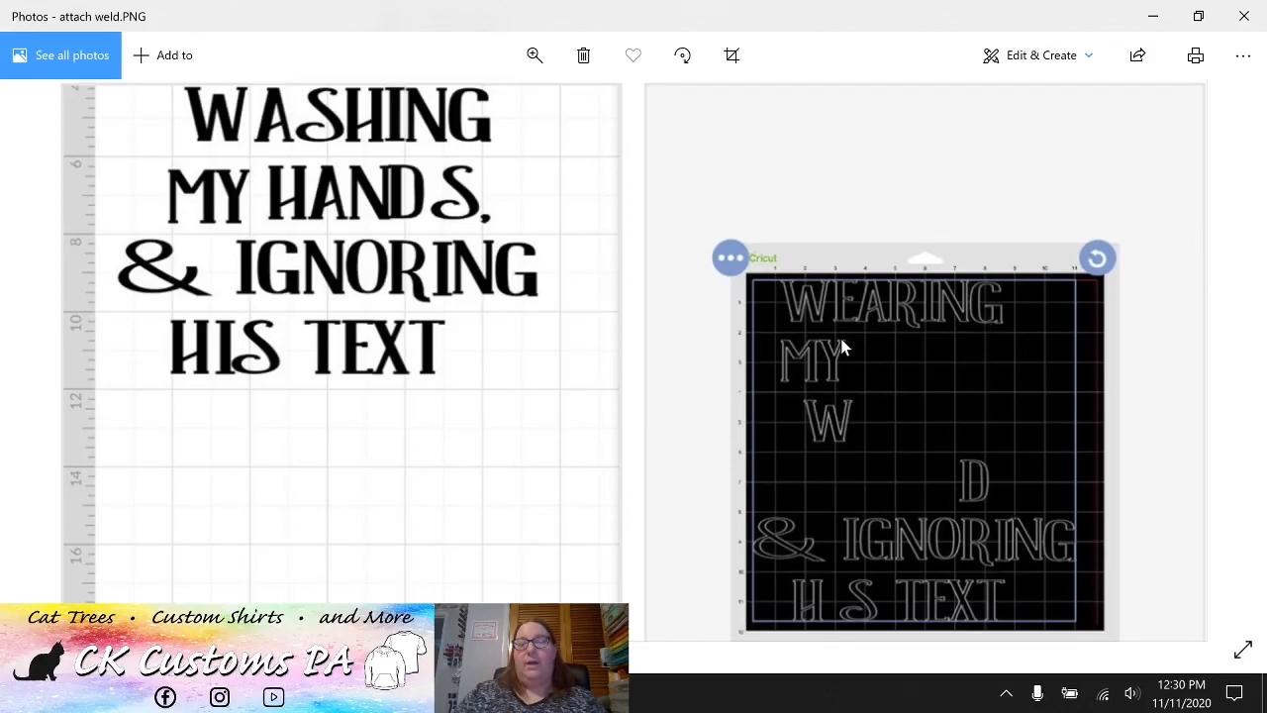
pyautogui.moveTo(791, 391)
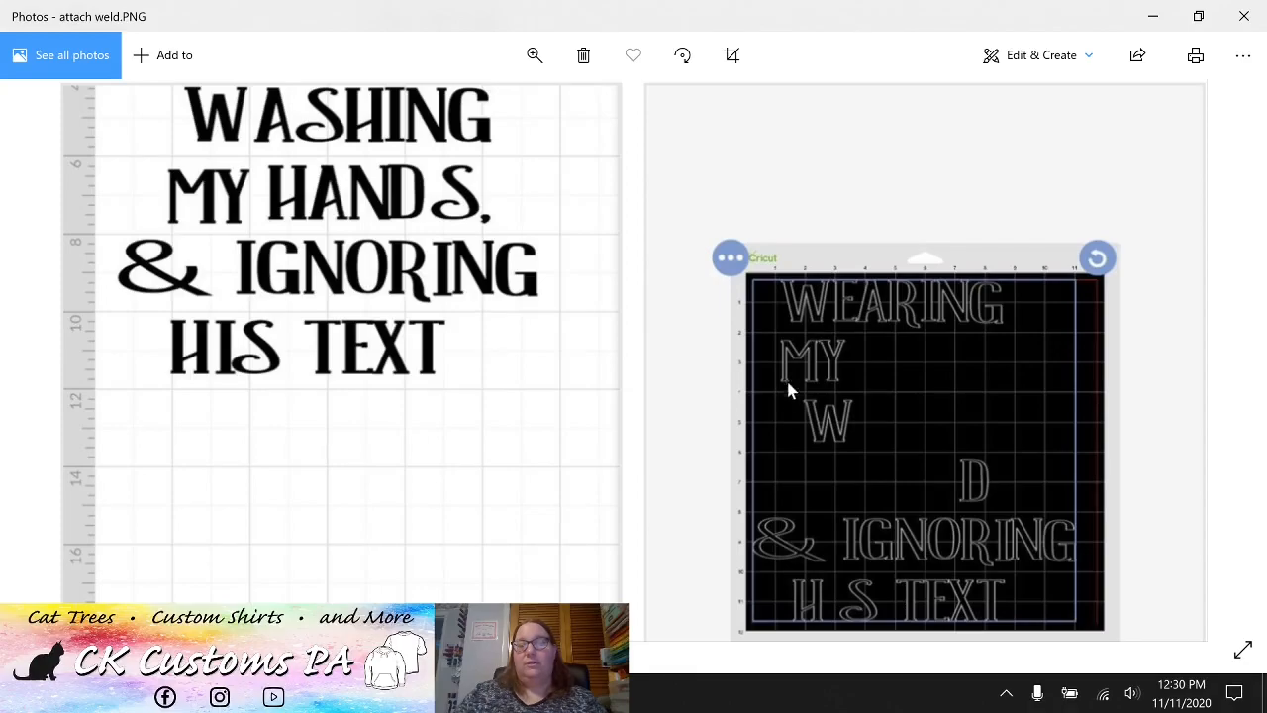
pyautogui.moveTo(824, 569)
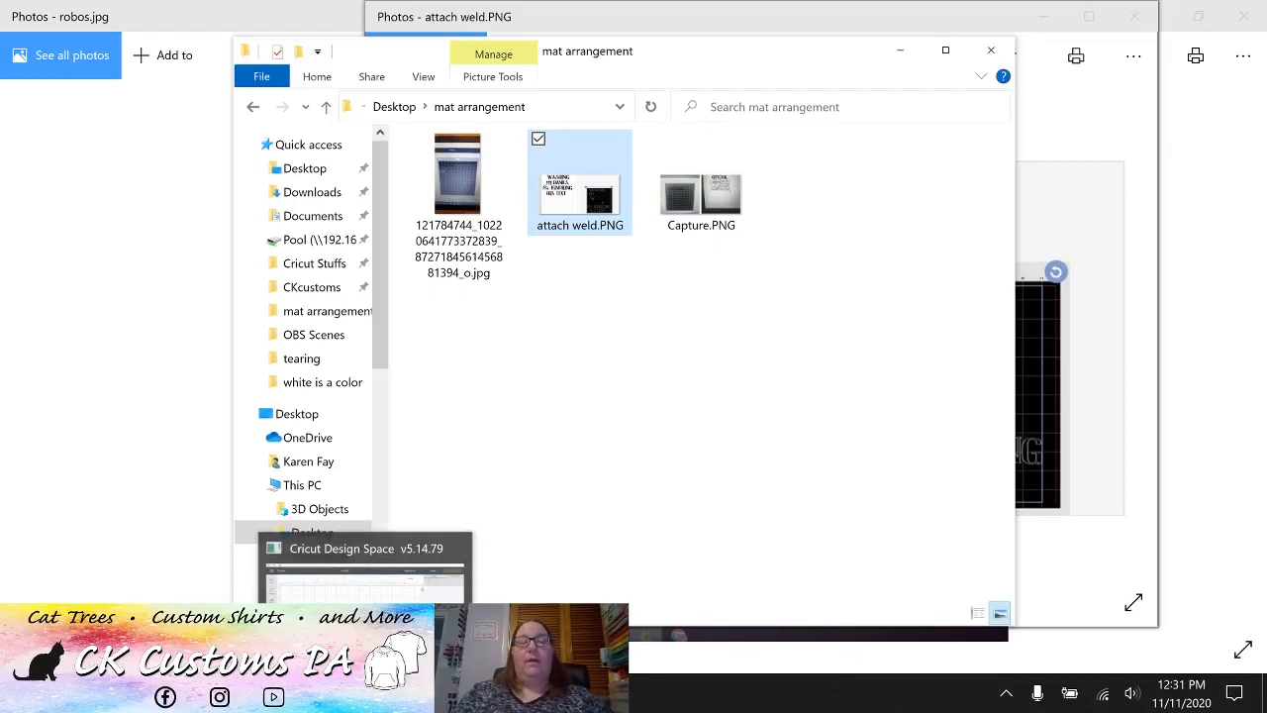
# Back in Design Space, upload CATYCATHERINE0000909.jpg through Upload Image and Browse.
pyautogui.click(363, 564)
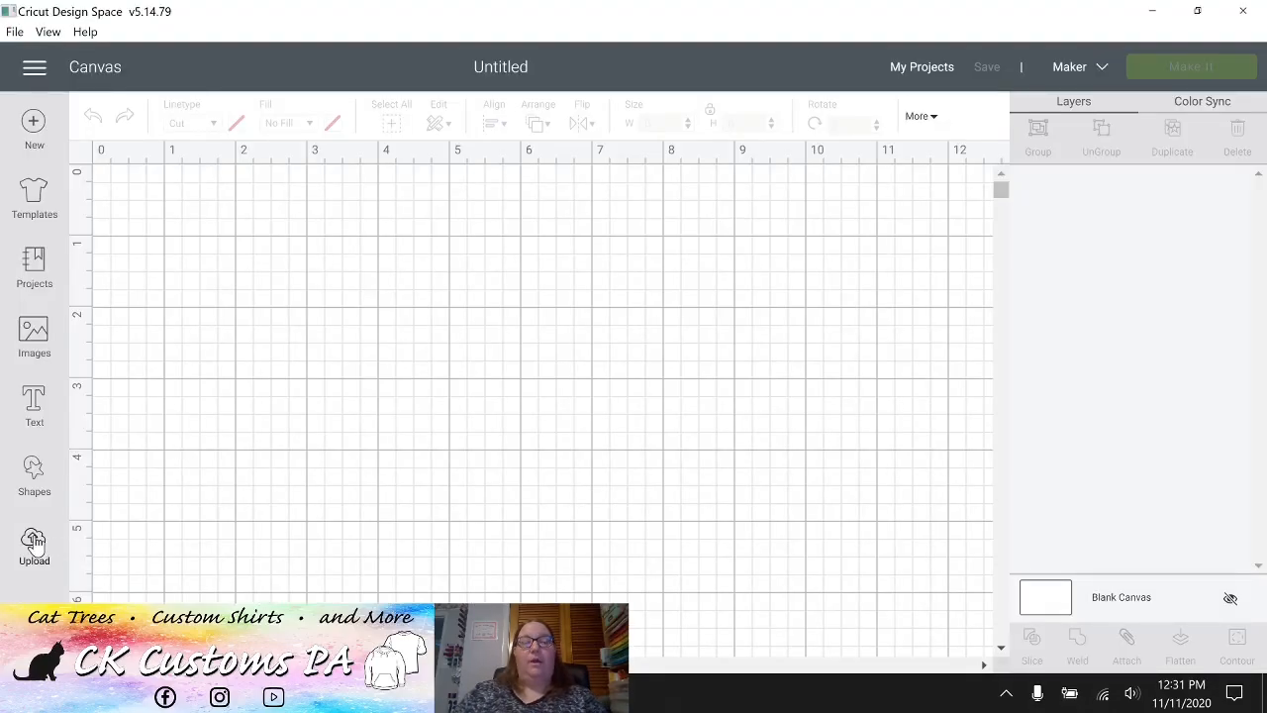
pyautogui.click(34, 540)
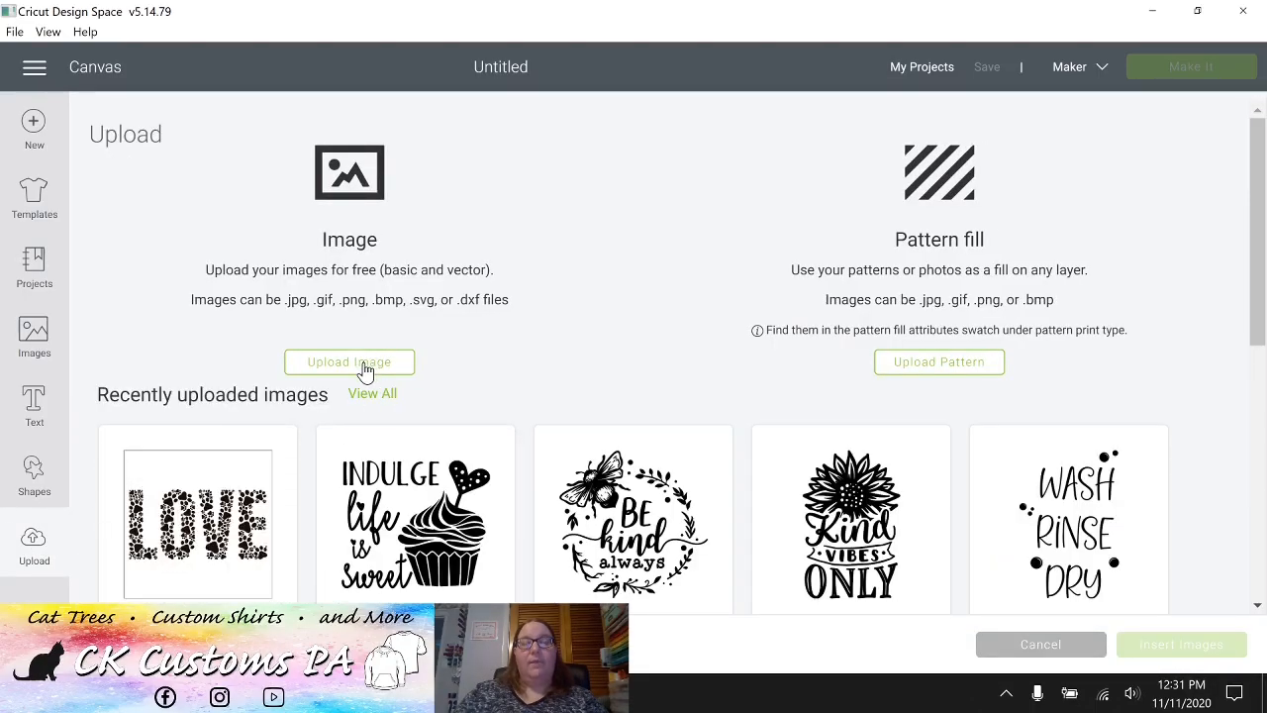
pyautogui.click(348, 361)
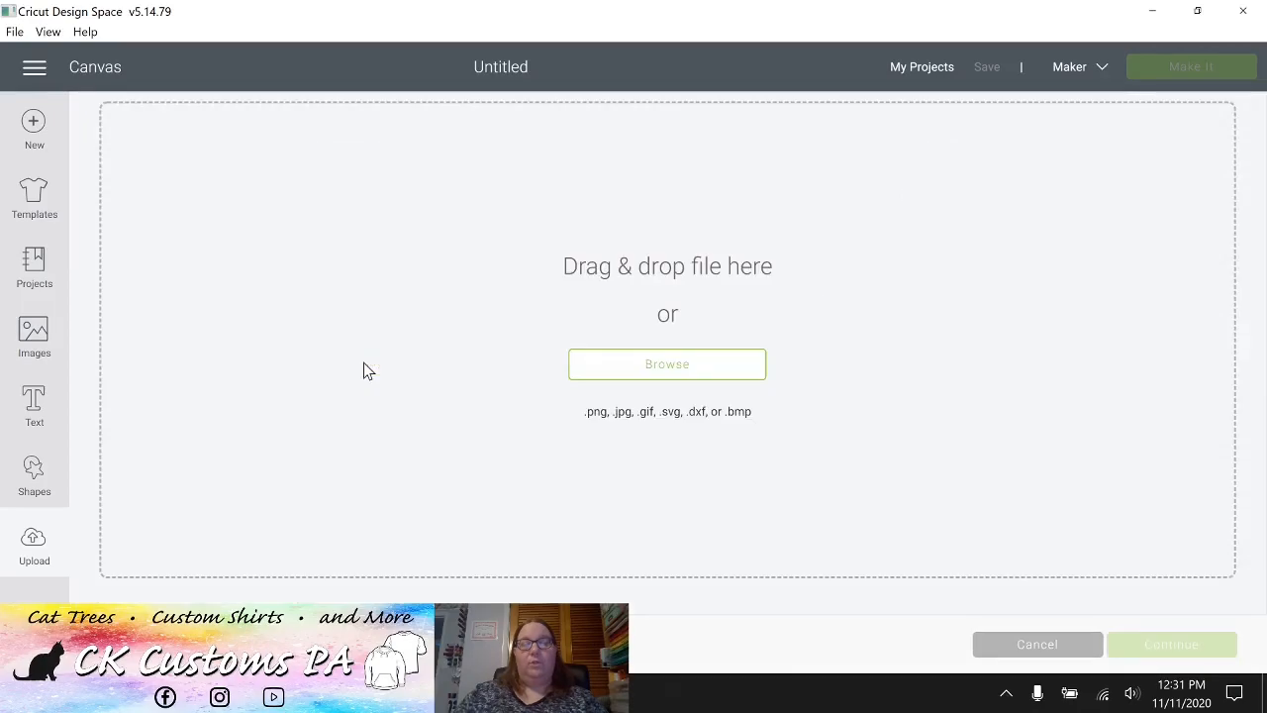
pyautogui.moveTo(639, 384)
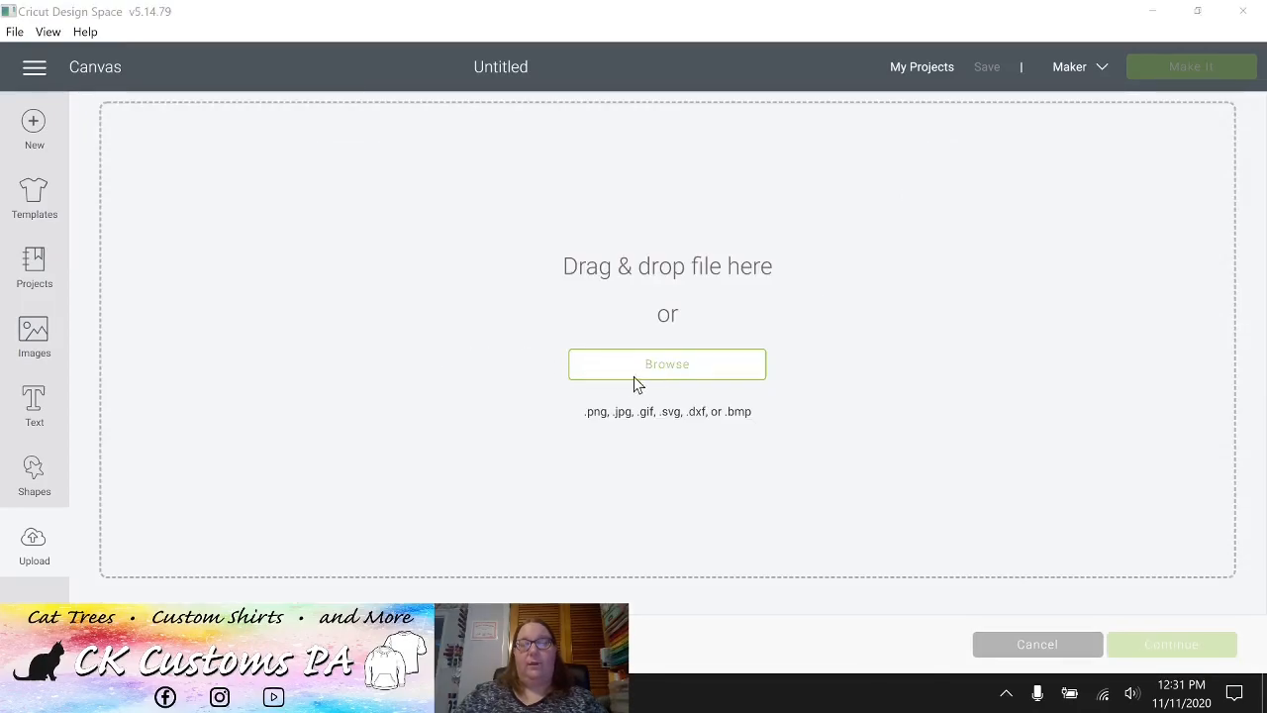
pyautogui.click(667, 363)
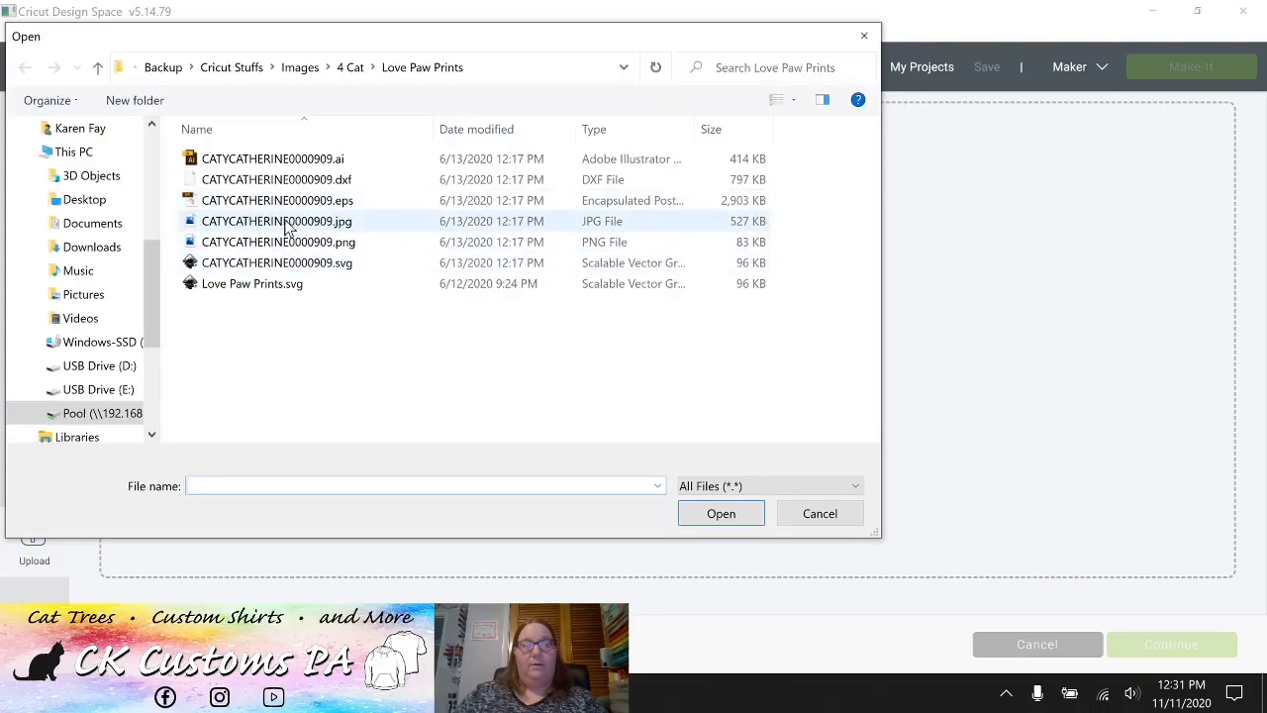
pyautogui.click(277, 221)
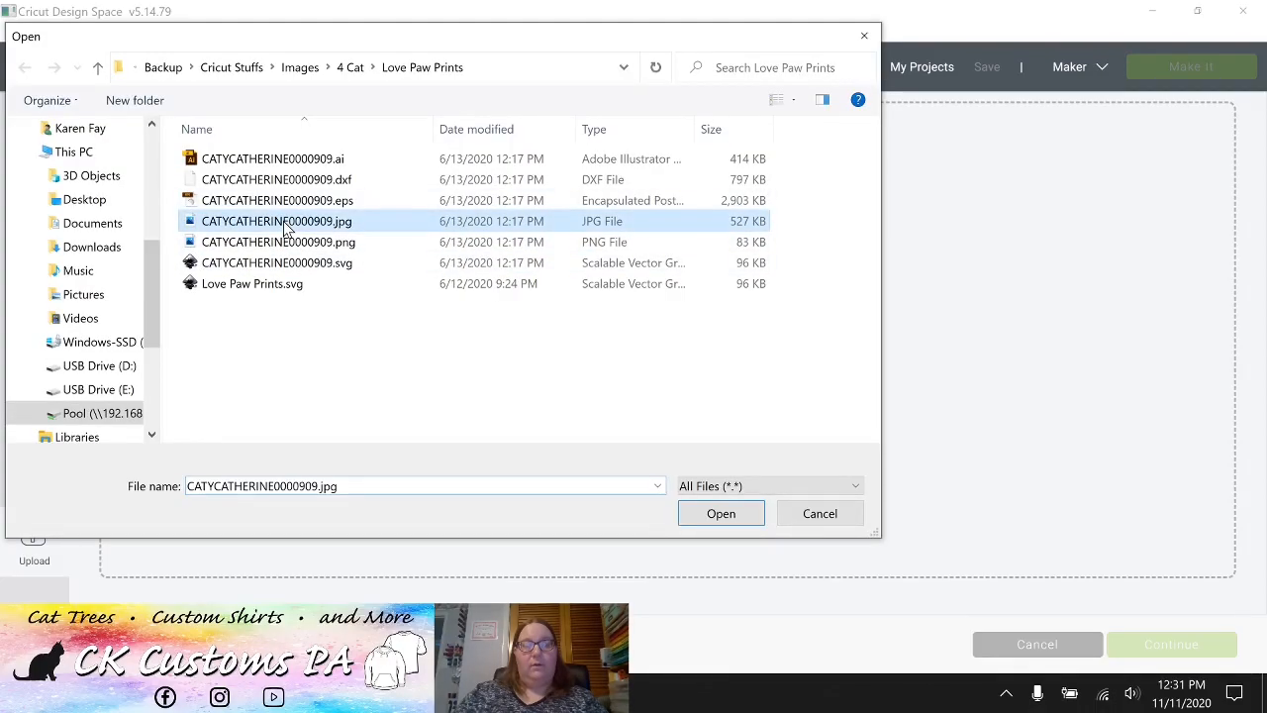
pyautogui.click(721, 512)
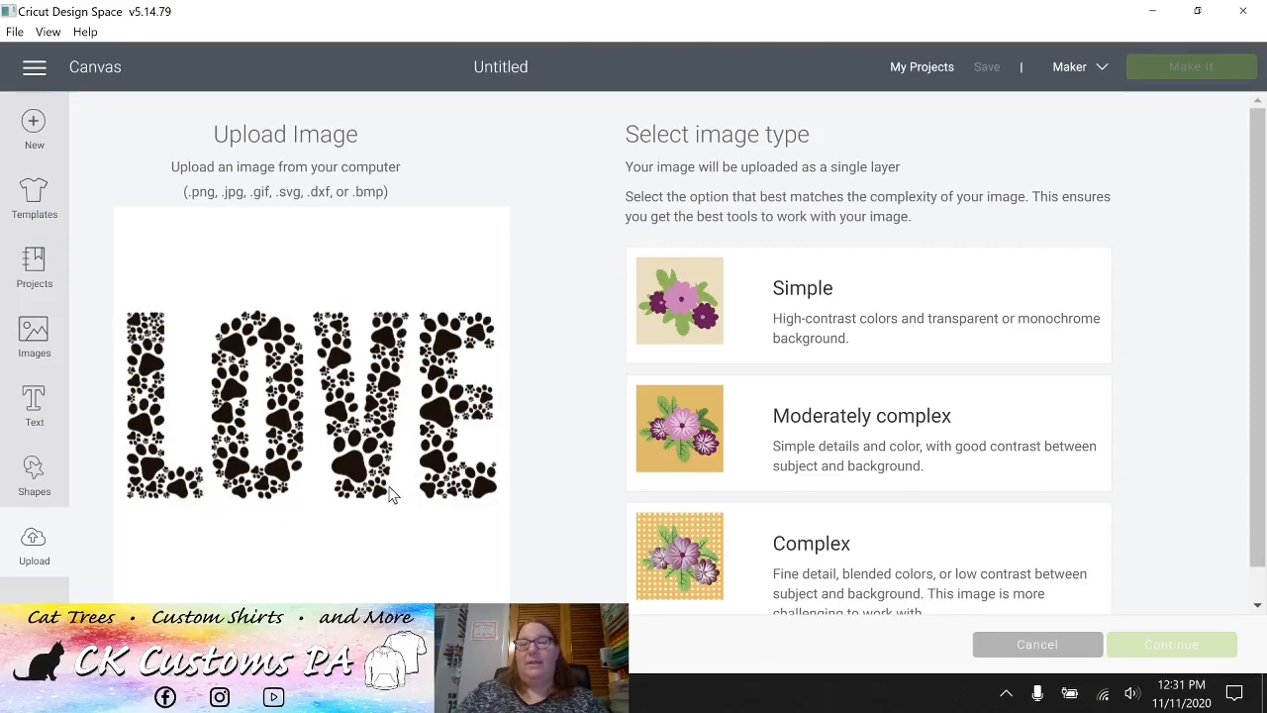
pyautogui.moveTo(348, 507)
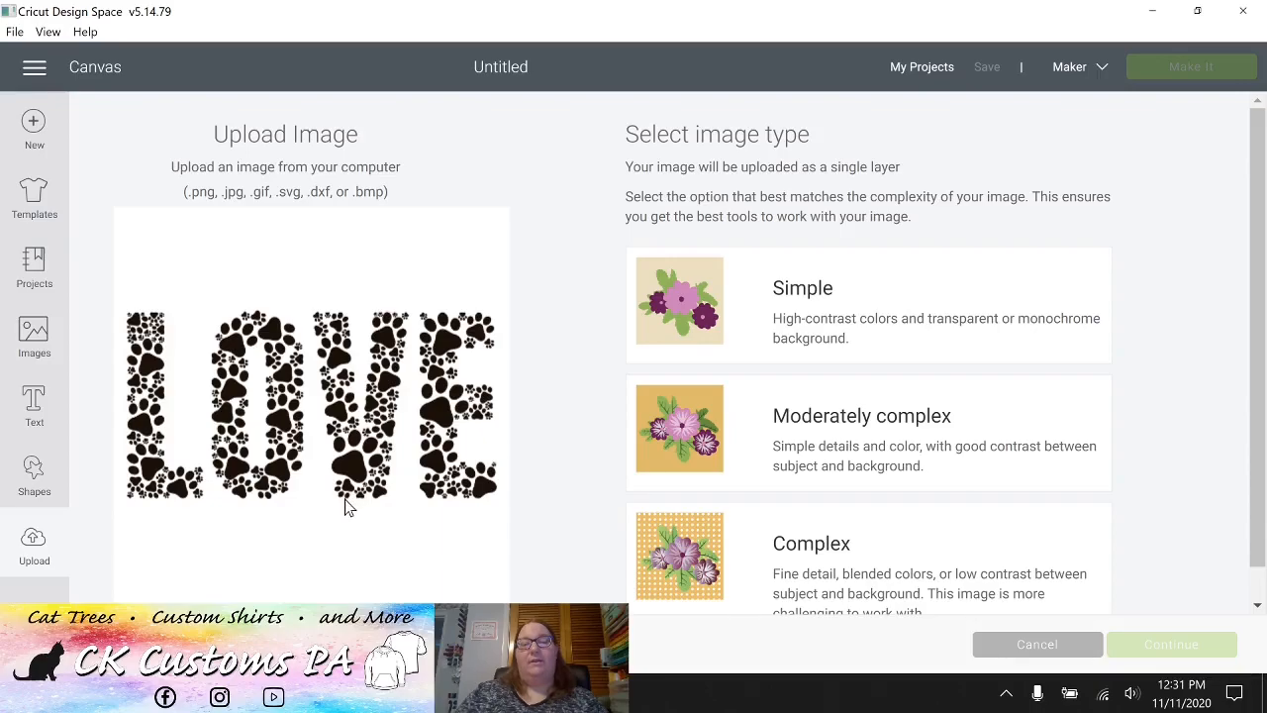
pyautogui.moveTo(268, 575)
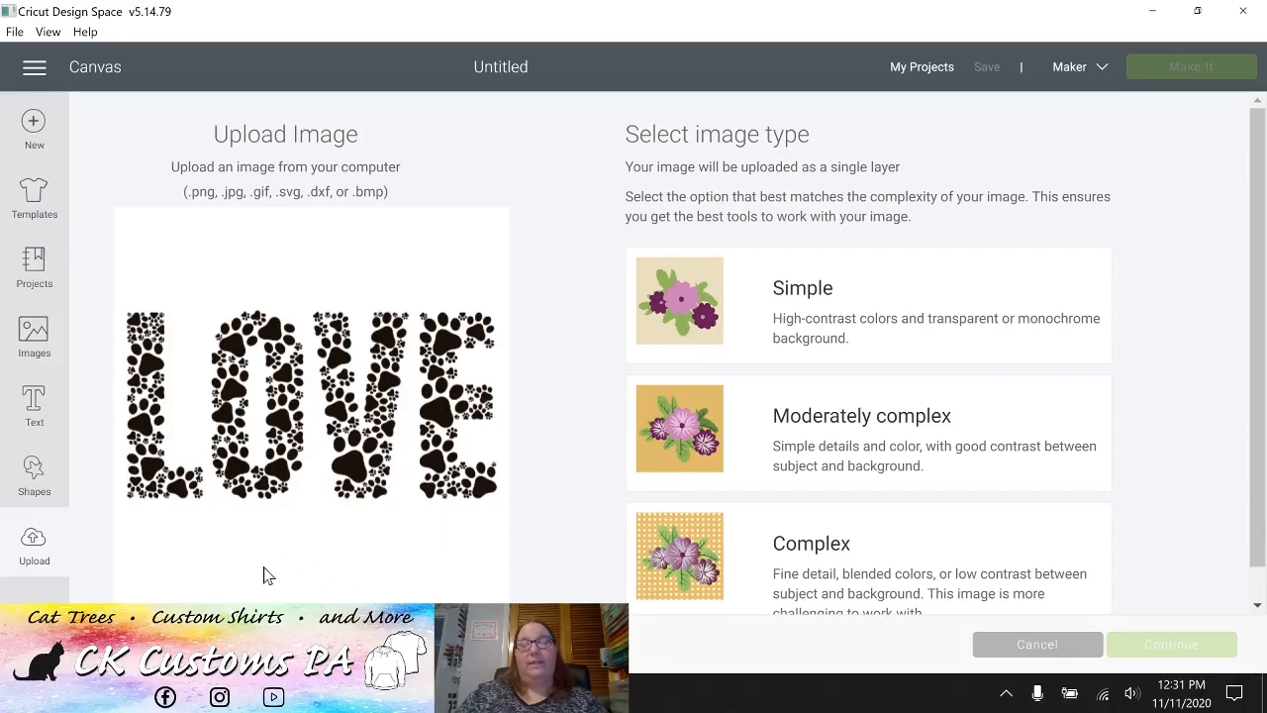
pyautogui.moveTo(262, 581)
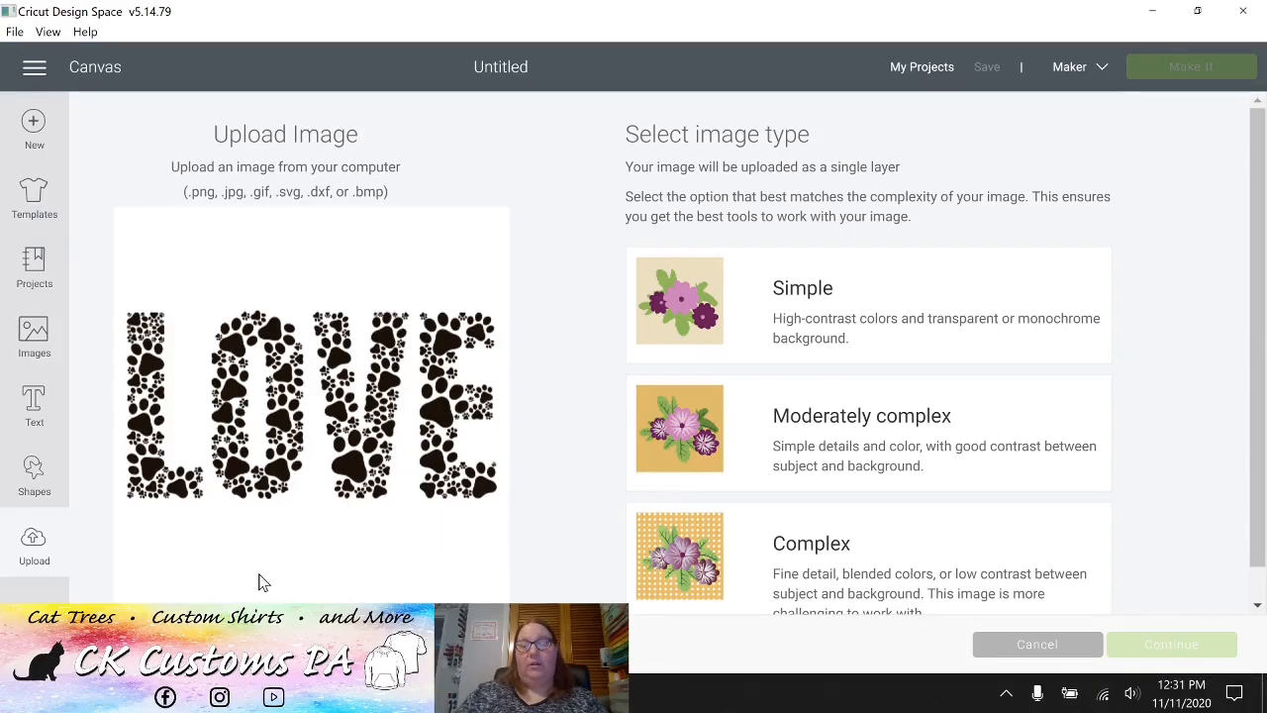
pyautogui.moveTo(829, 565)
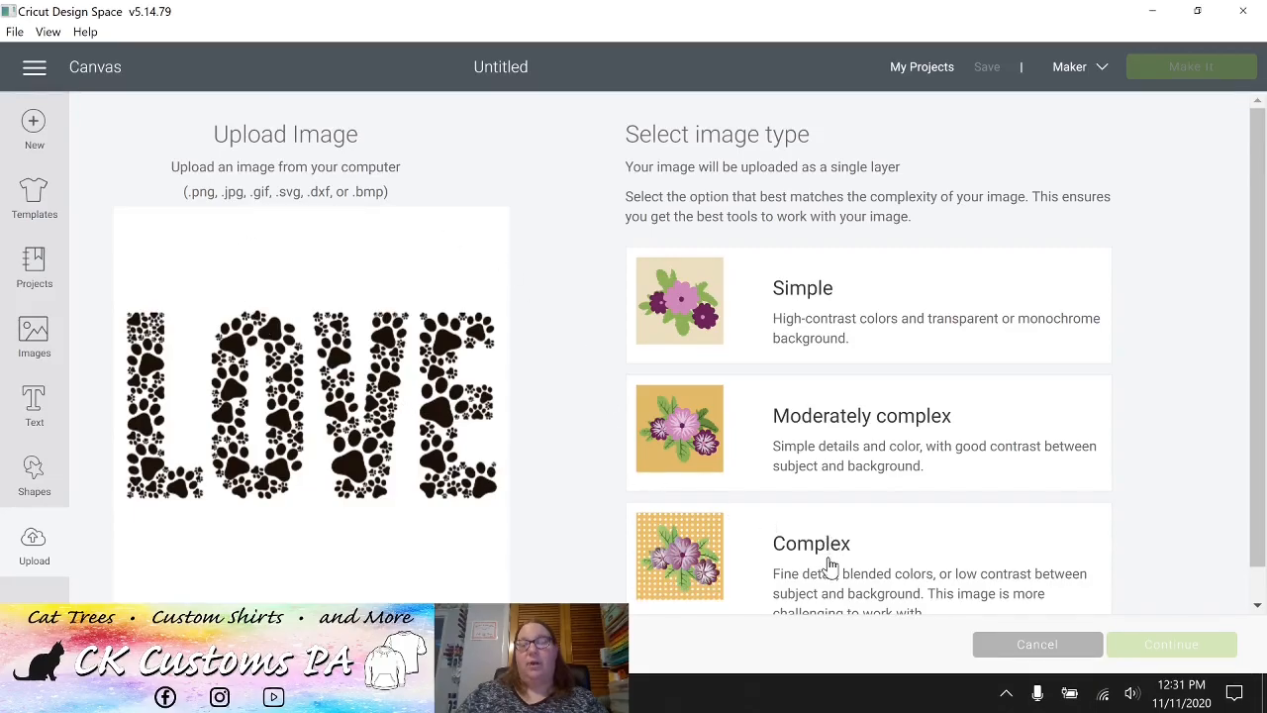
# Choose Complex as the LOVE image type and continue to Select & erase.
pyautogui.click(831, 564)
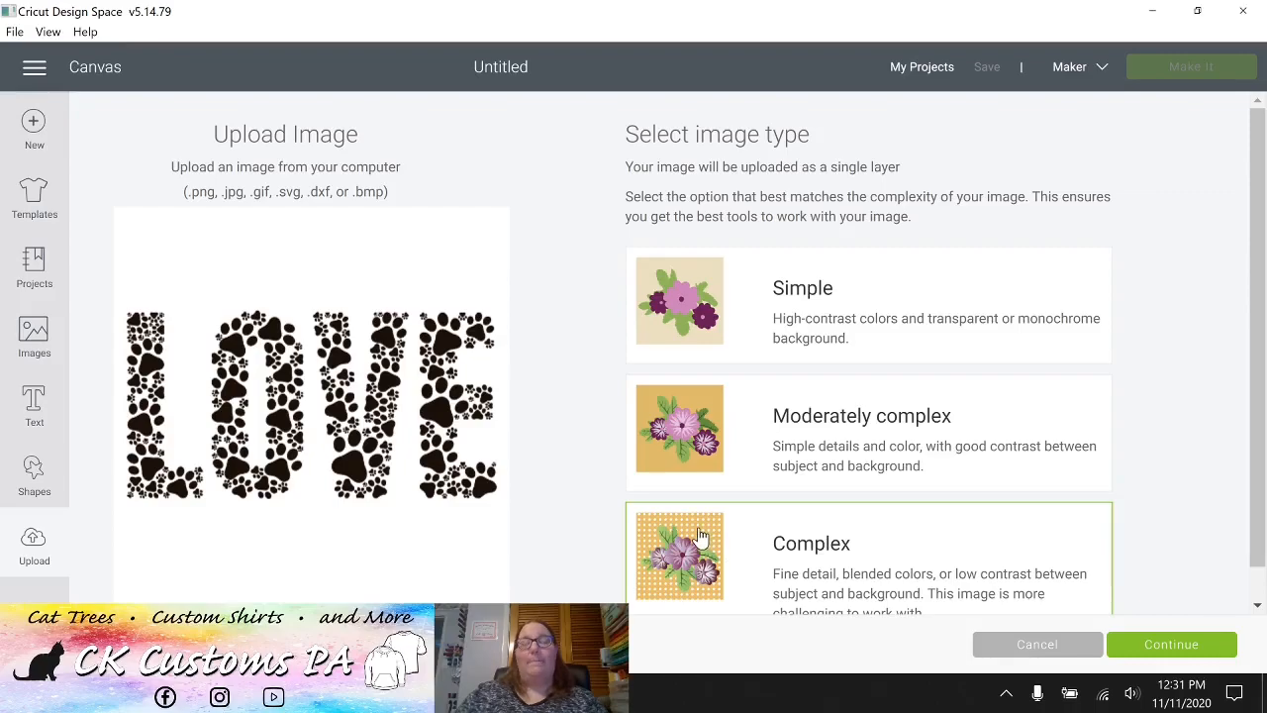
pyautogui.moveTo(1154, 652)
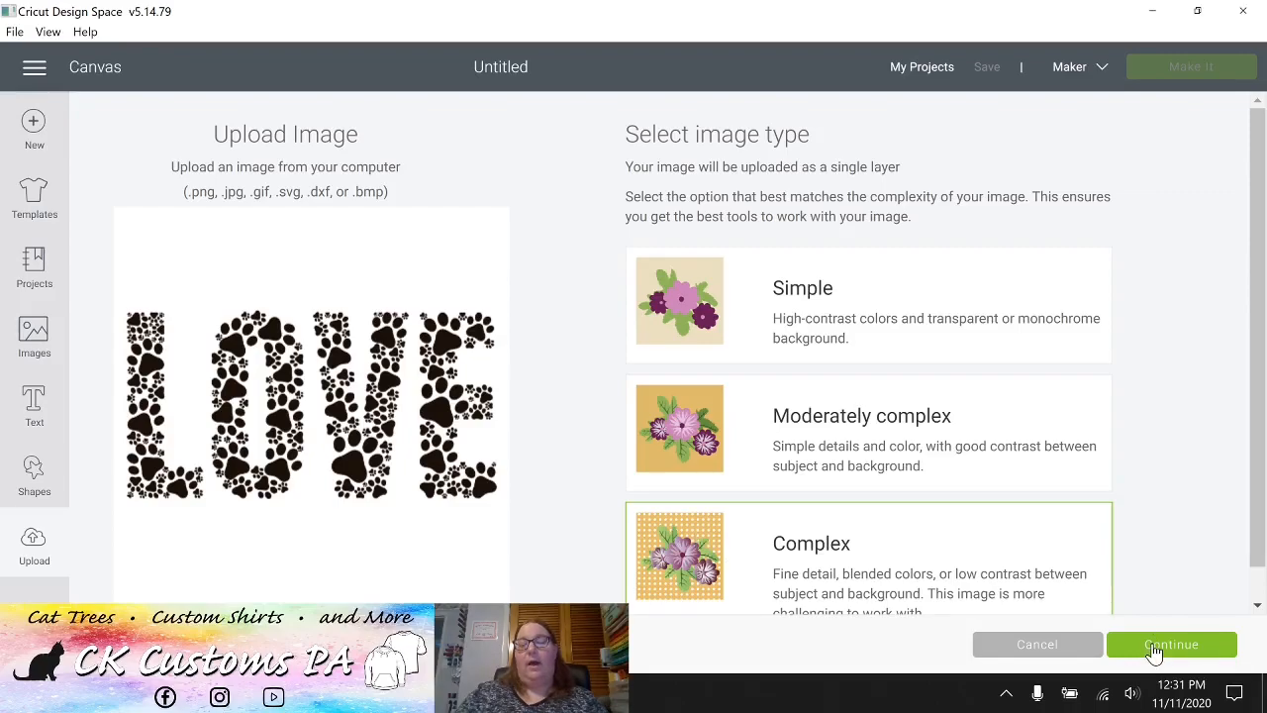
pyautogui.click(1171, 644)
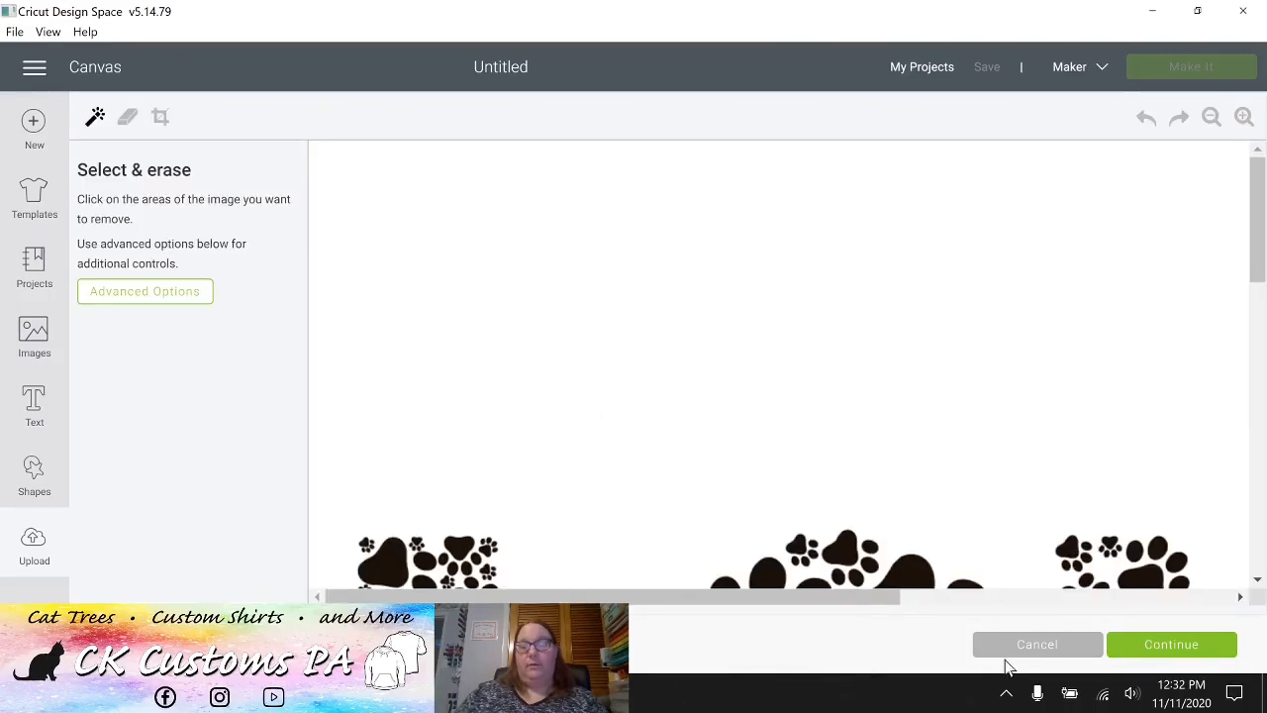
# Fit the LOVE image in view, reduce colors to 2 and set color tolerance to 111.
pyautogui.click(1211, 116)
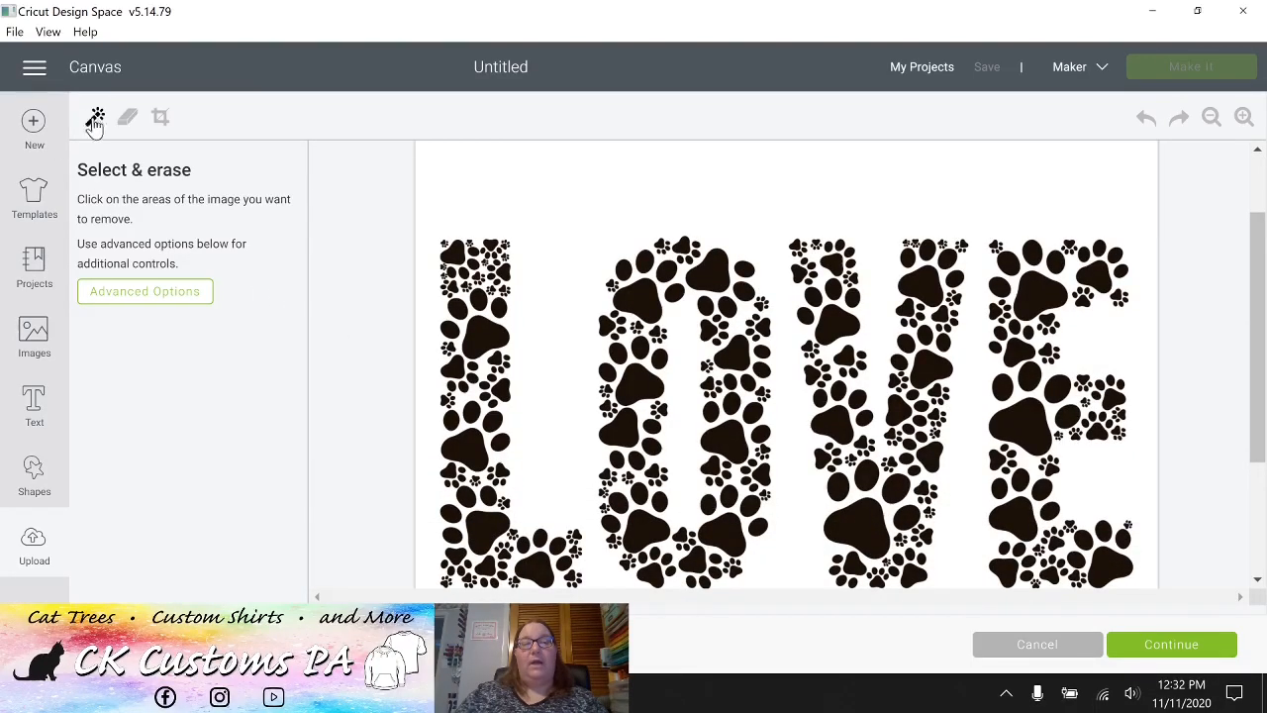
pyautogui.moveTo(95, 117)
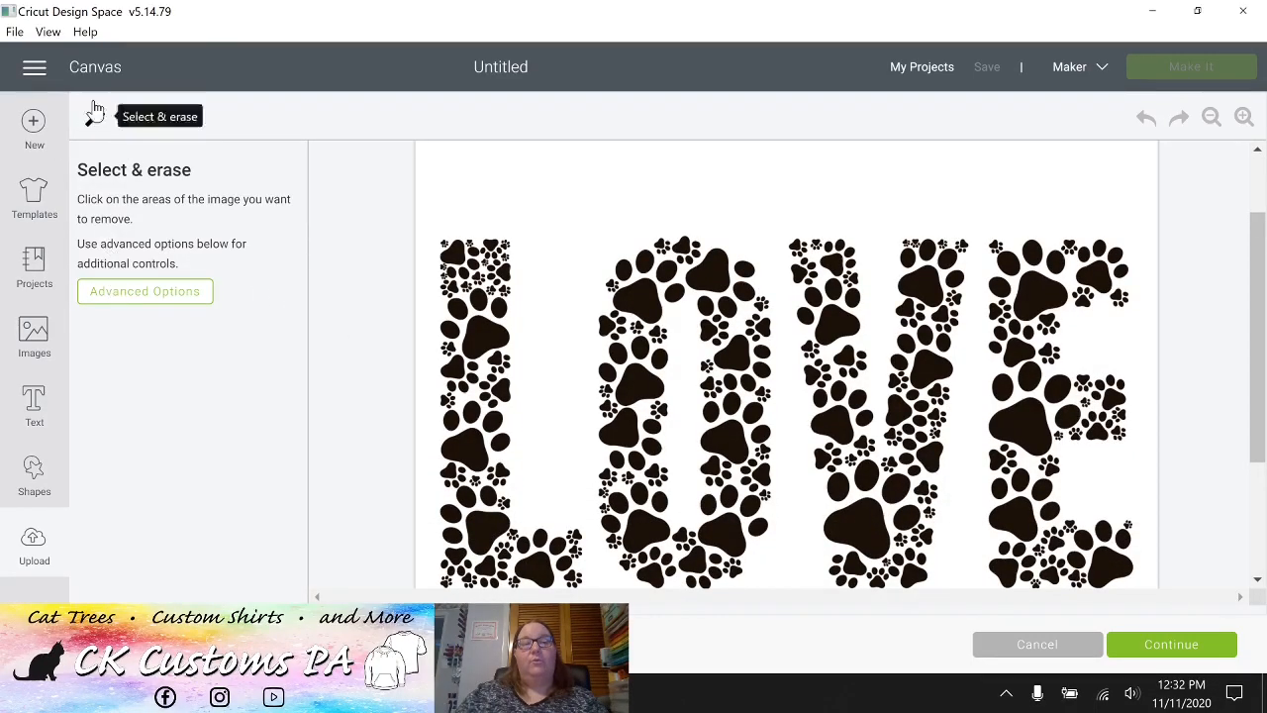
pyautogui.click(145, 291)
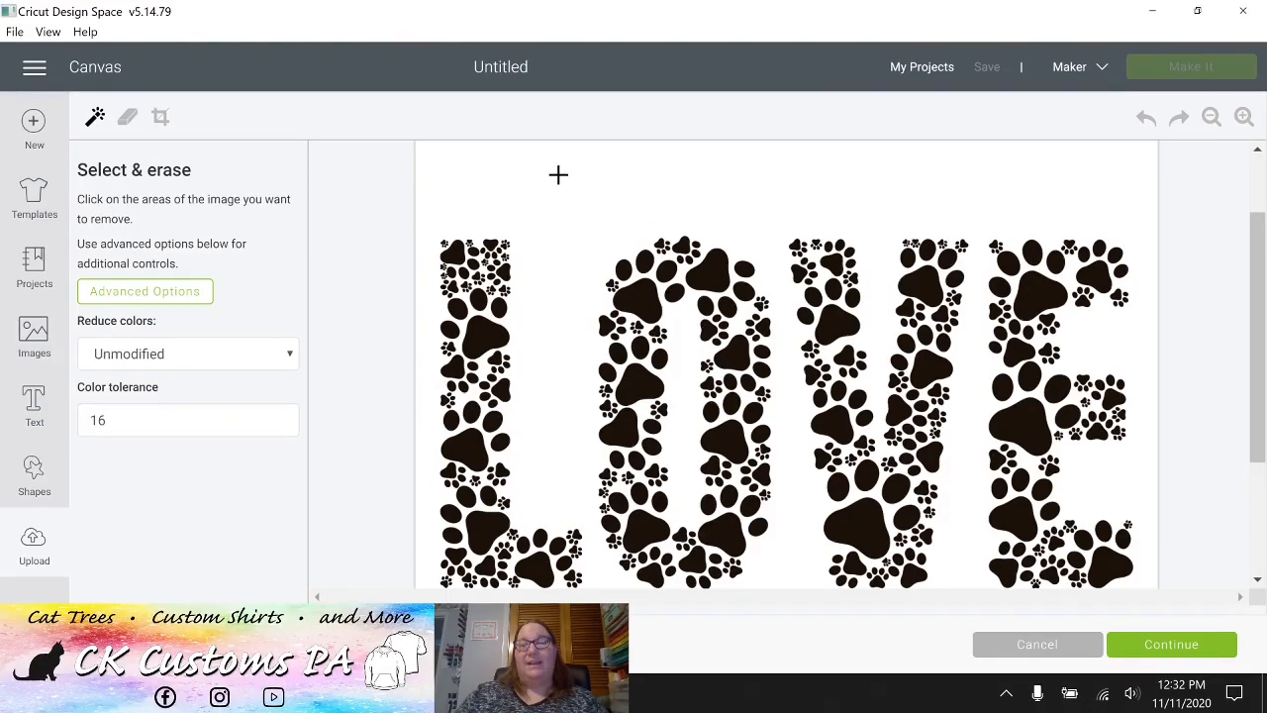
pyautogui.click(187, 353)
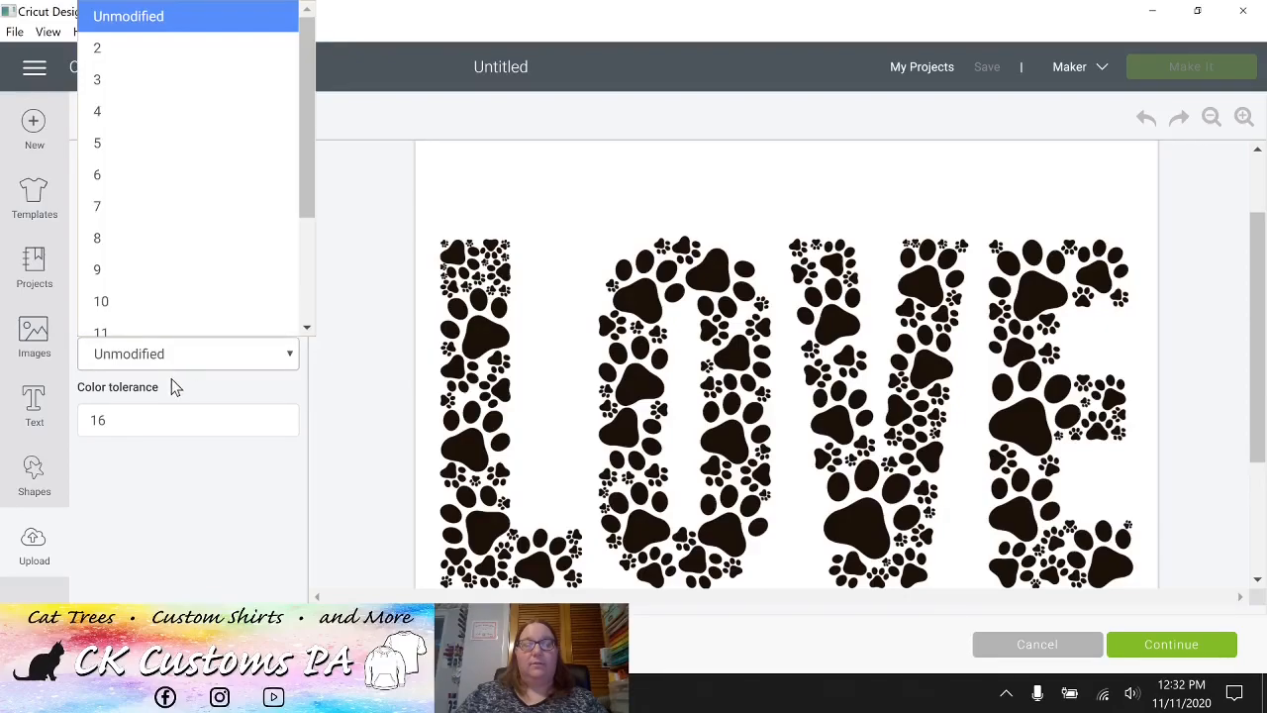
pyautogui.click(99, 48)
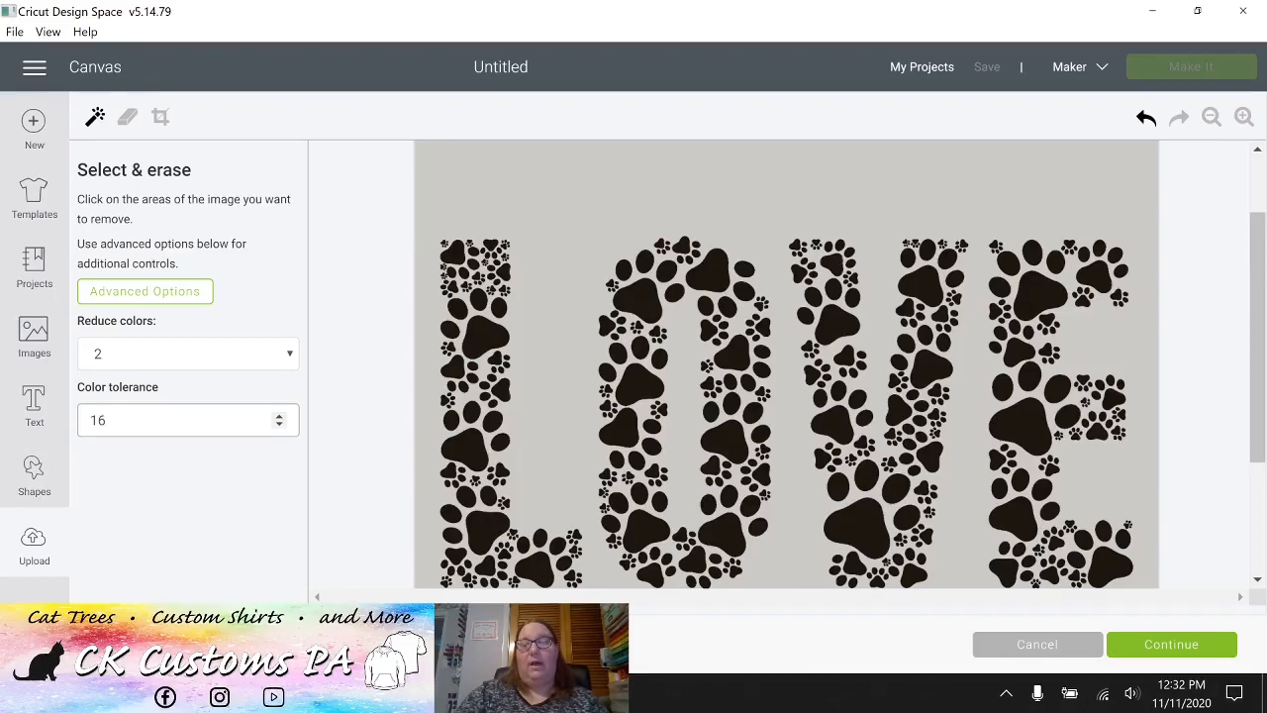
pyautogui.write('1')
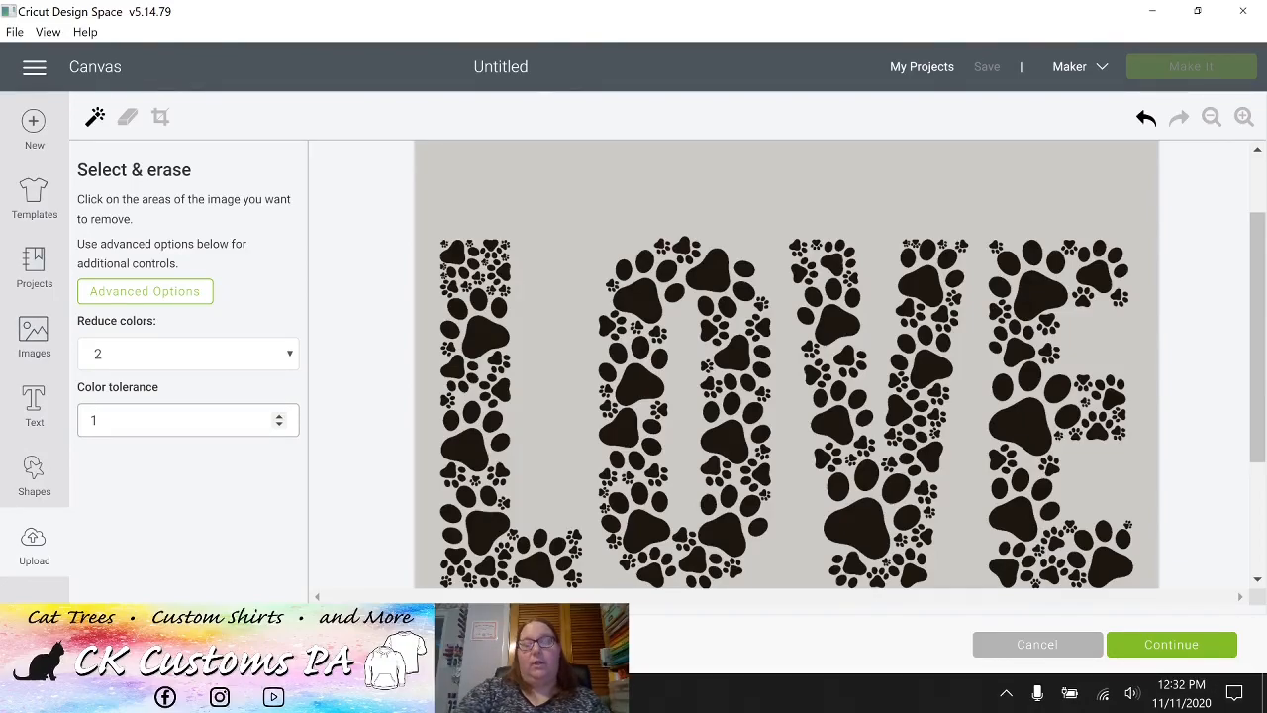
pyautogui.write('11')
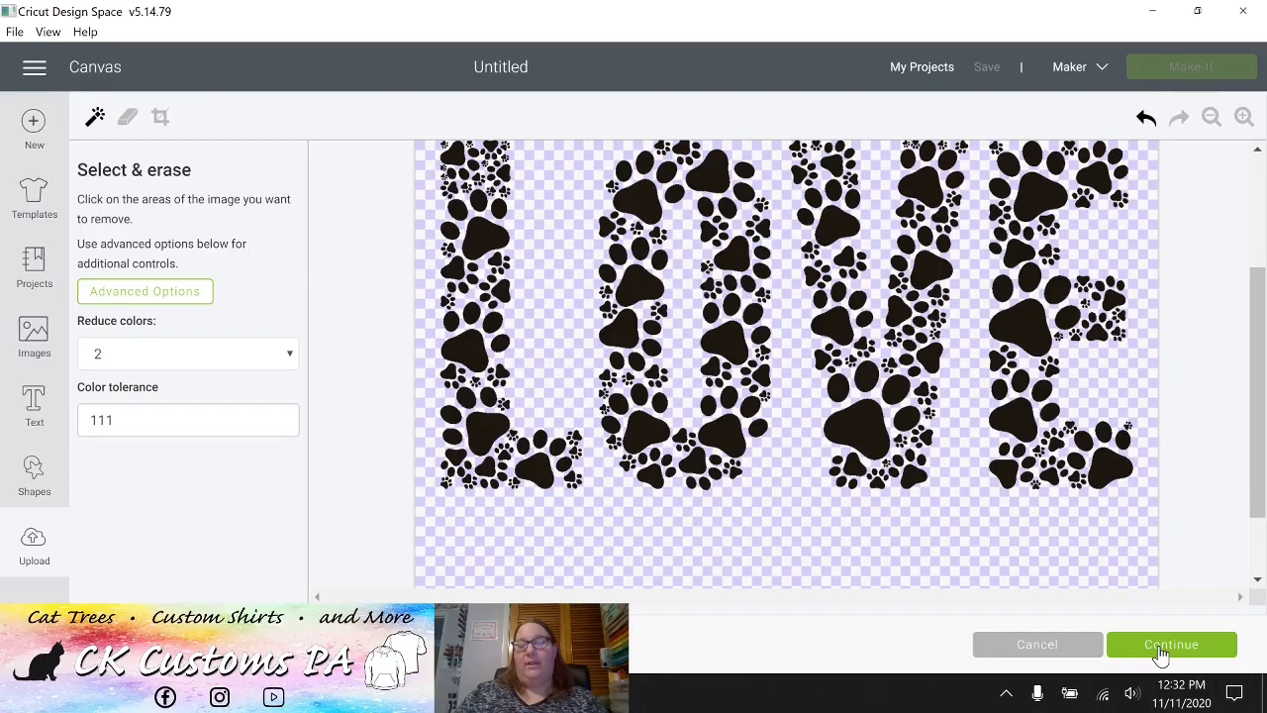
# Continue through the erase stage again, keeping the white background, to the Name & tag screen.
pyautogui.click(1170, 644)
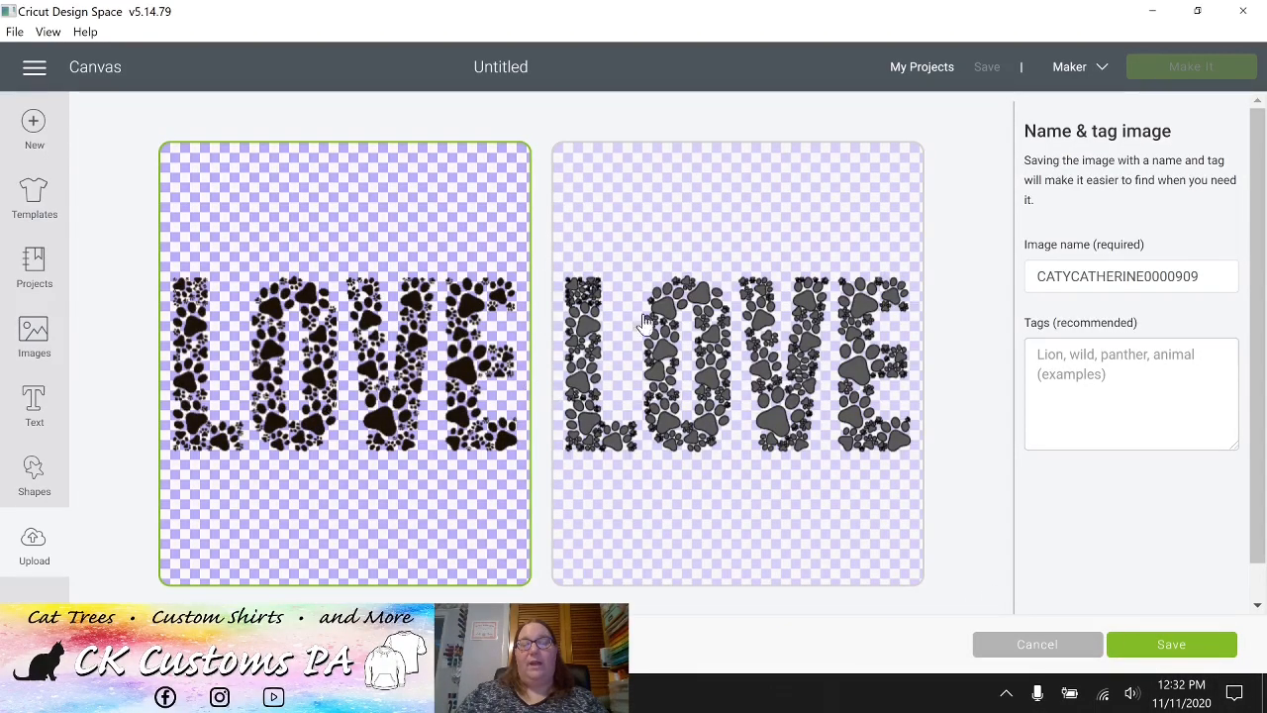
pyautogui.moveTo(683, 406)
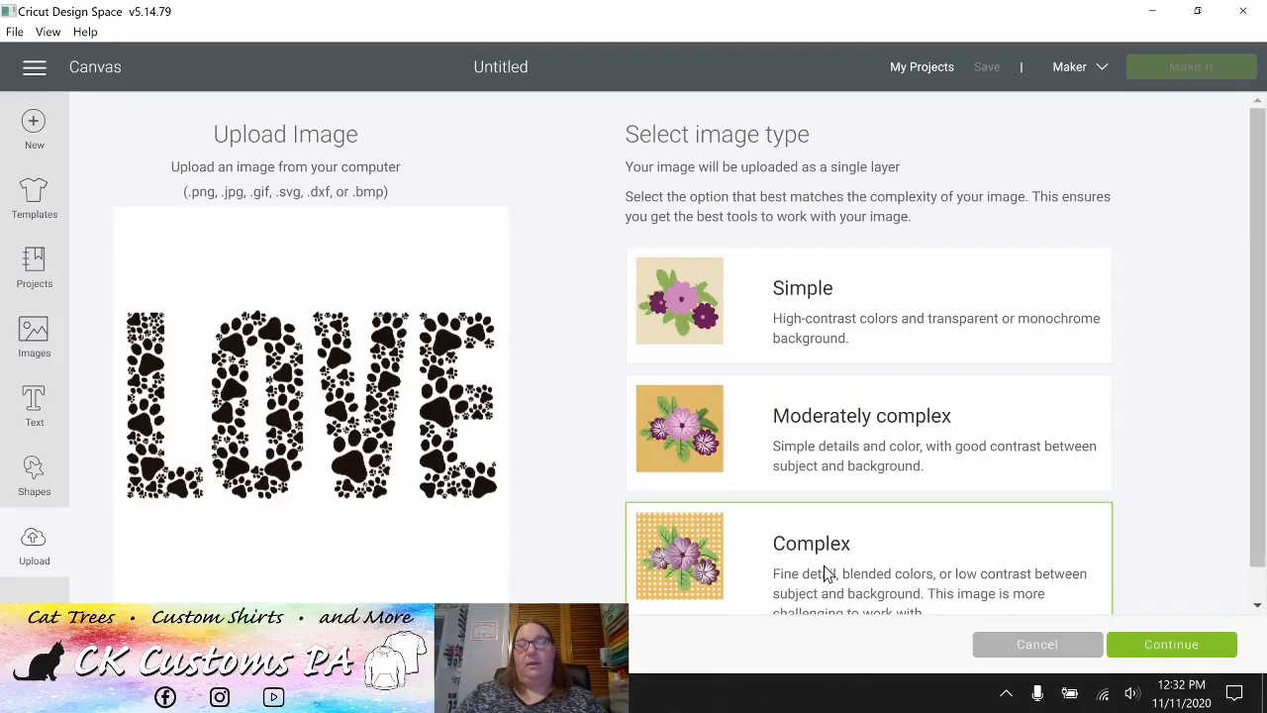
pyautogui.click(1170, 644)
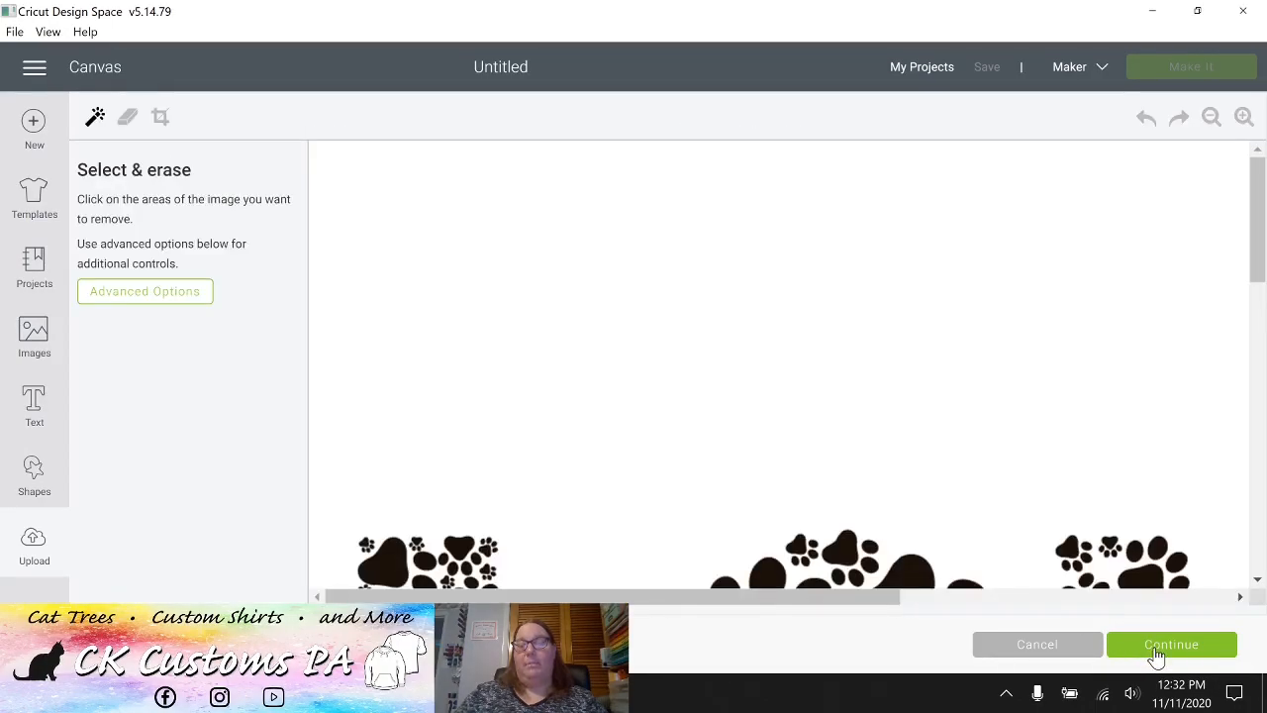
pyautogui.click(1171, 644)
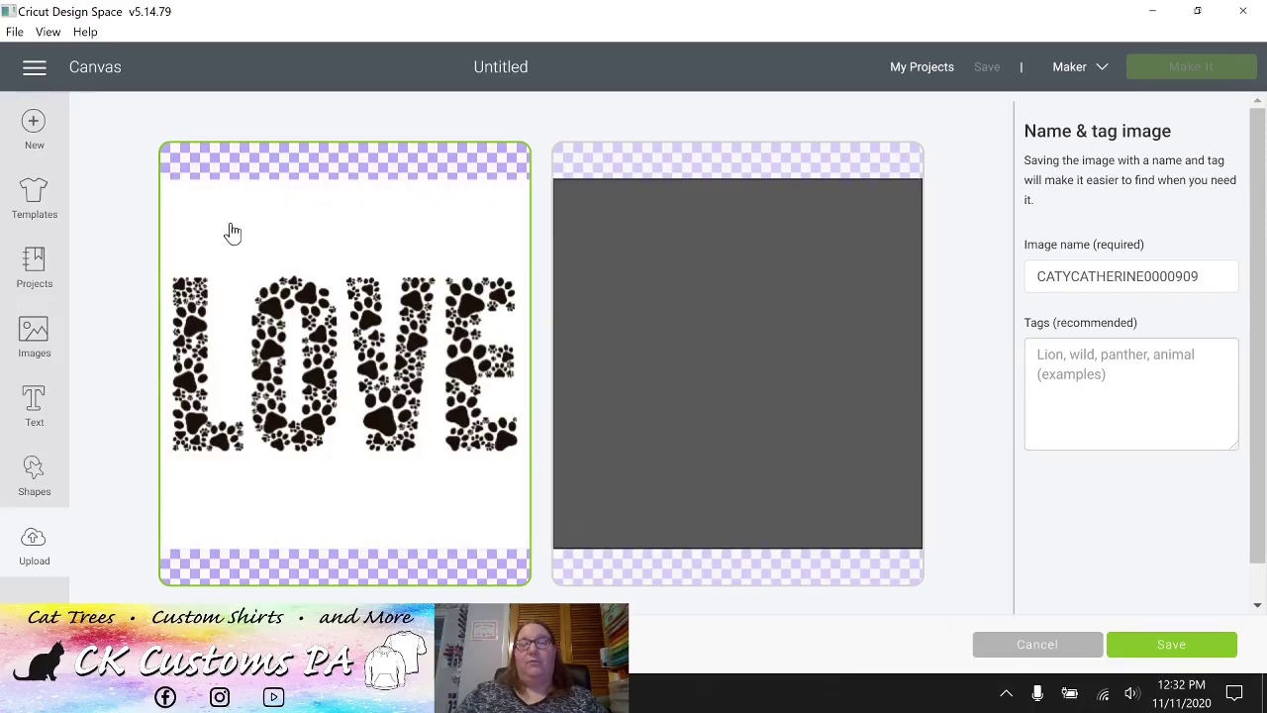
pyautogui.moveTo(631, 376)
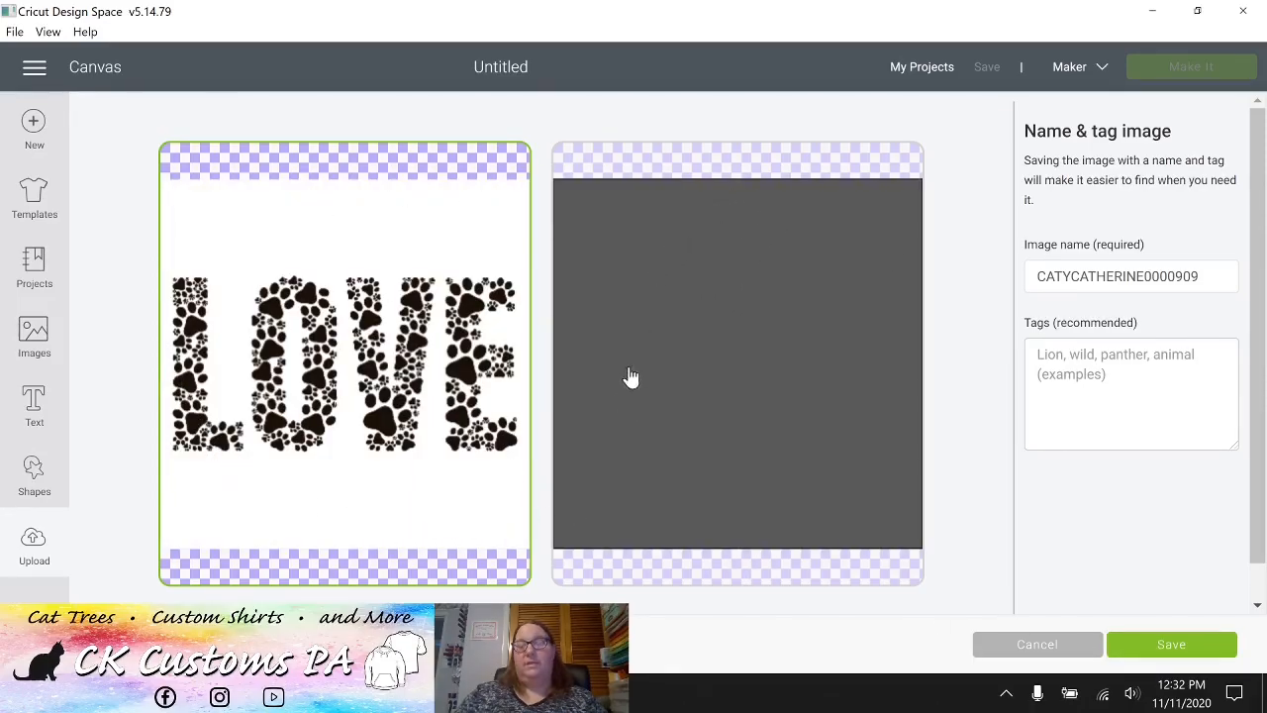
pyautogui.moveTo(451, 347)
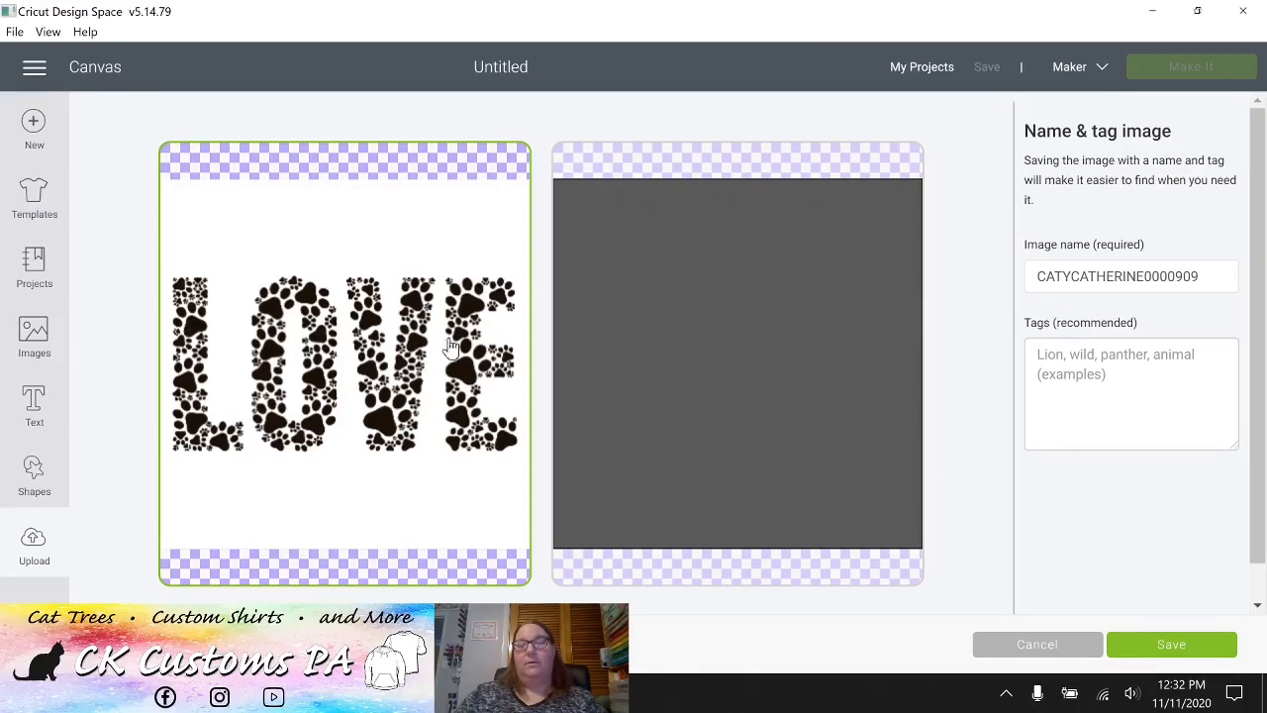
pyautogui.moveTo(334, 384)
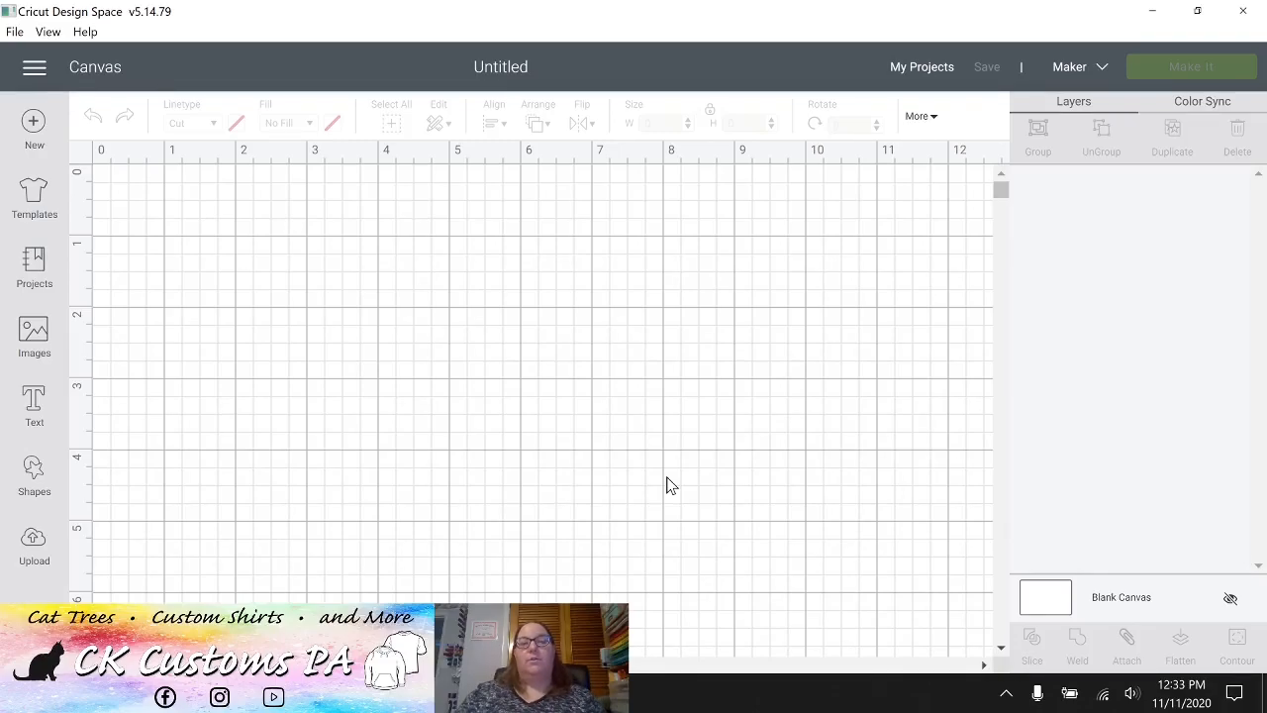
pyautogui.moveTo(615, 458)
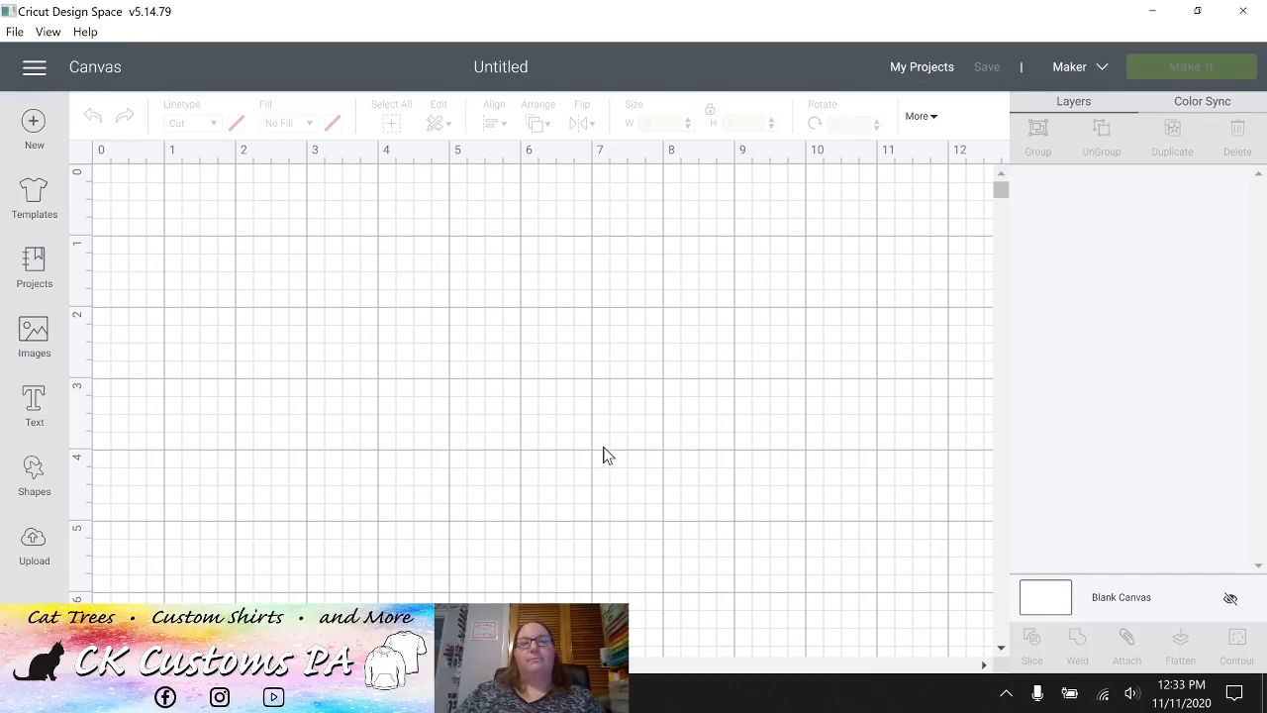
pyautogui.moveTo(514, 448)
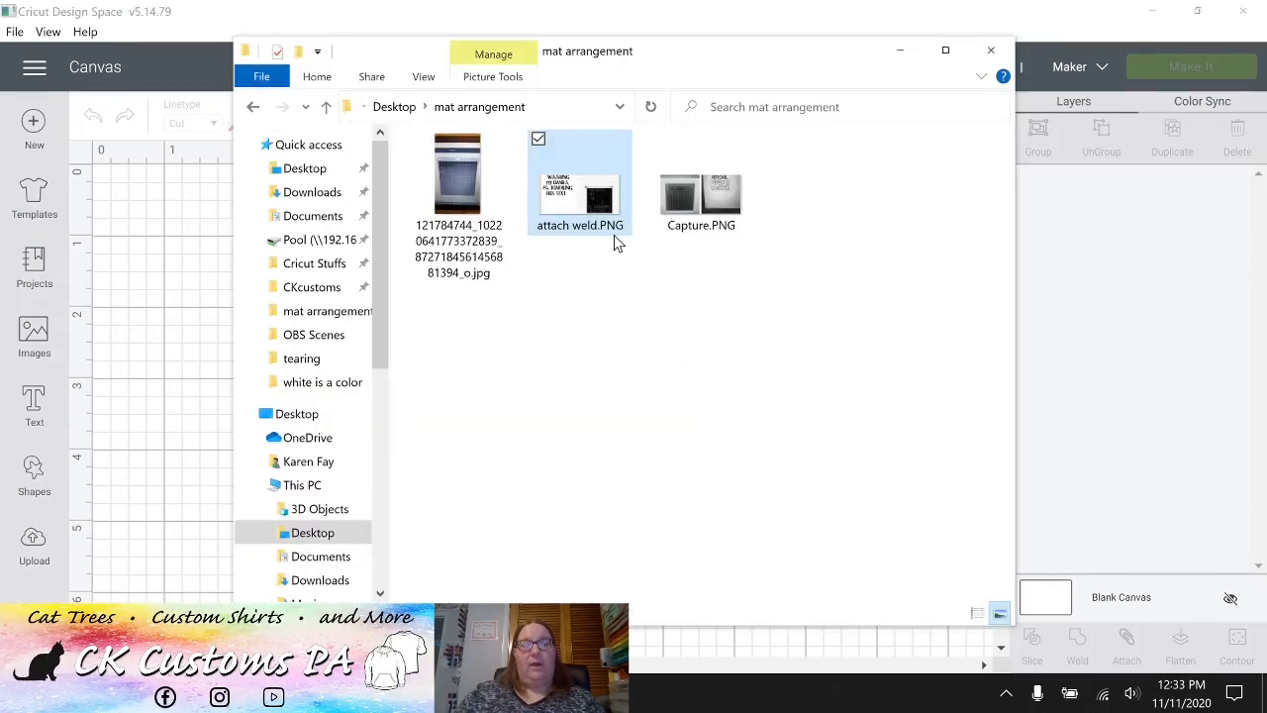
pyautogui.moveTo(719, 201)
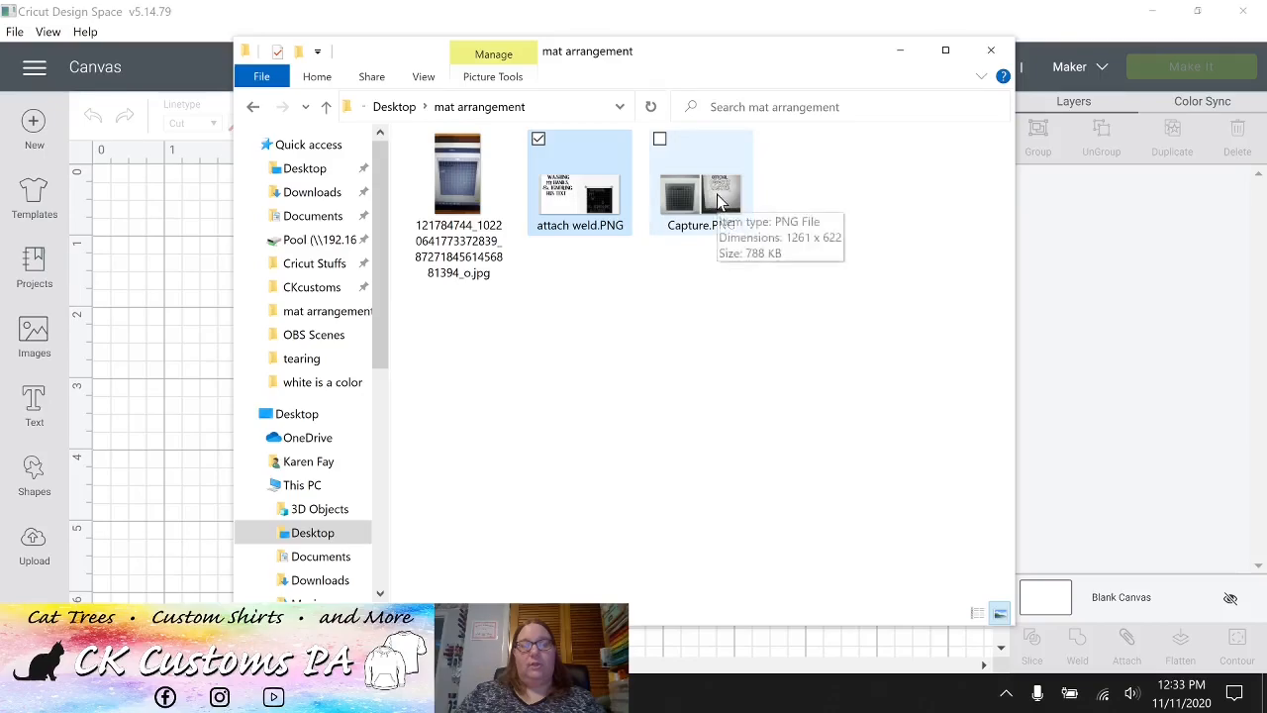
# Open Capture.PNG showing the blank mat beside the OFFICIAL COOKIE TASTER design.
pyautogui.doubleClick(700, 183)
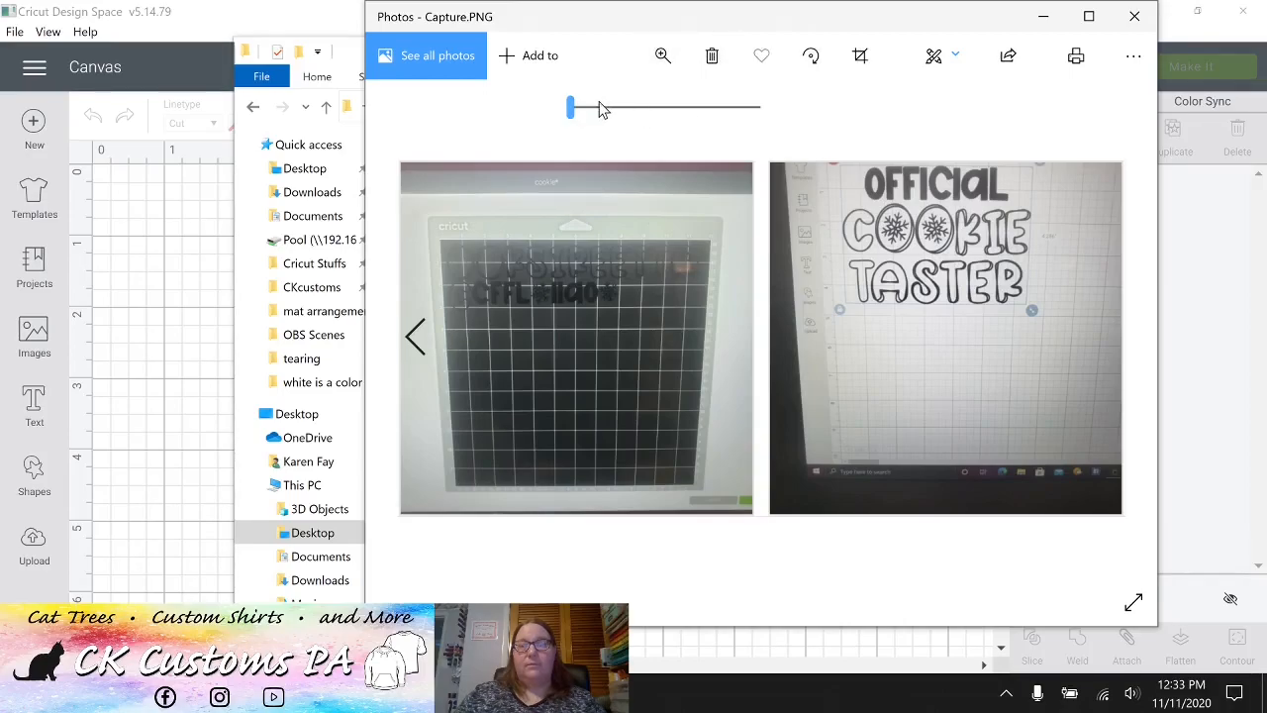
# Zoom in on the Capture.PNG screenshot to inspect the cutting mat and cookie taster design.
pyautogui.moveTo(569, 107); pyautogui.dragTo(599, 107)
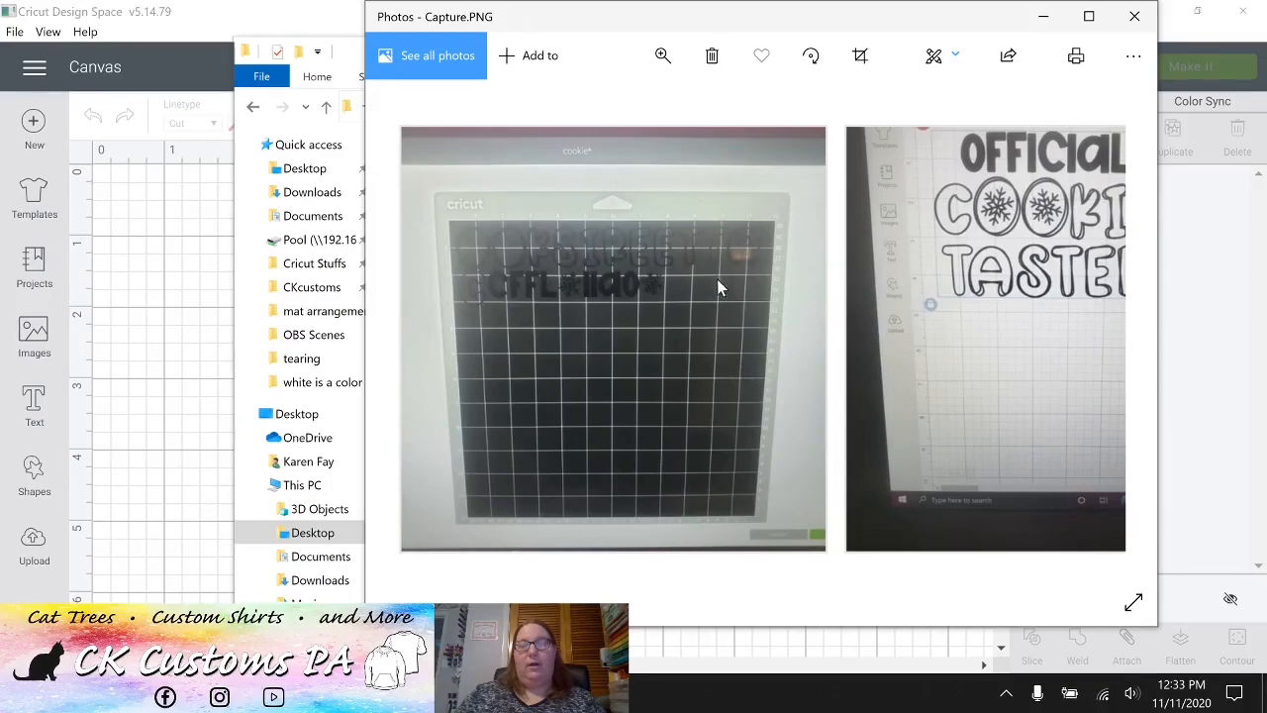
pyautogui.moveTo(485, 257)
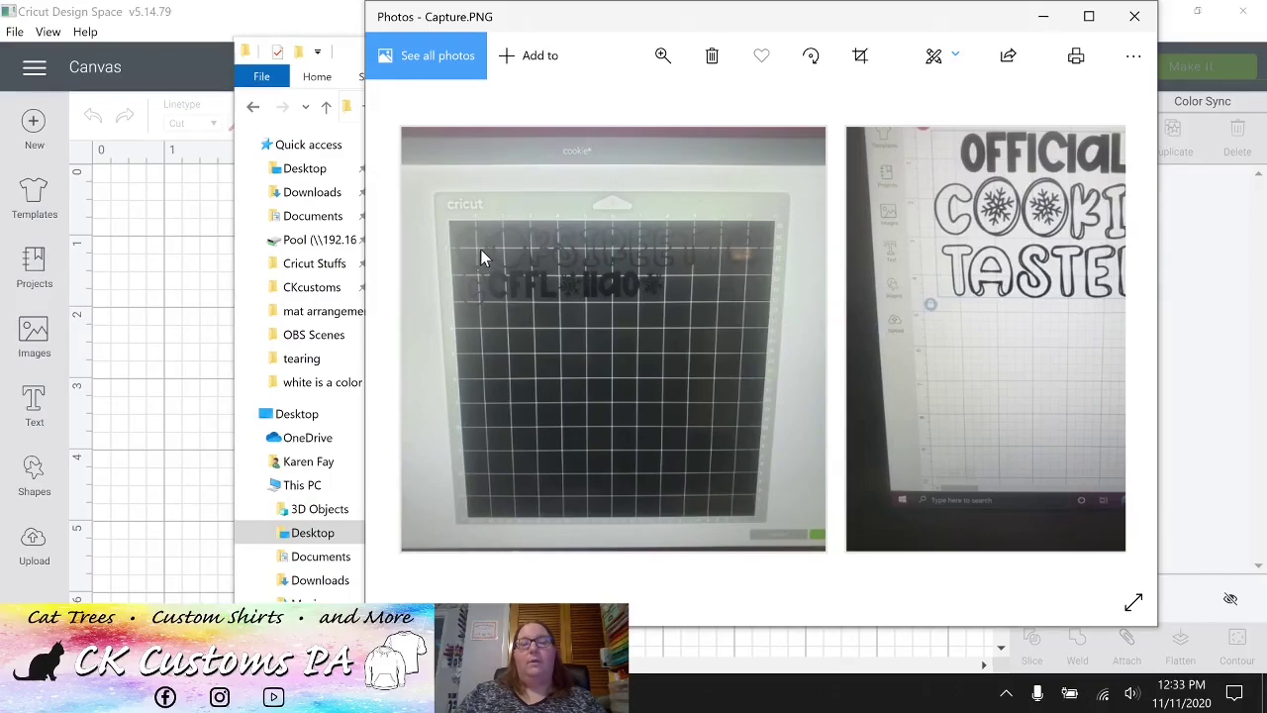
pyautogui.moveTo(519, 294)
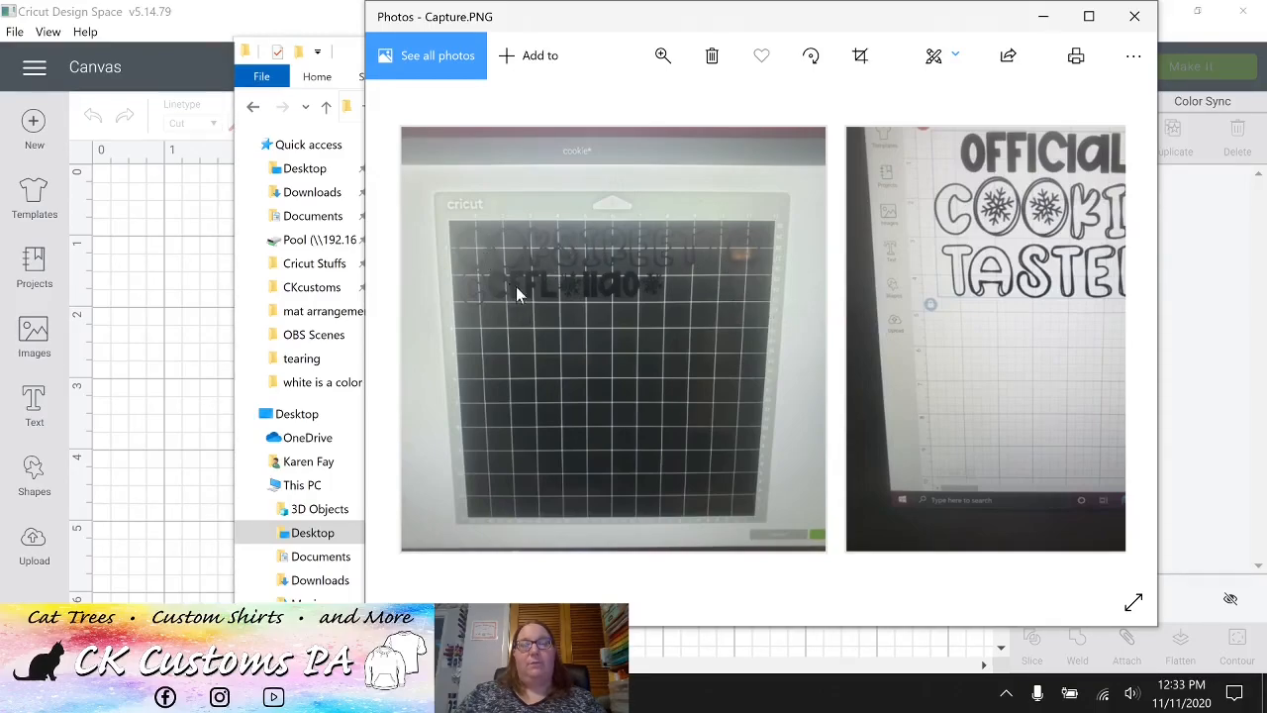
pyautogui.moveTo(637, 304)
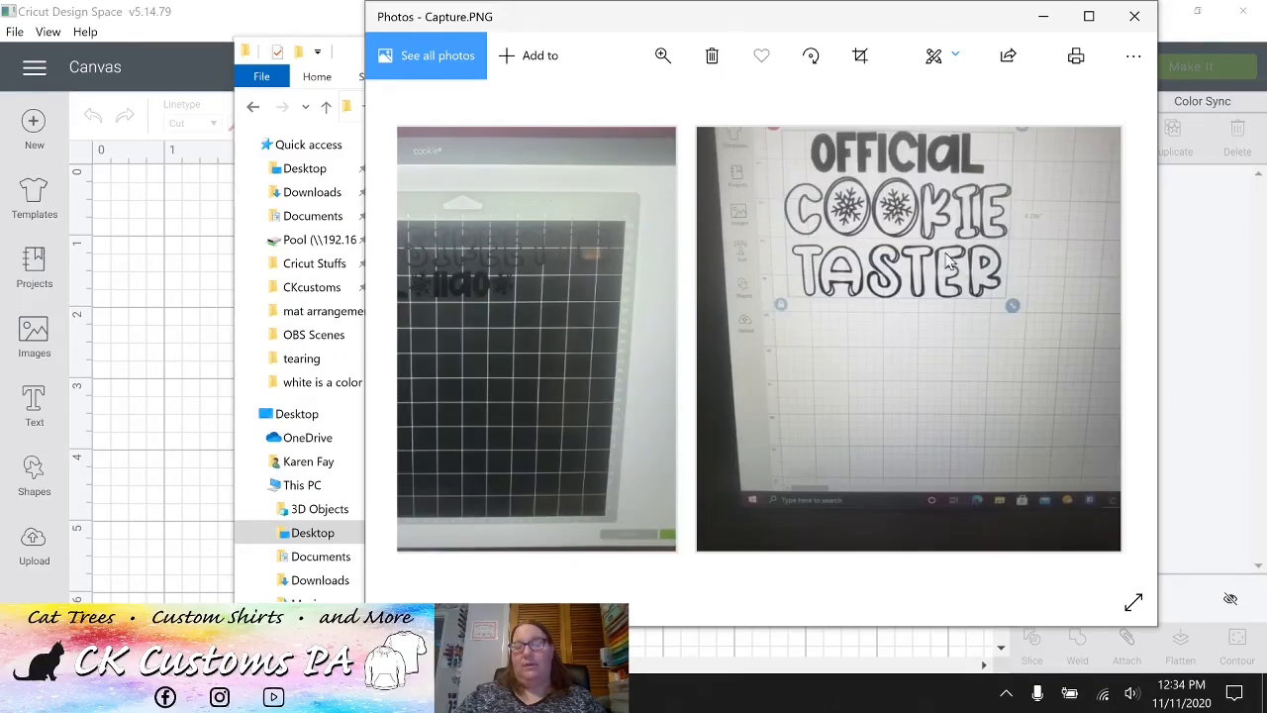
pyautogui.moveTo(840, 307)
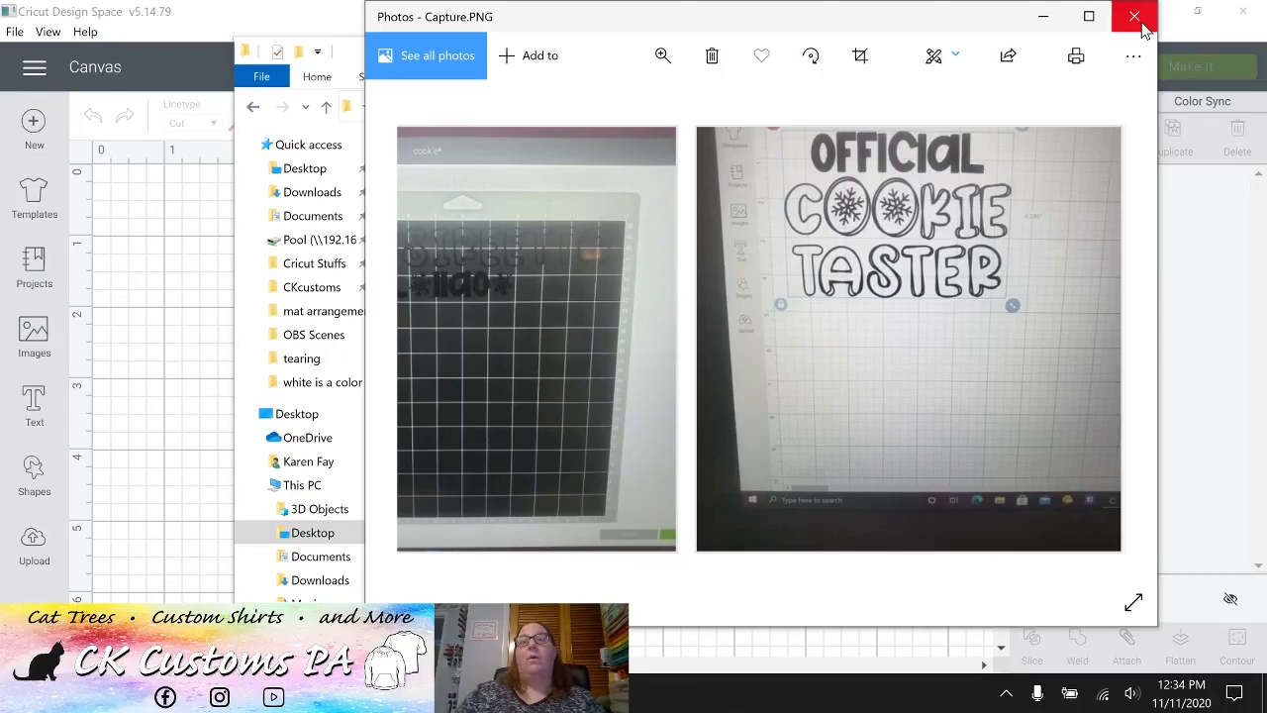
pyautogui.moveTo(1130, 36)
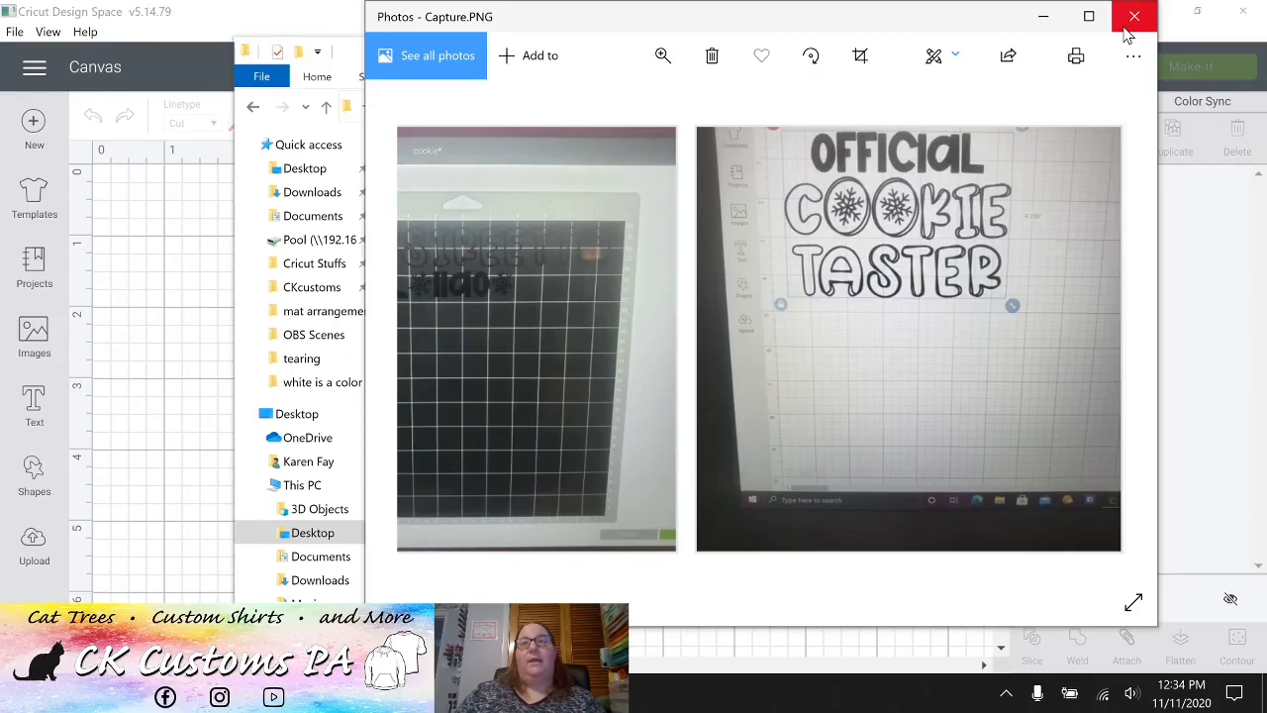
pyautogui.moveTo(700, 92)
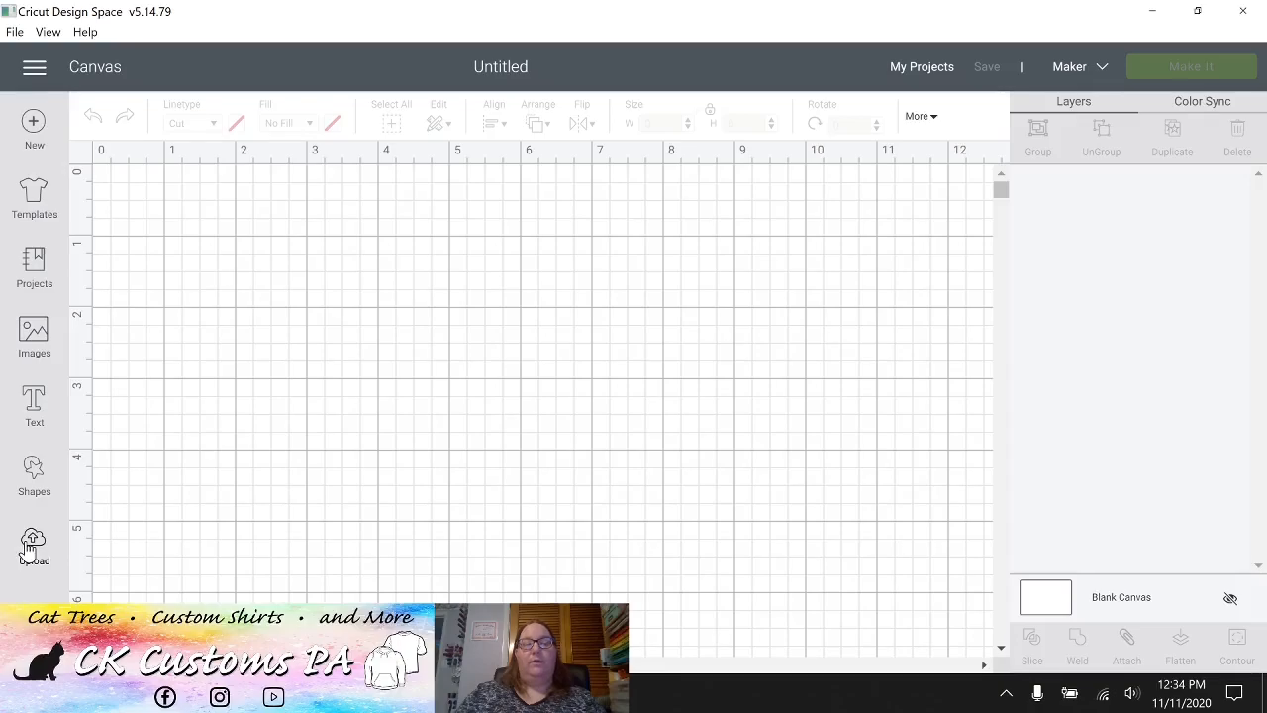
# Upload the paw-print LOVE file as a Complex image, removing the paw print inside the L.
pyautogui.click(34, 541)
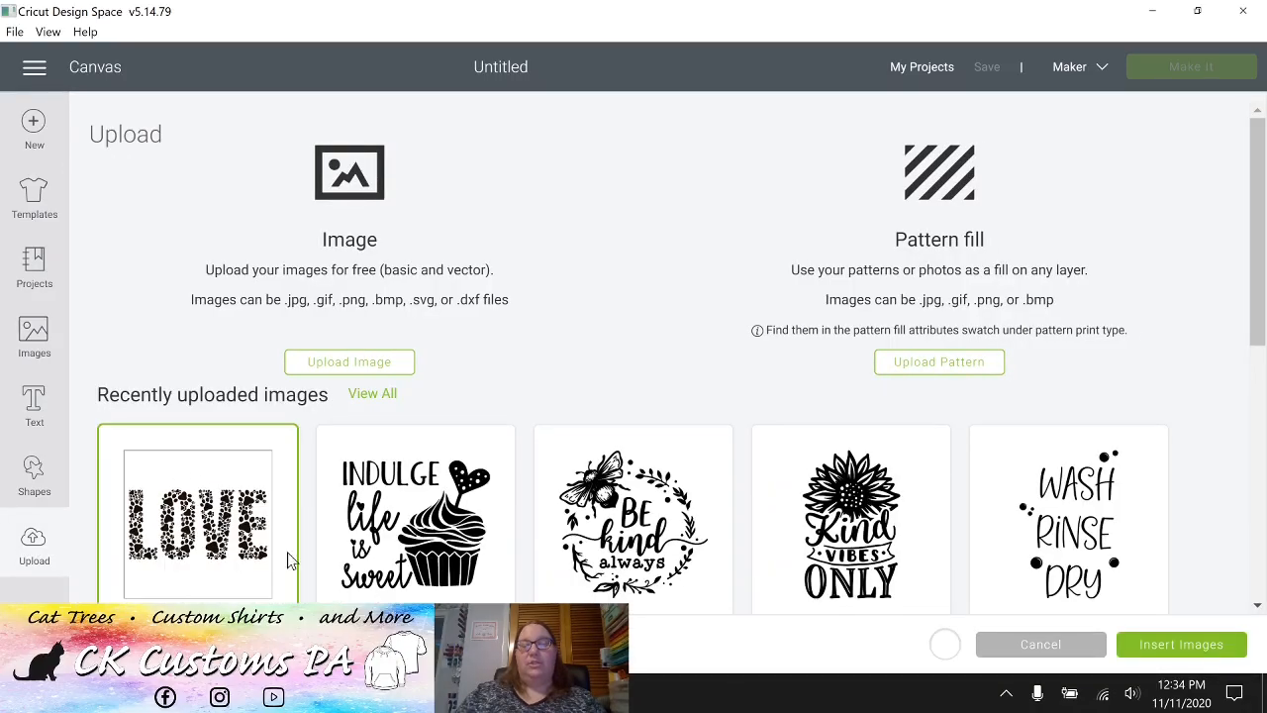
pyautogui.click(349, 361)
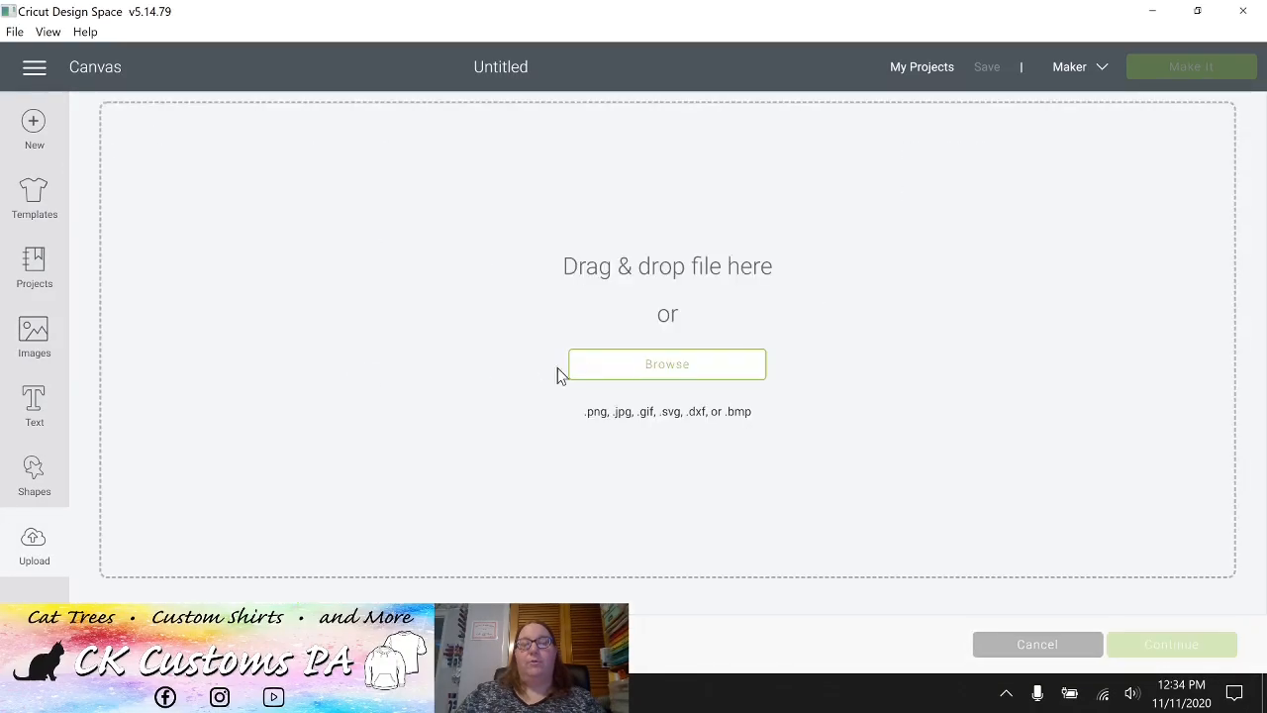
pyautogui.moveTo(656, 377)
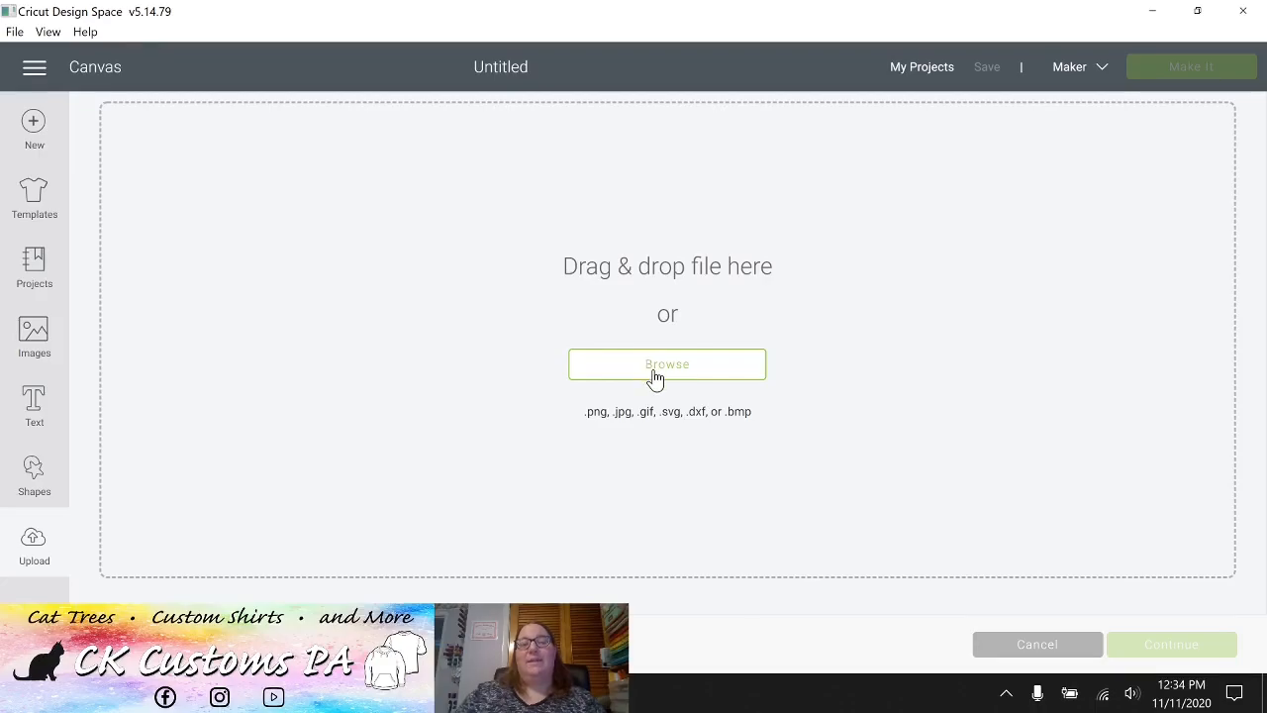
pyautogui.click(667, 365)
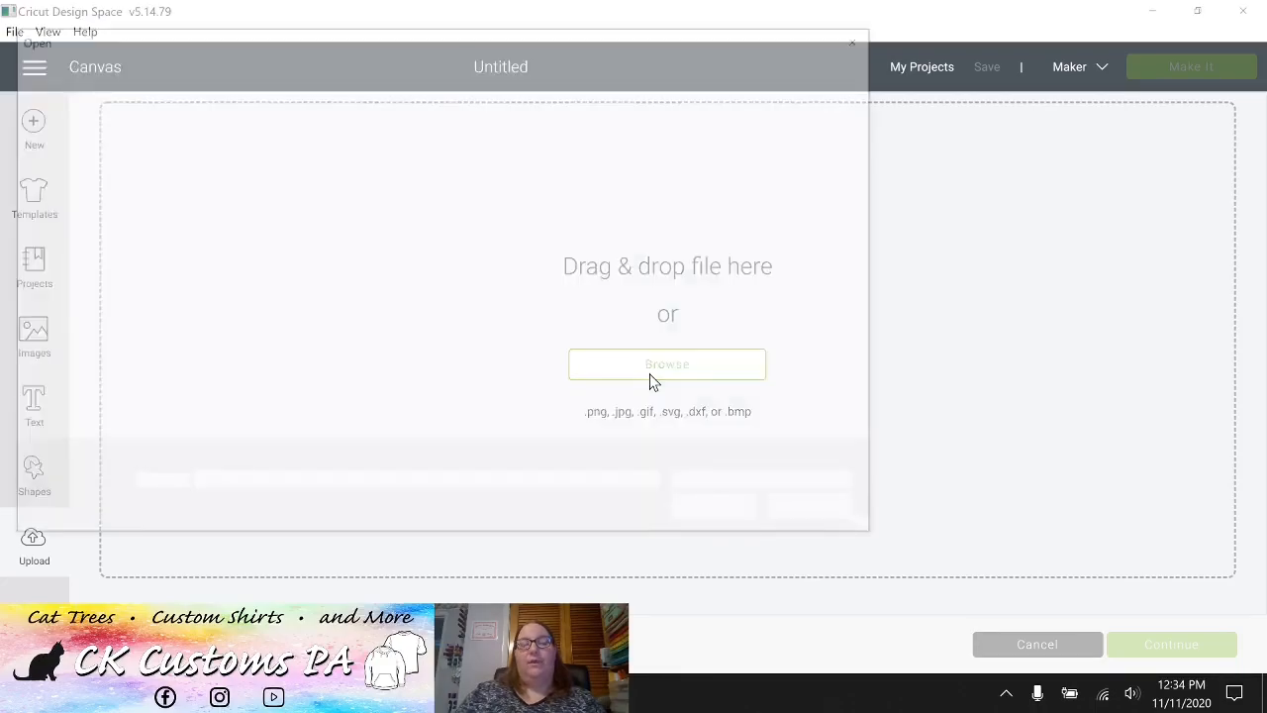
pyautogui.click(667, 364)
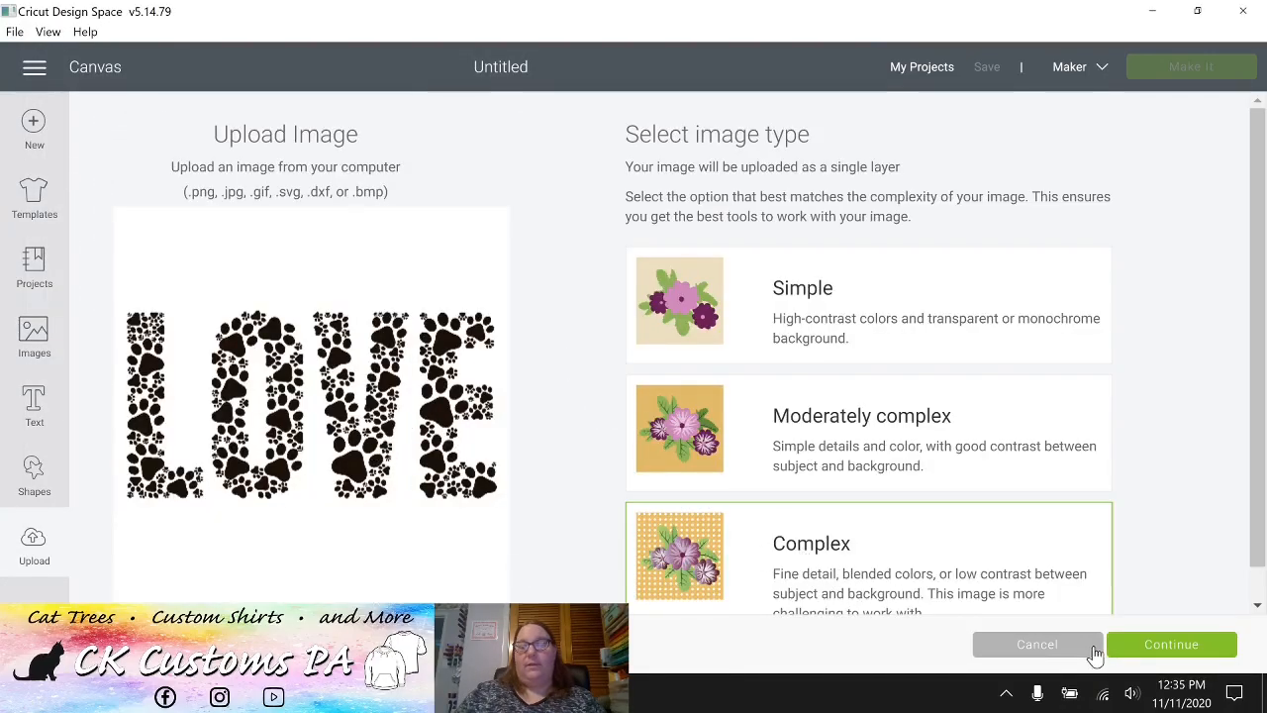
pyautogui.click(1171, 644)
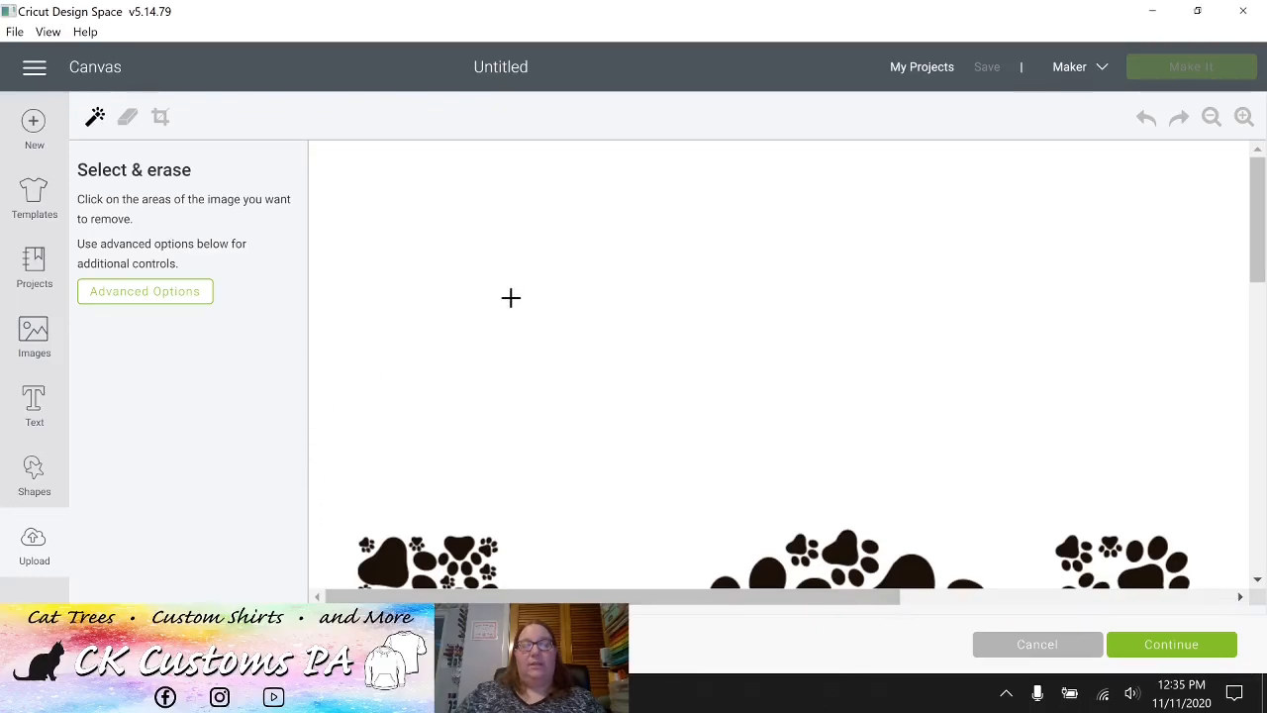
pyautogui.click(446, 435)
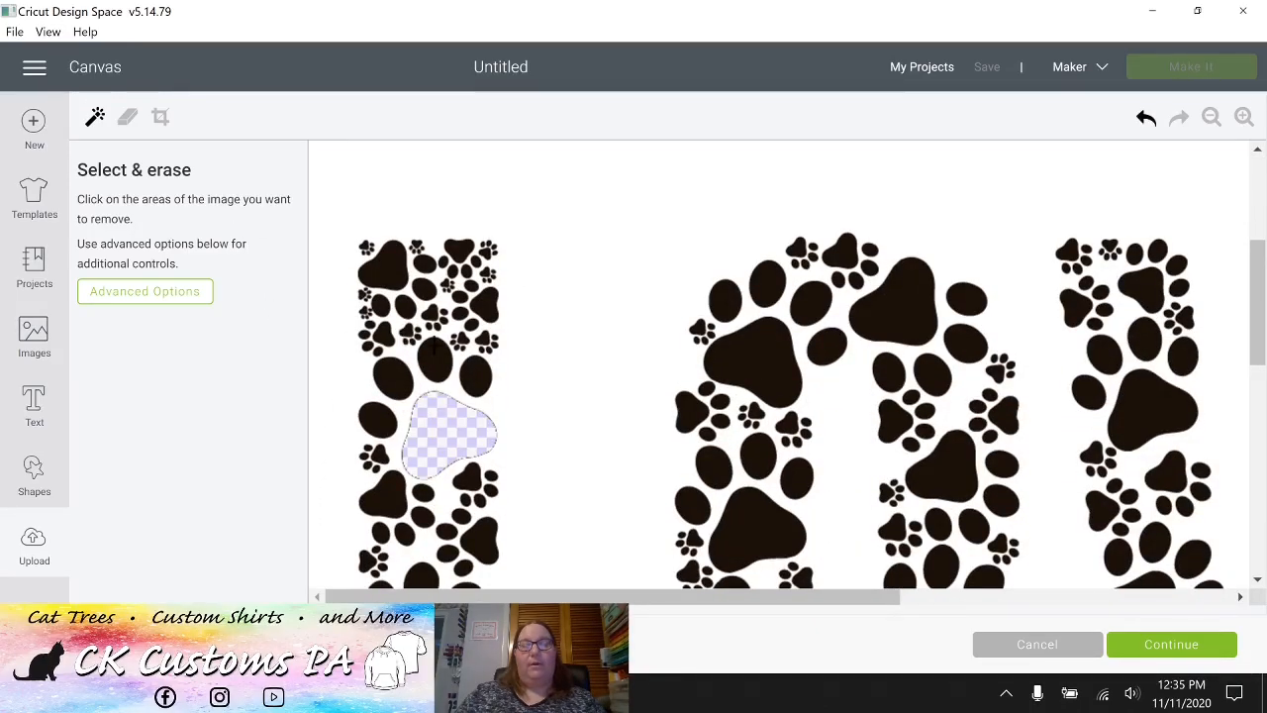
pyautogui.click(432, 365)
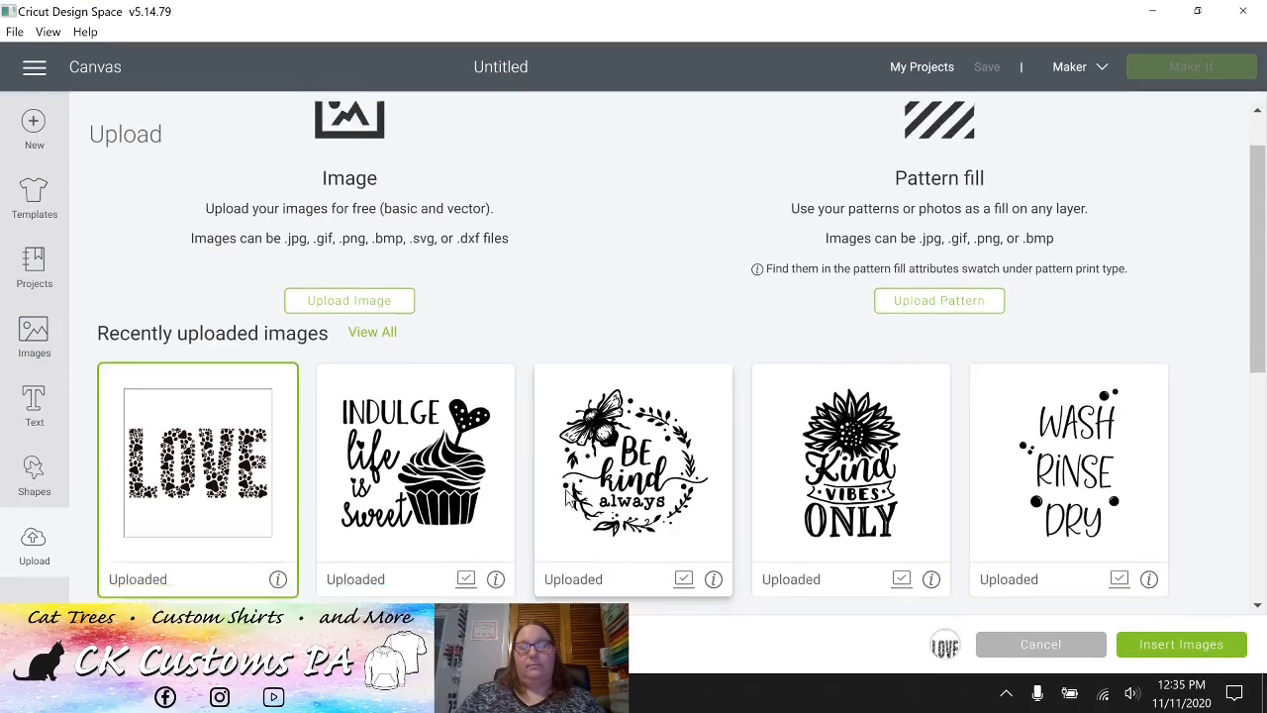
# Insert the Kind Vibes Only sunflower image and weld its pieces into one layer.
pyautogui.scroll(-3)
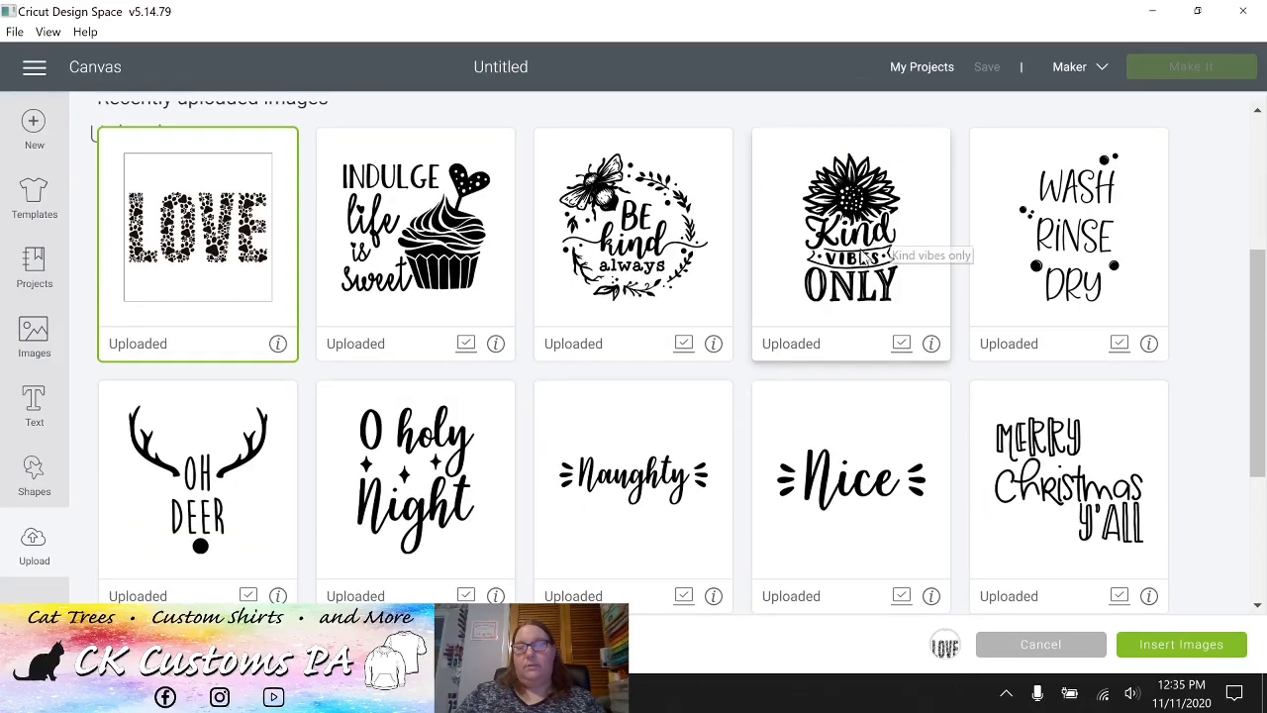
pyautogui.click(851, 238)
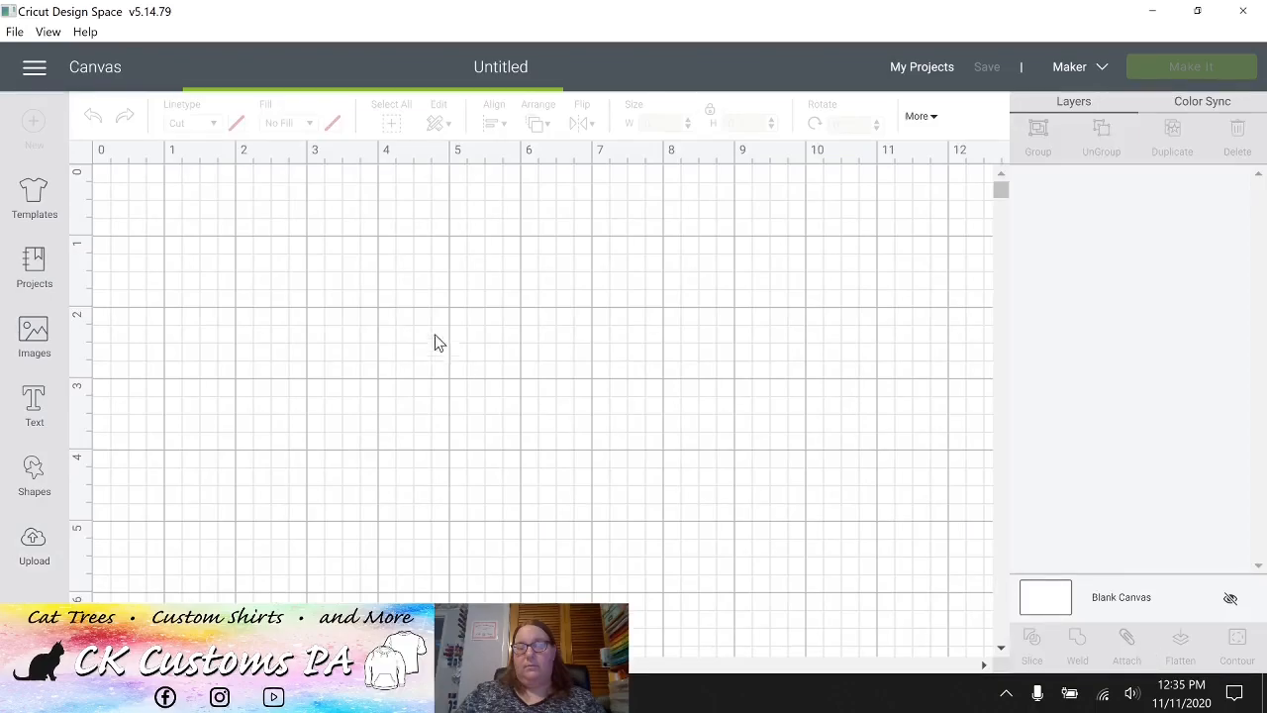
pyautogui.moveTo(460, 328)
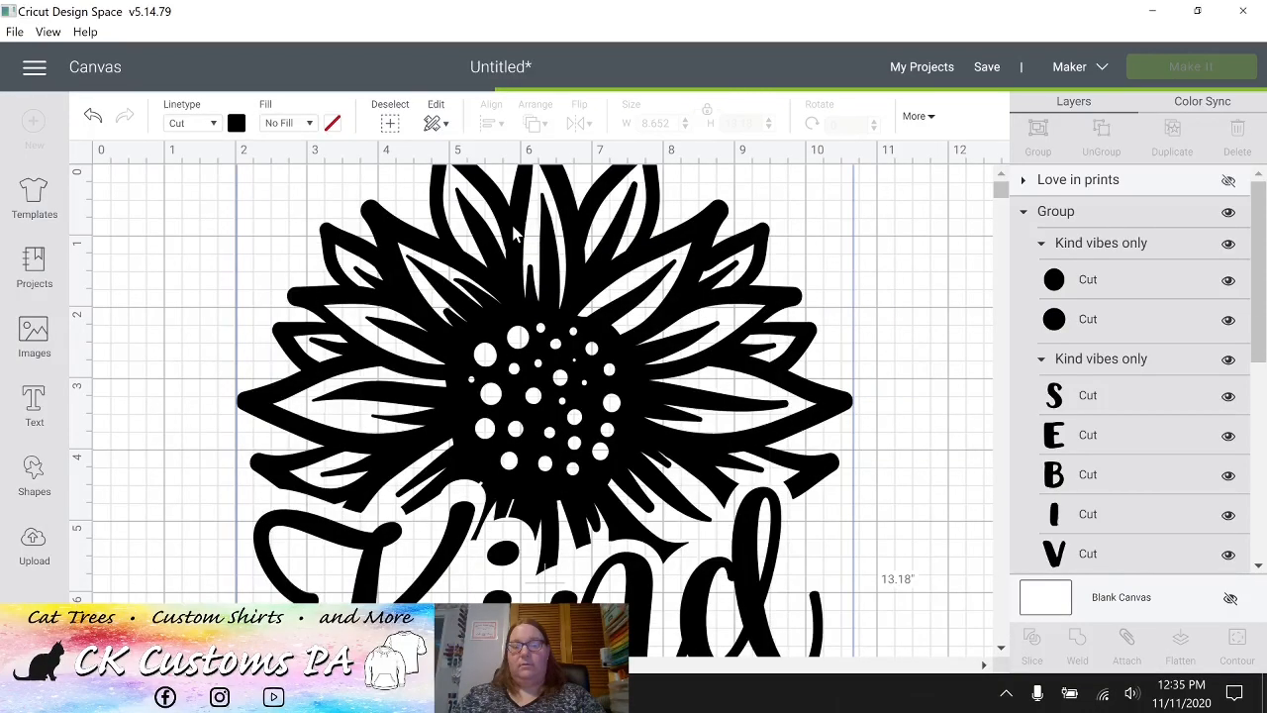
pyautogui.click(1077, 646)
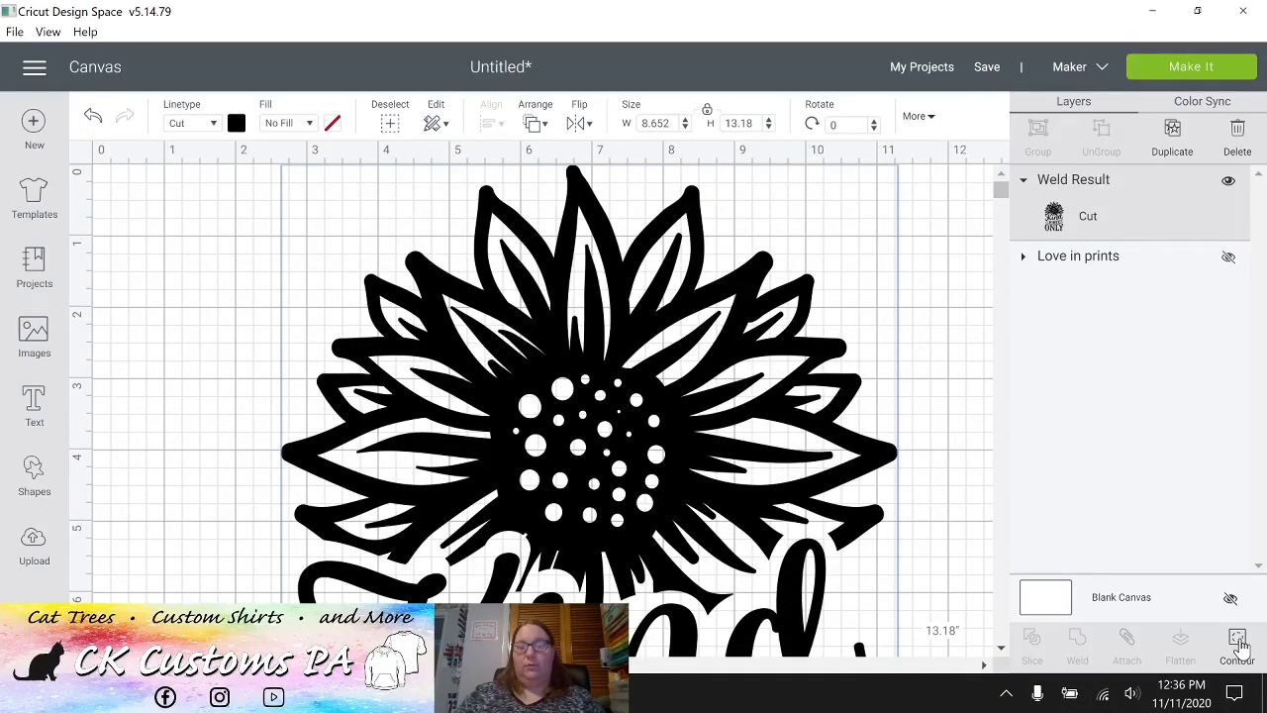
pyautogui.click(1235, 636)
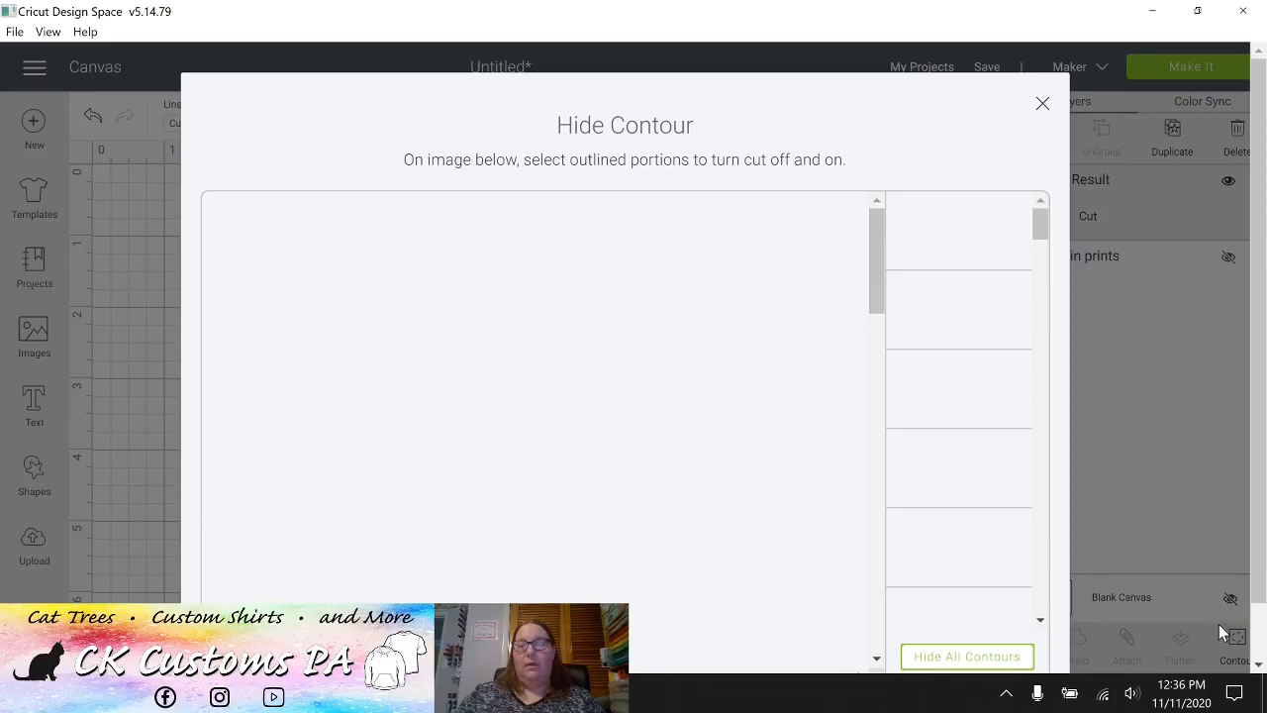
pyautogui.moveTo(858, 507)
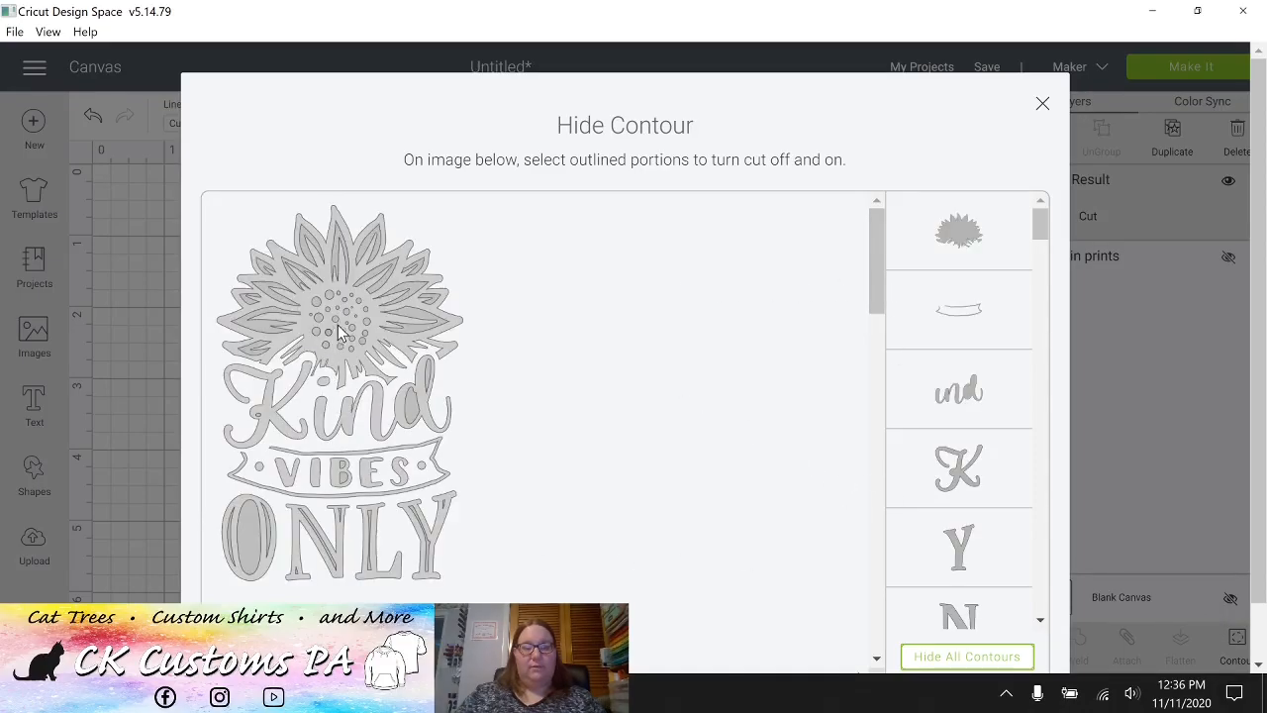
pyautogui.moveTo(414, 420)
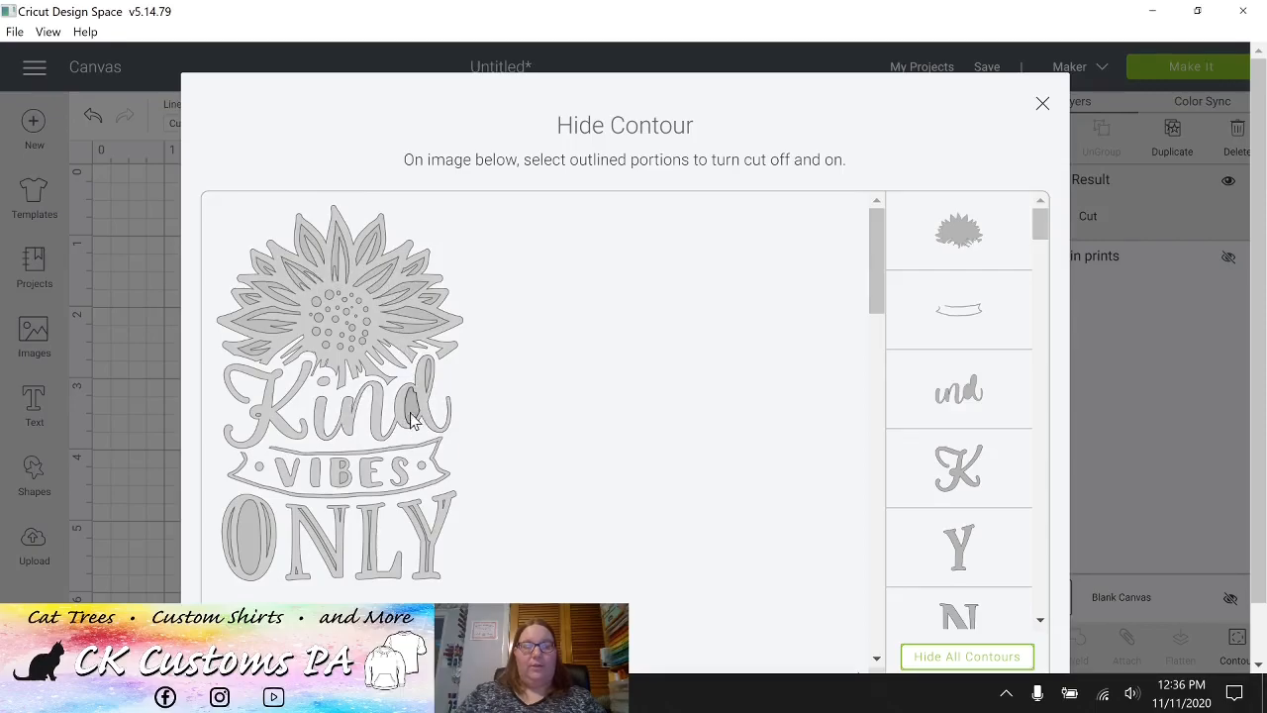
pyautogui.moveTo(349, 360)
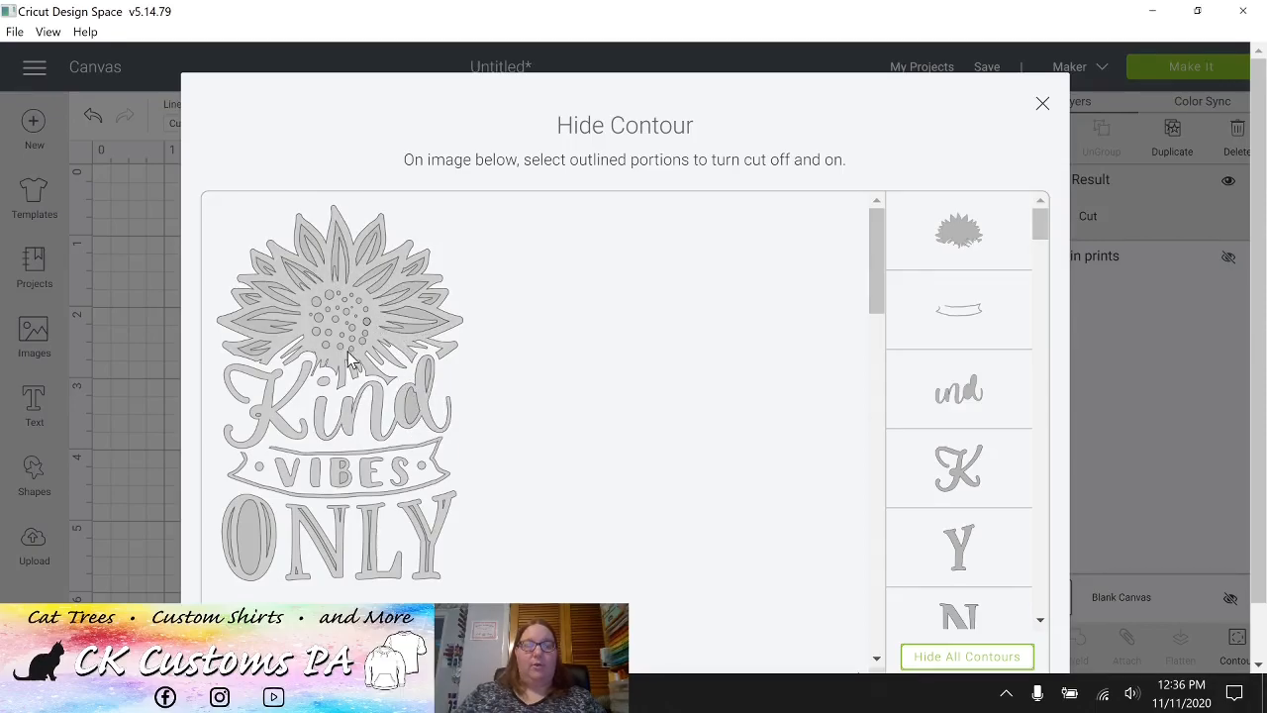
pyautogui.click(277, 293)
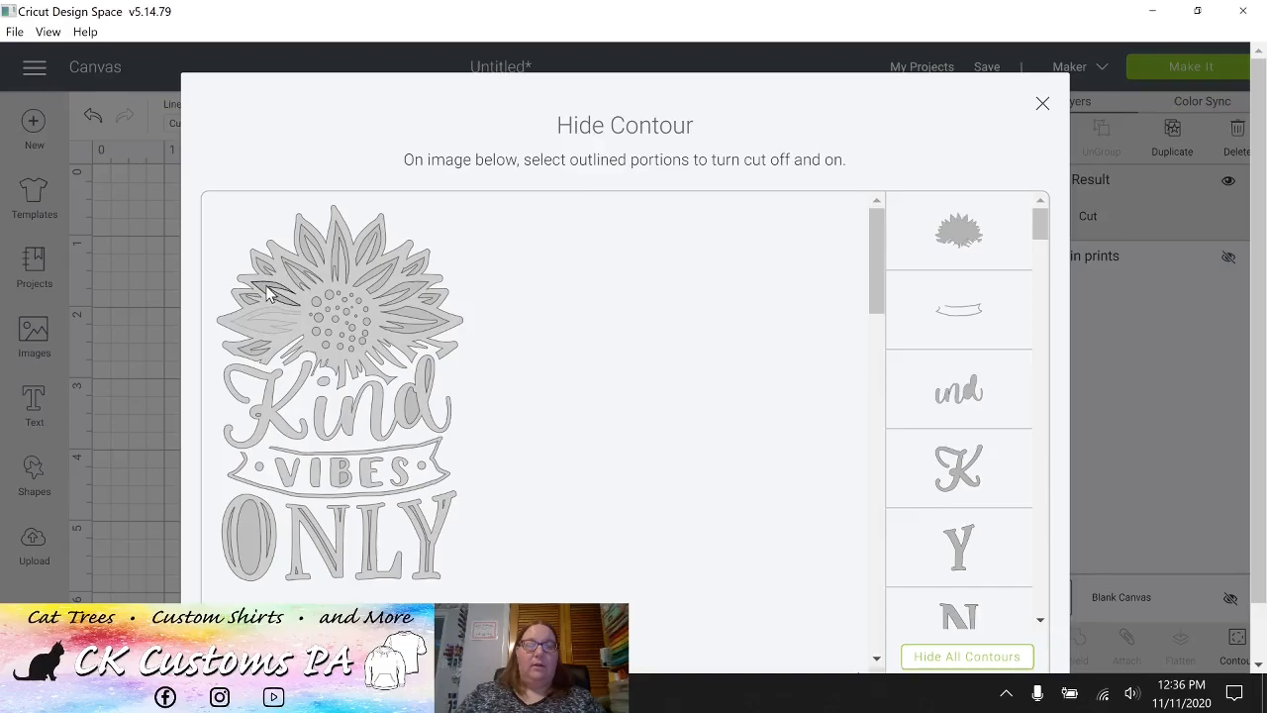
pyautogui.moveTo(341, 254)
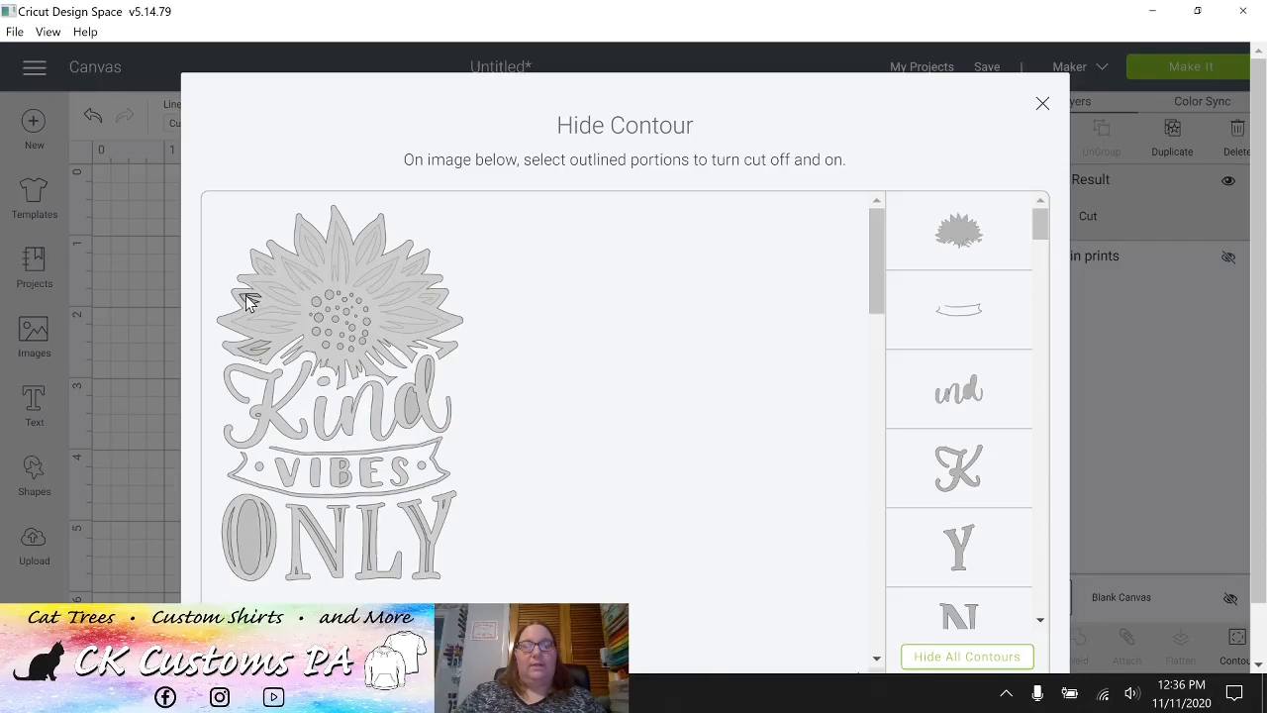
pyautogui.moveTo(253, 352)
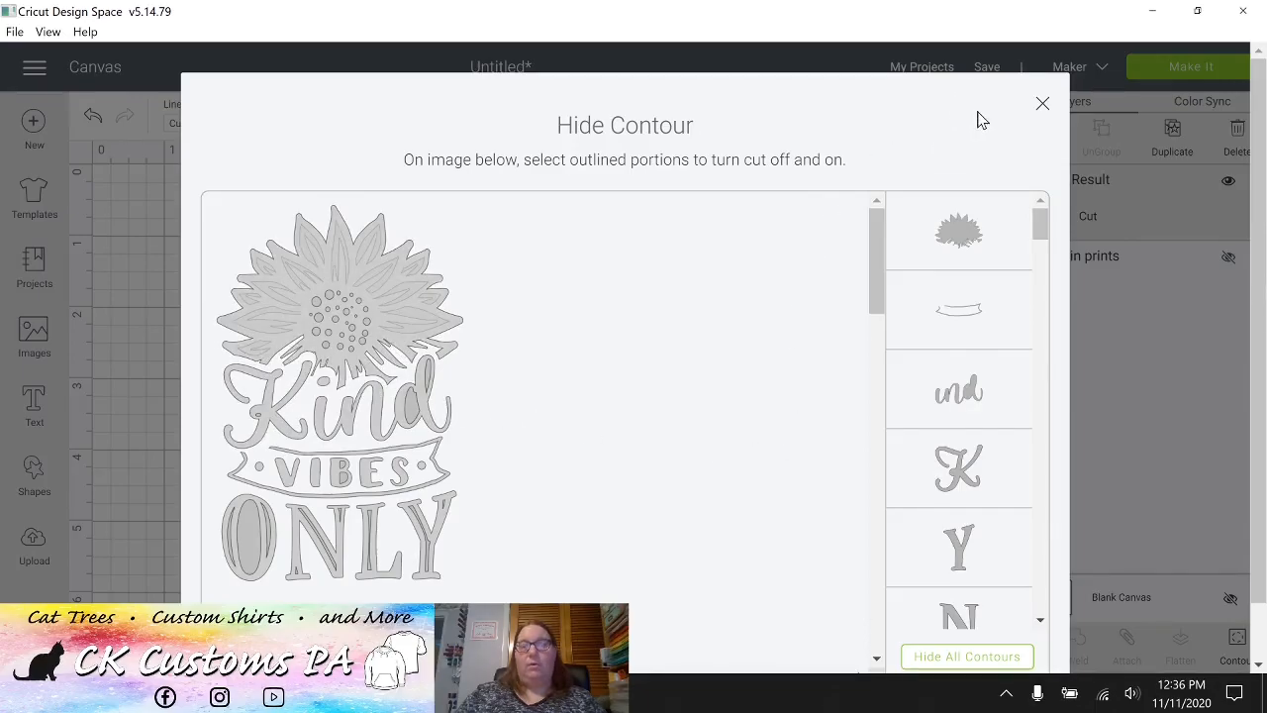
pyautogui.click(1042, 103)
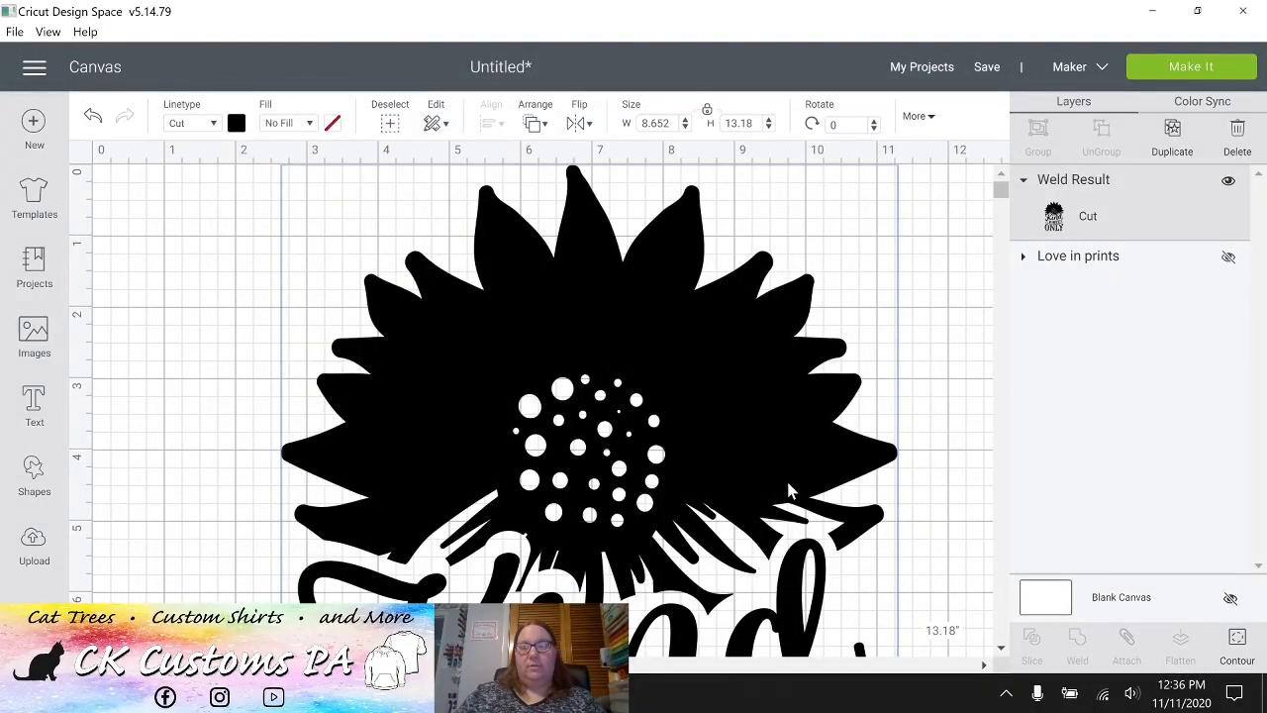
pyautogui.moveTo(826, 638)
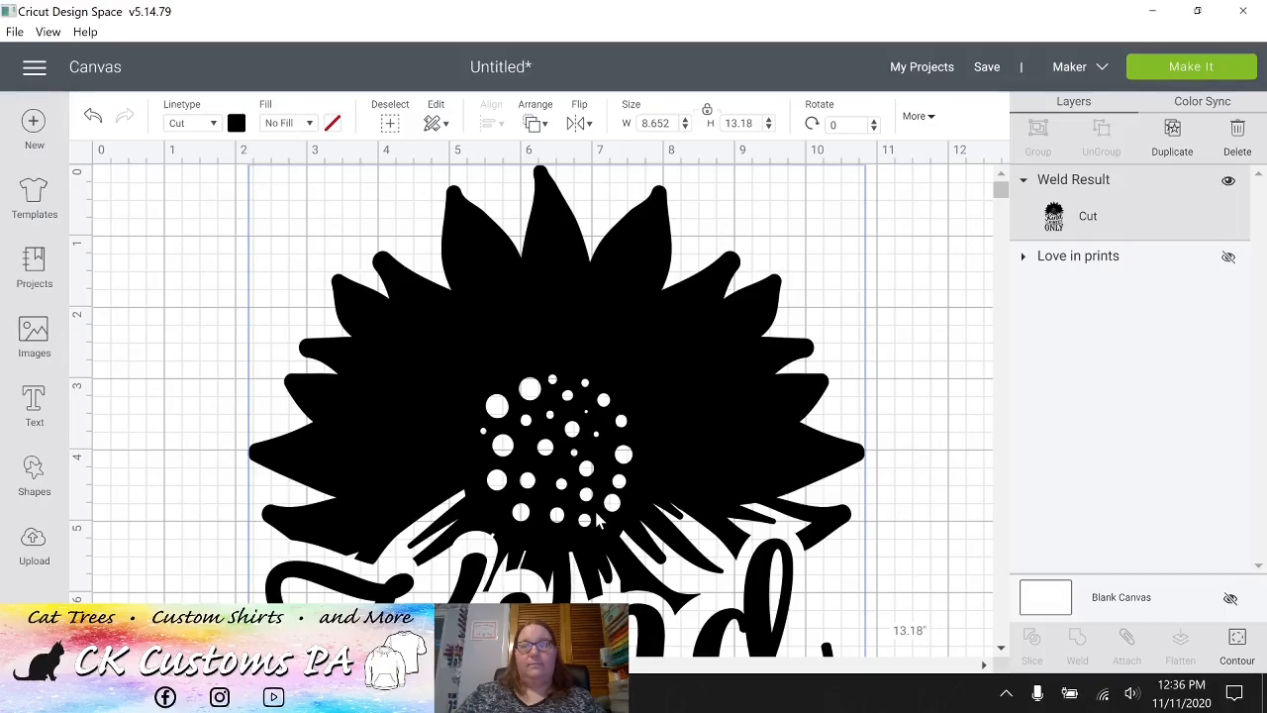
pyautogui.moveTo(828, 180)
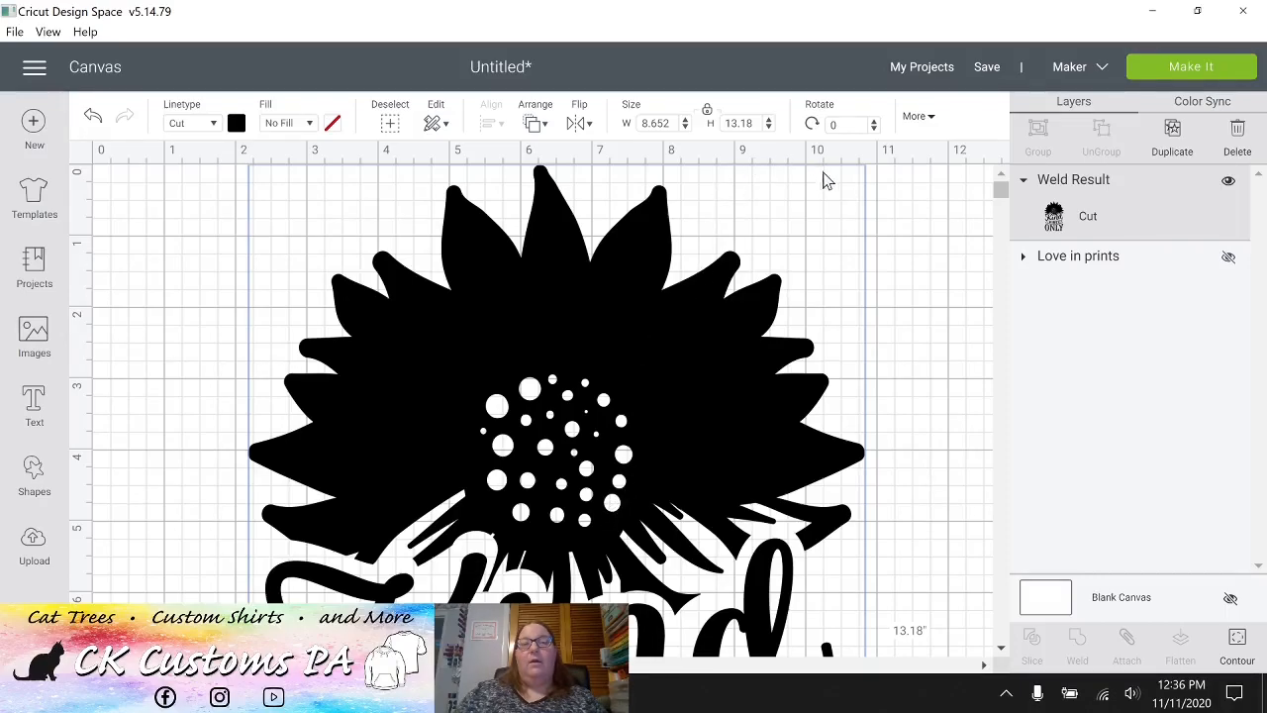
pyautogui.moveTo(1090, 186)
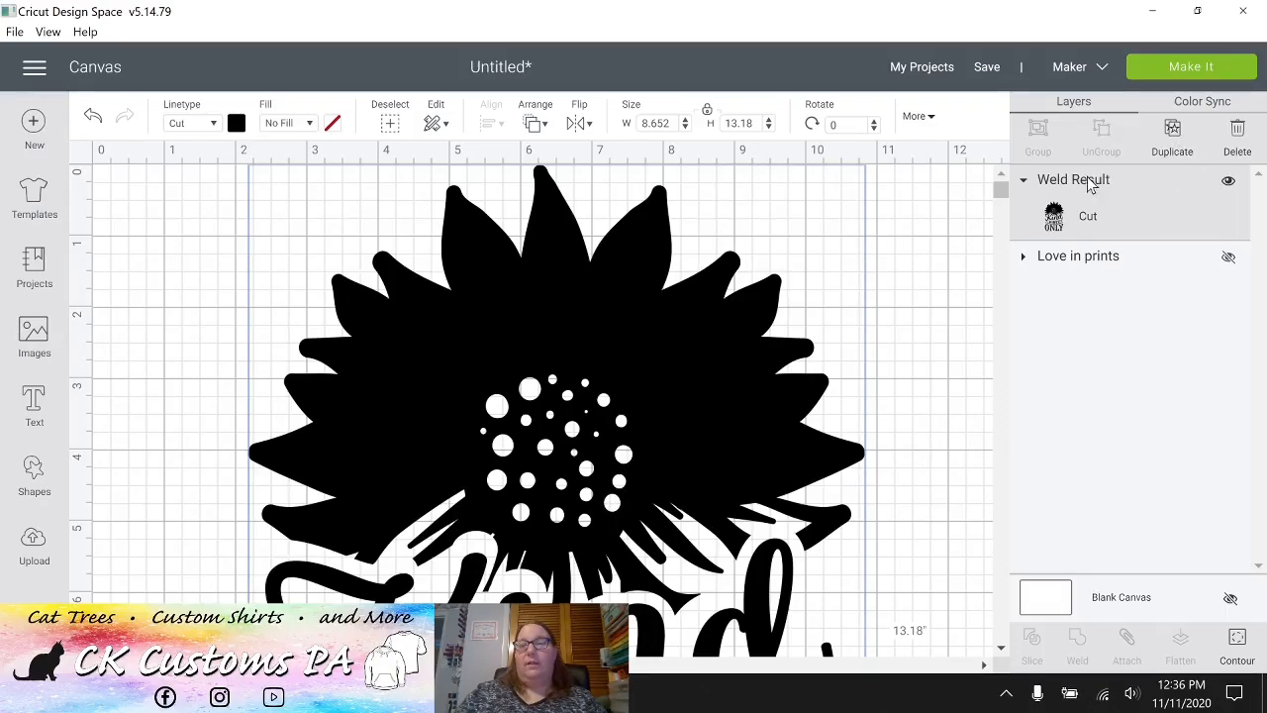
pyautogui.moveTo(1024, 186)
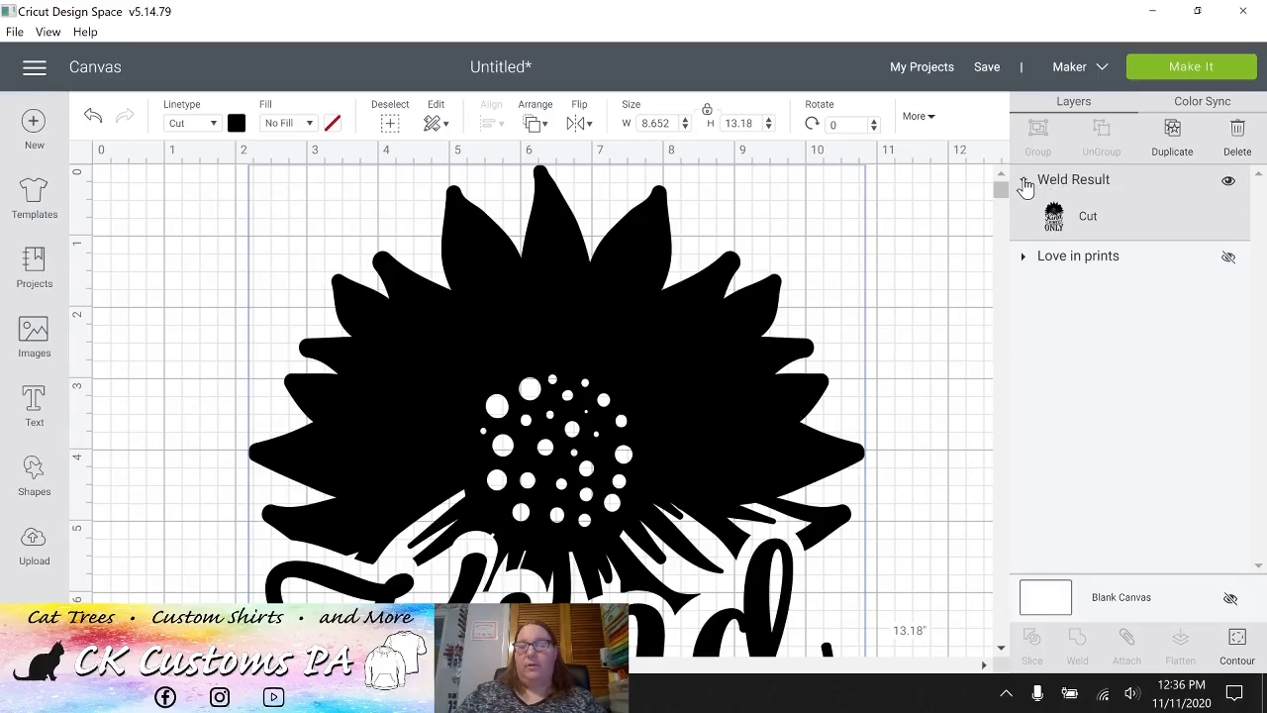
pyautogui.click(1024, 180)
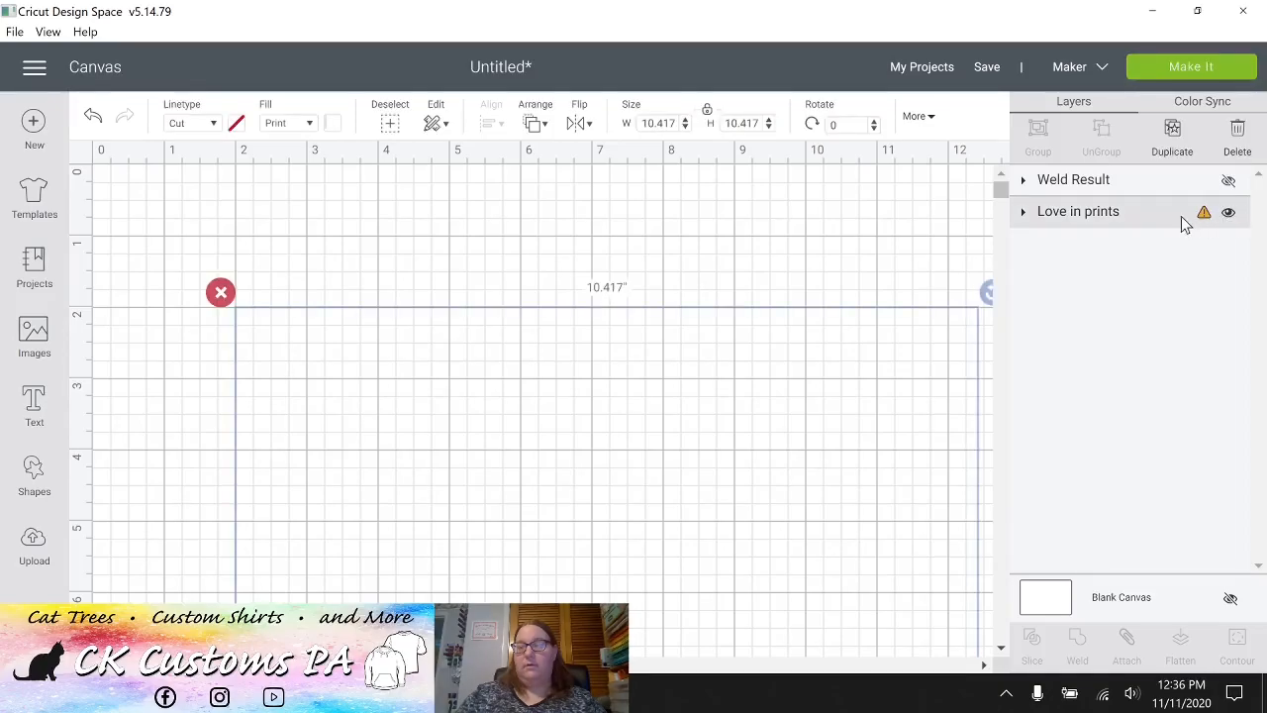
pyautogui.click(1230, 211)
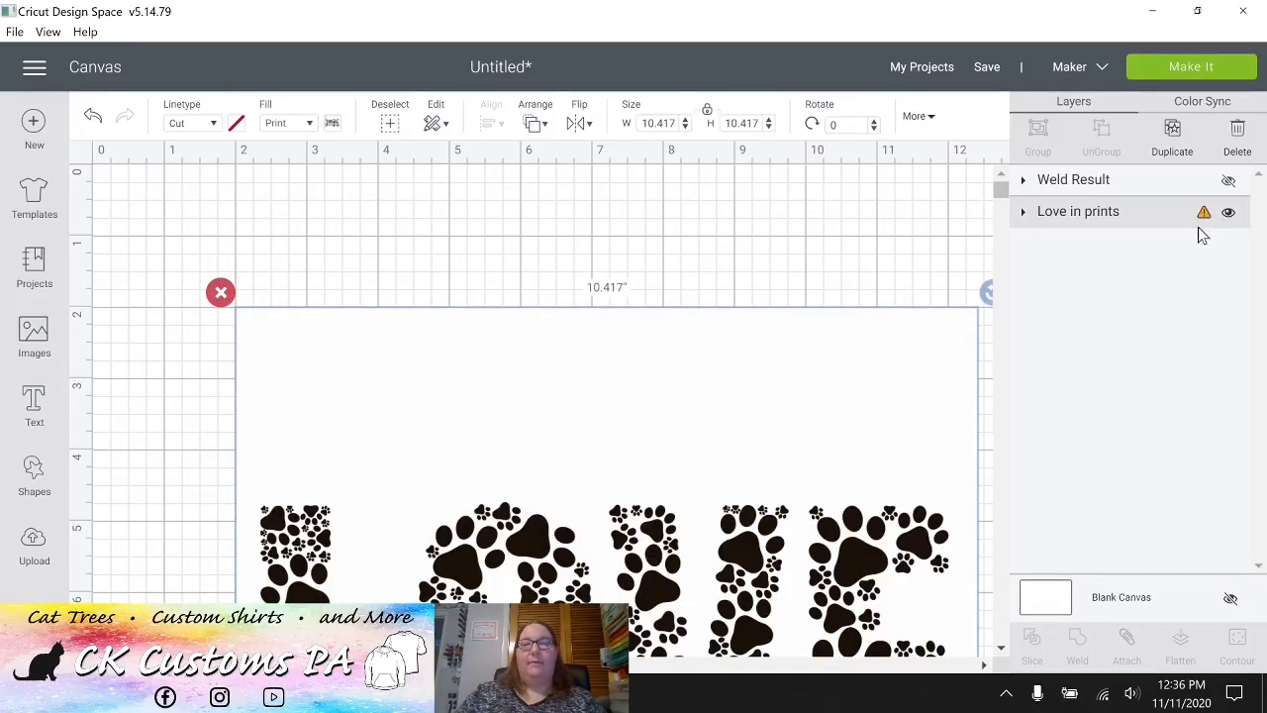
pyautogui.moveTo(853, 402)
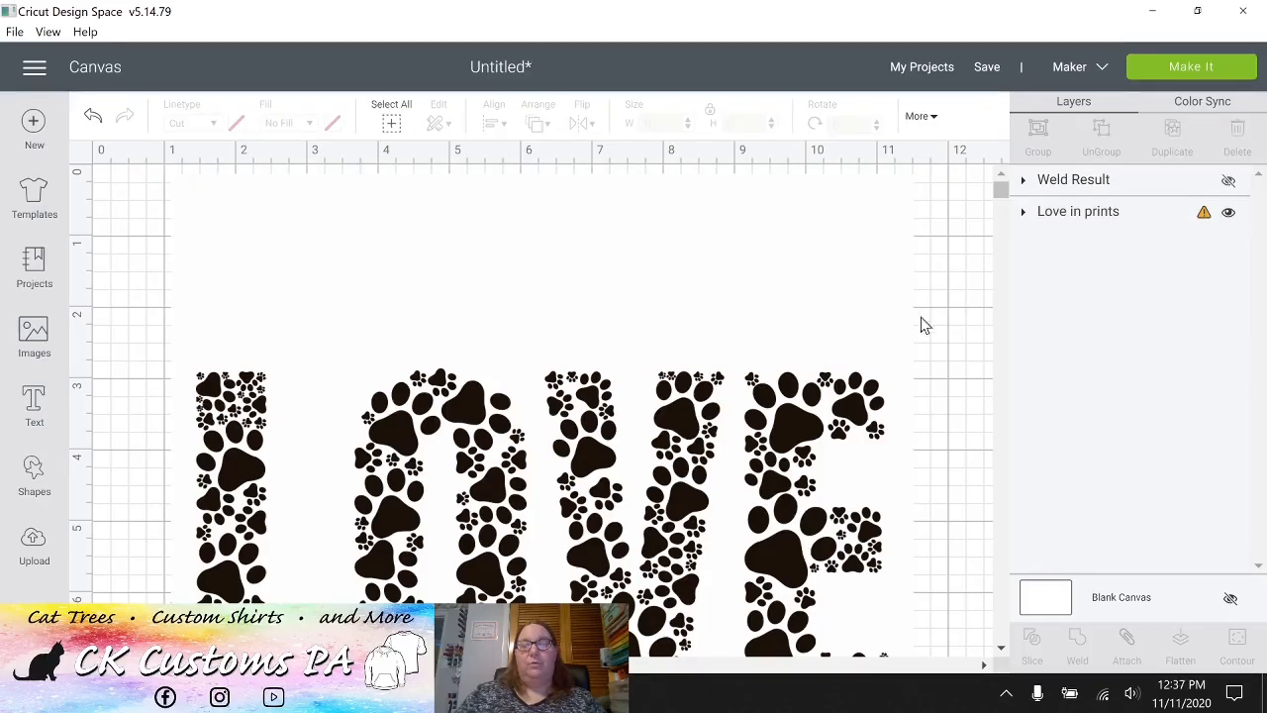
pyautogui.moveTo(383, 467)
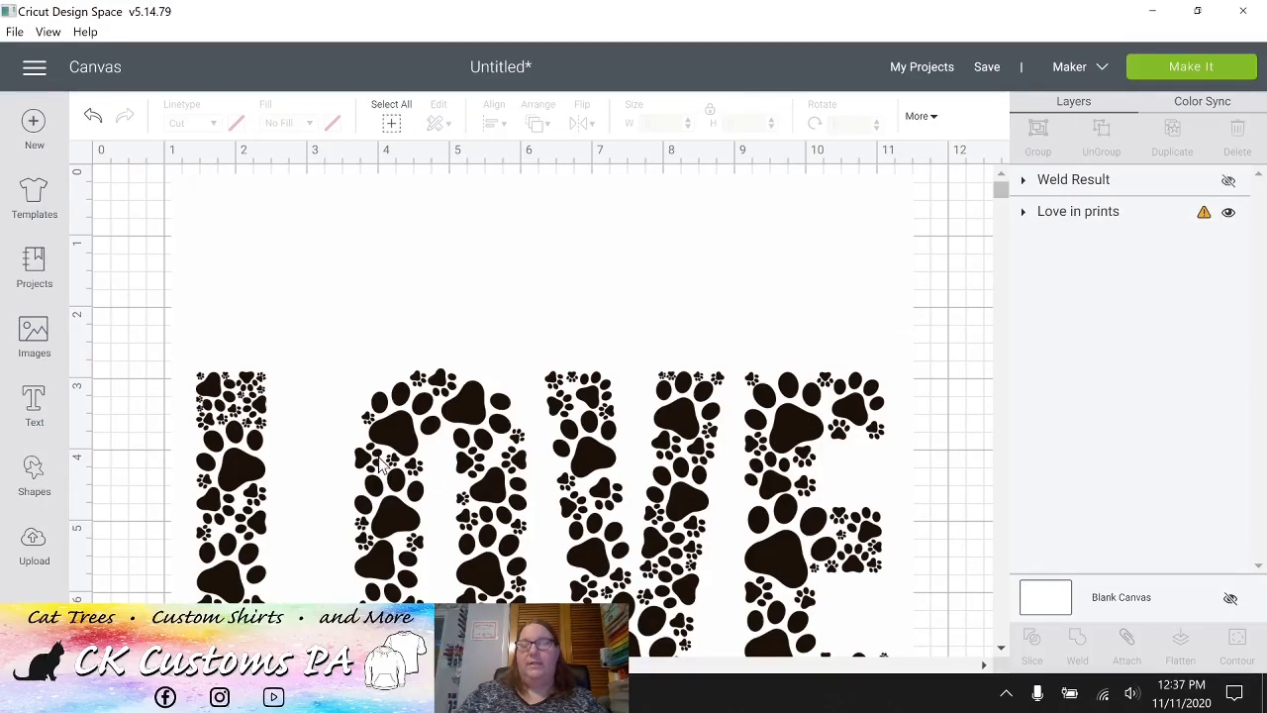
pyautogui.moveTo(1103, 190)
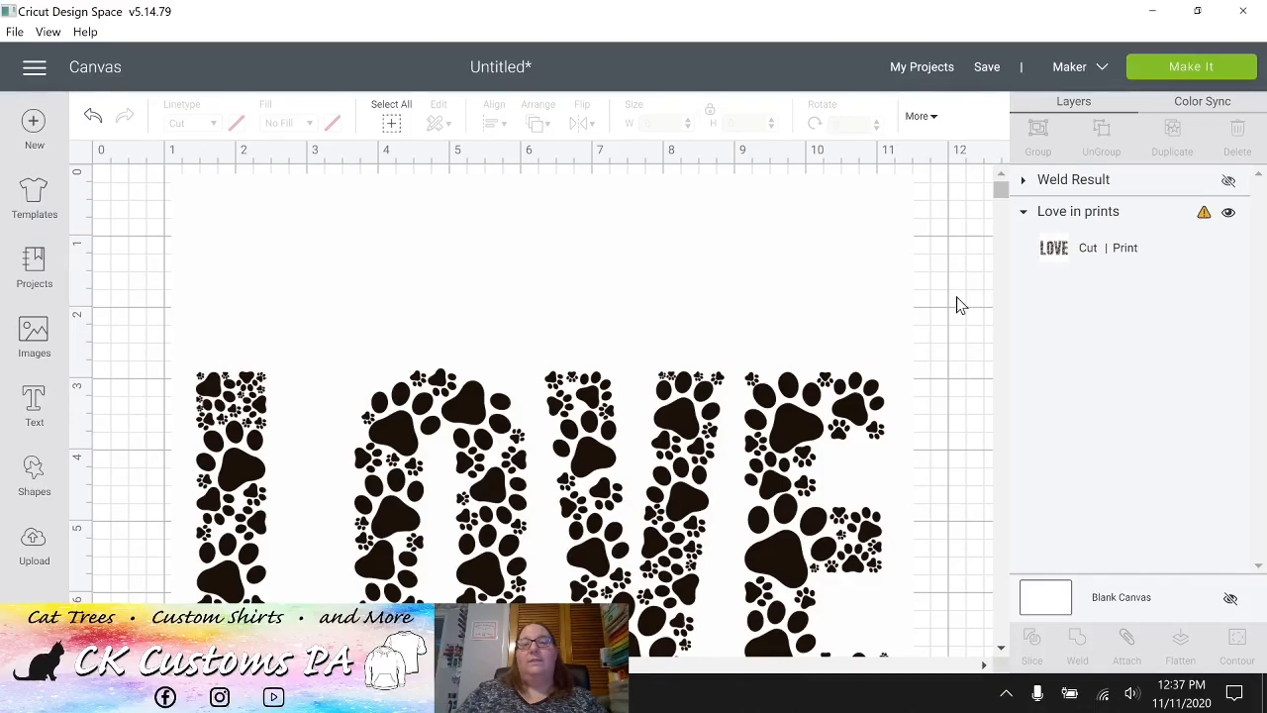
pyautogui.moveTo(1015, 252)
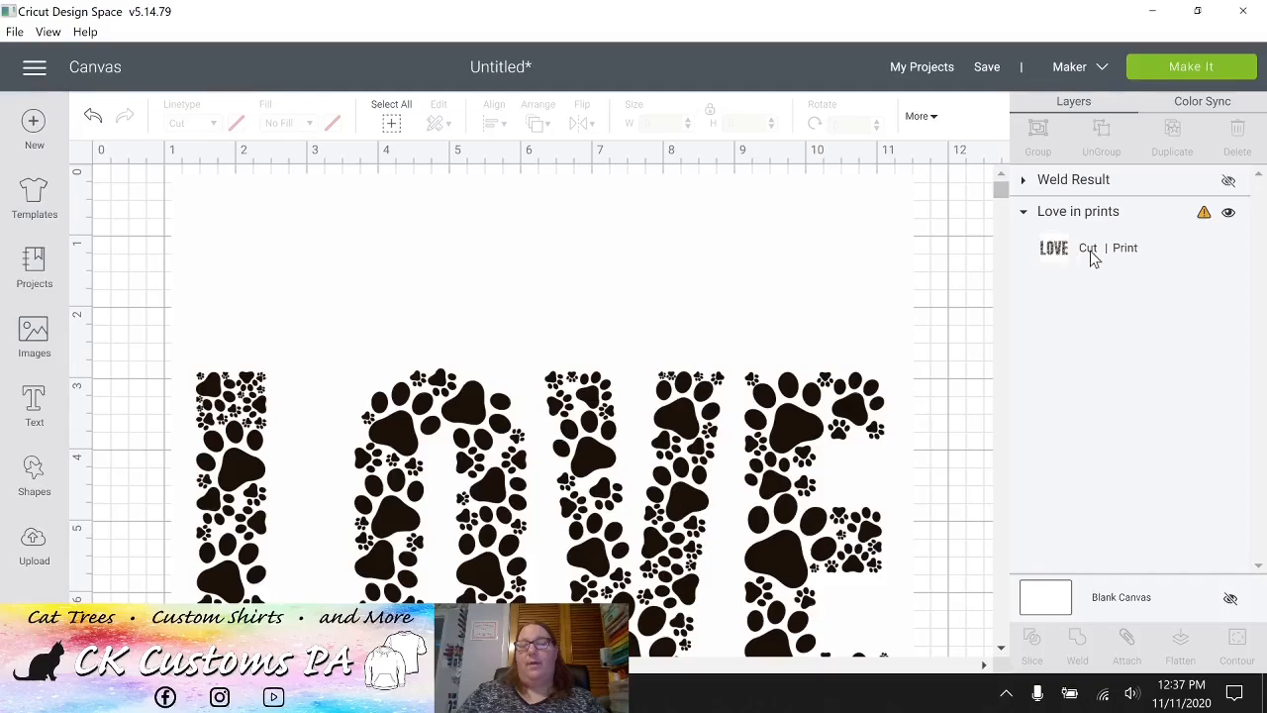
pyautogui.moveTo(1083, 255)
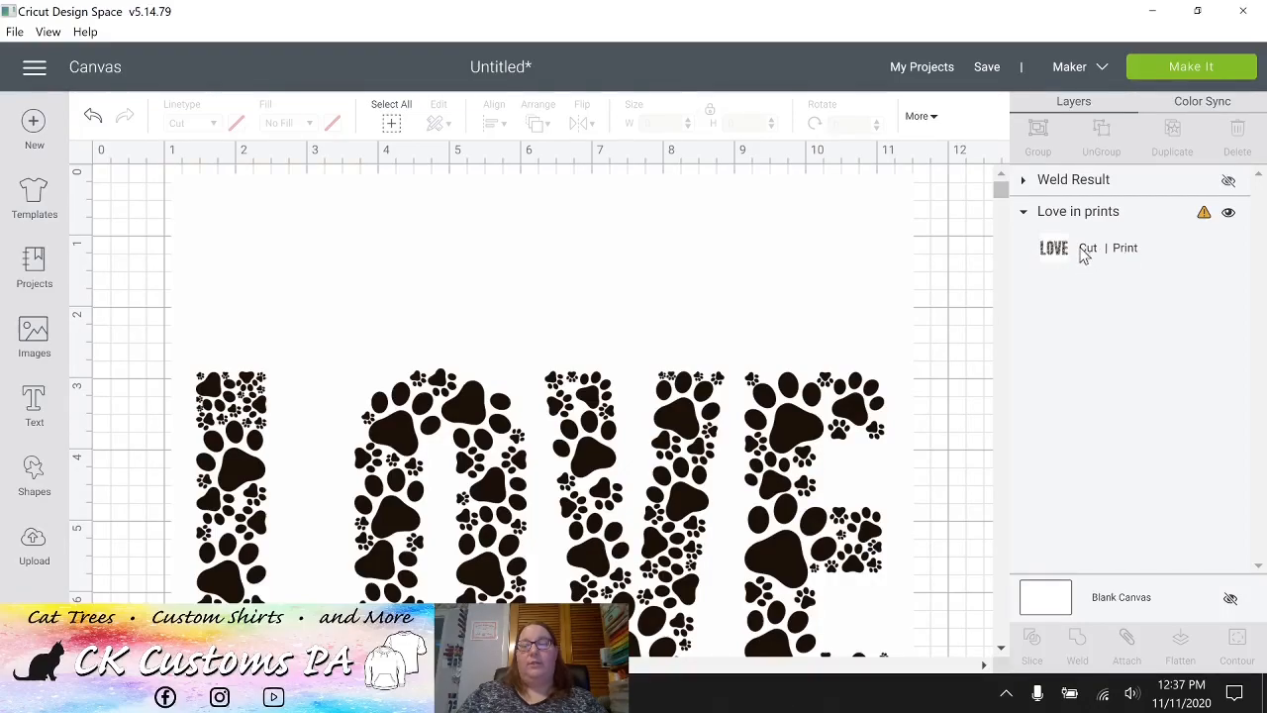
pyautogui.moveTo(1134, 258)
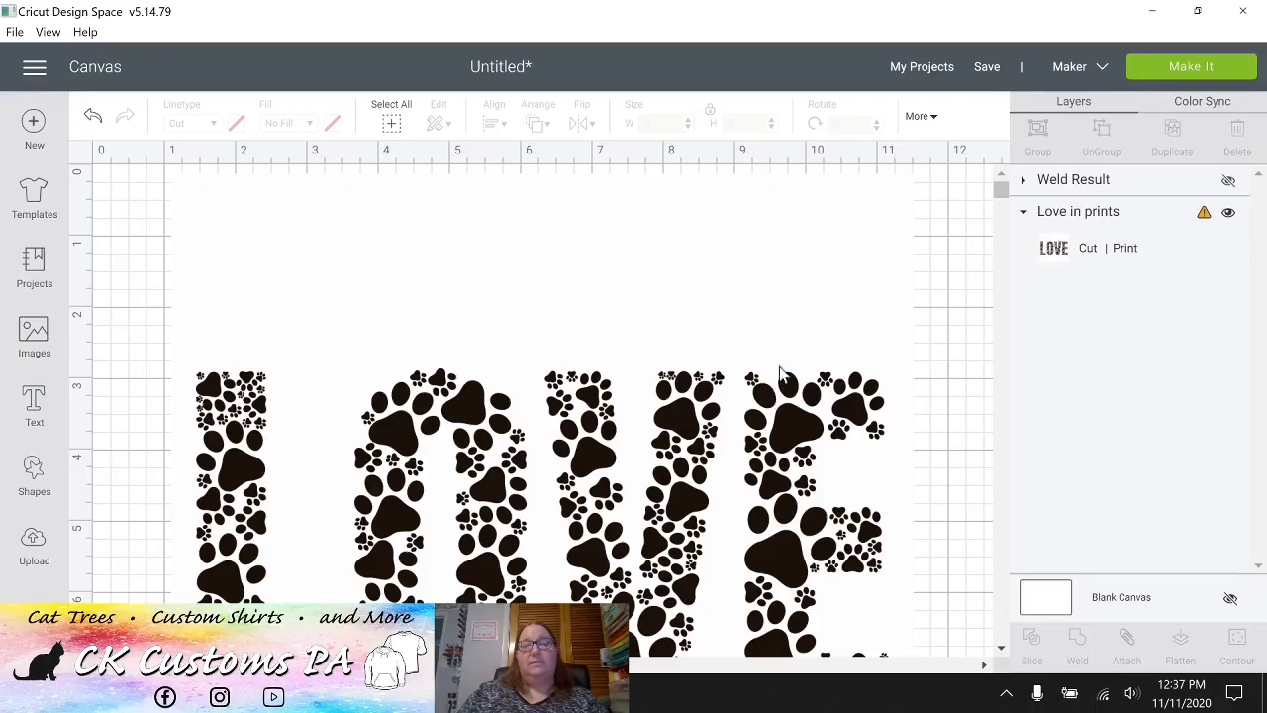
pyautogui.moveTo(908, 184)
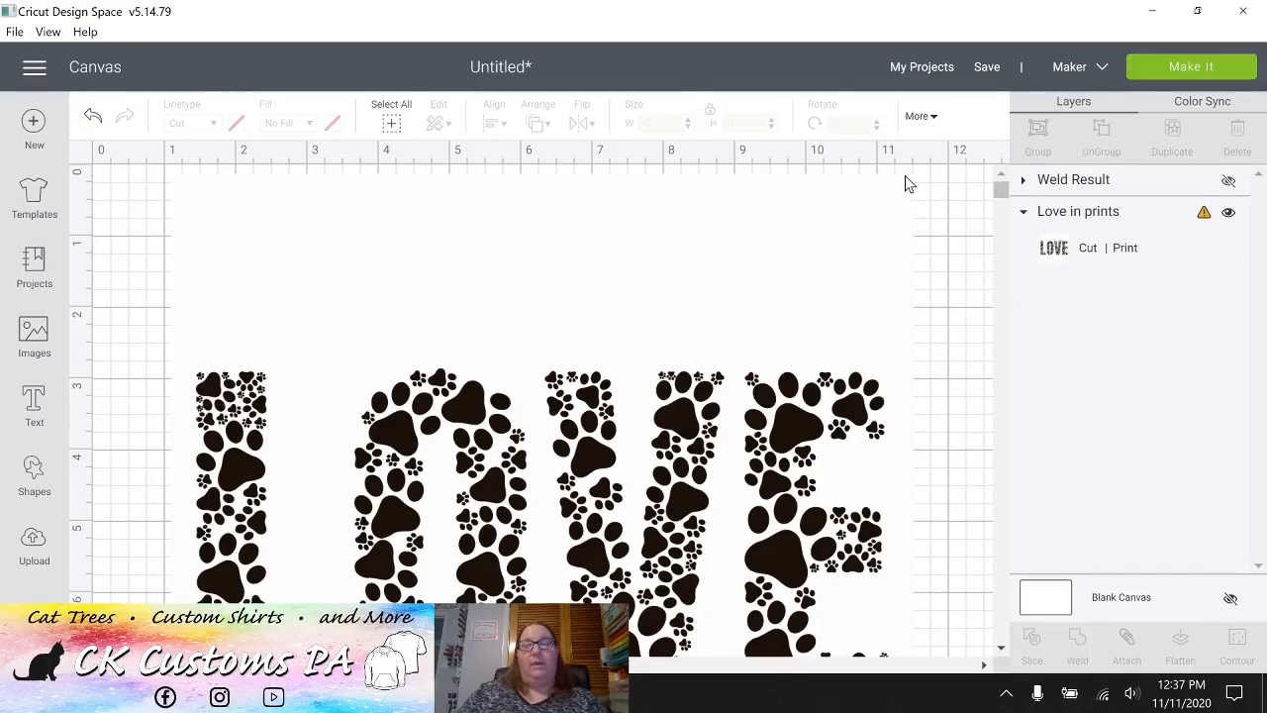
pyautogui.moveTo(169, 586)
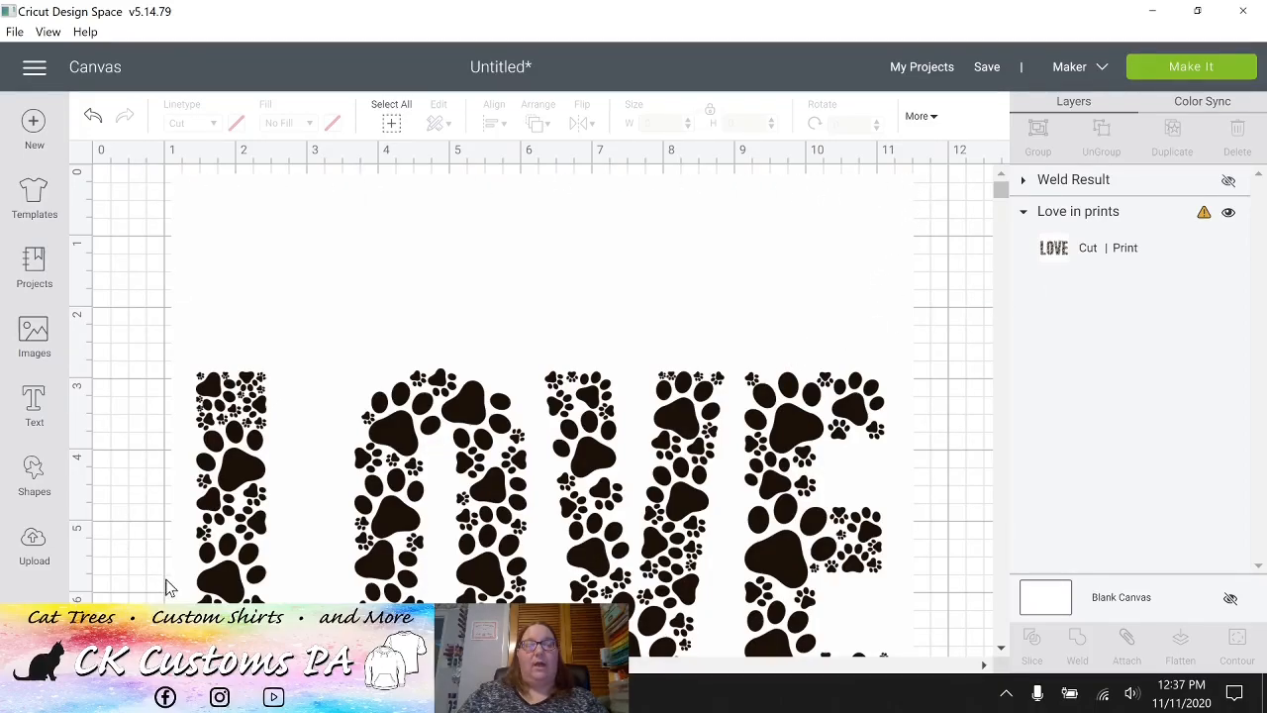
pyautogui.moveTo(478, 202)
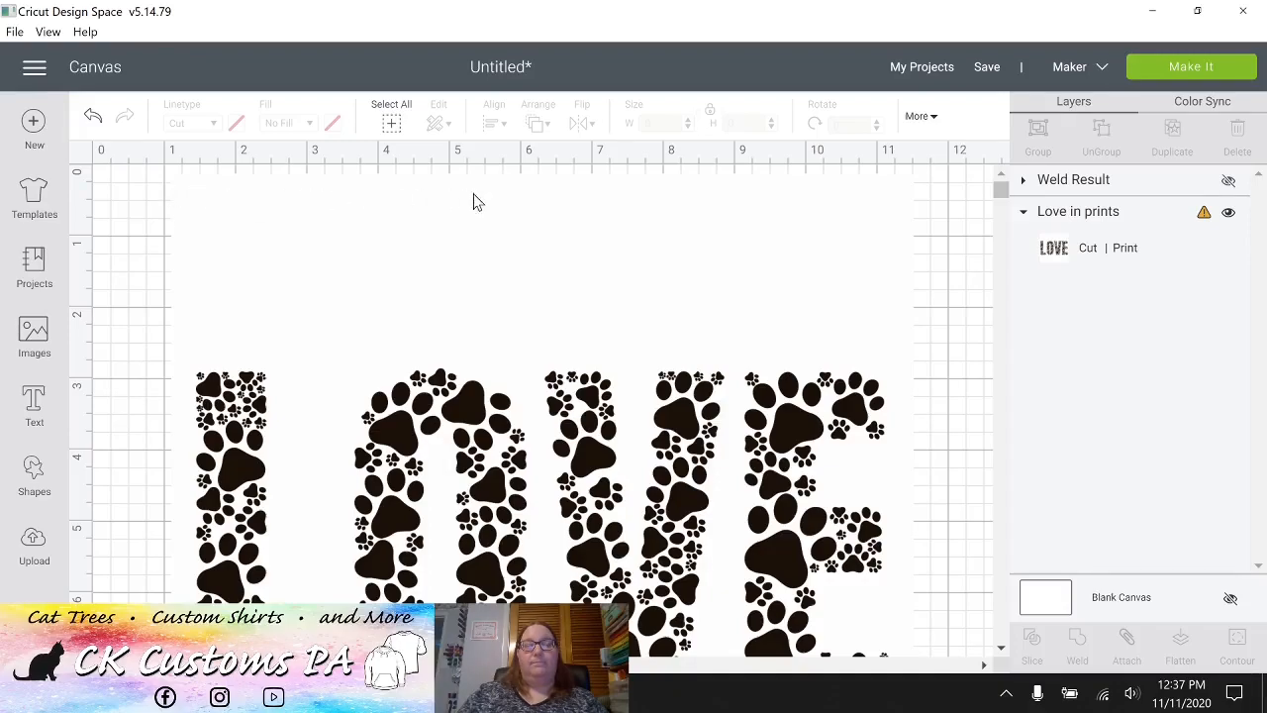
pyautogui.moveTo(611, 451)
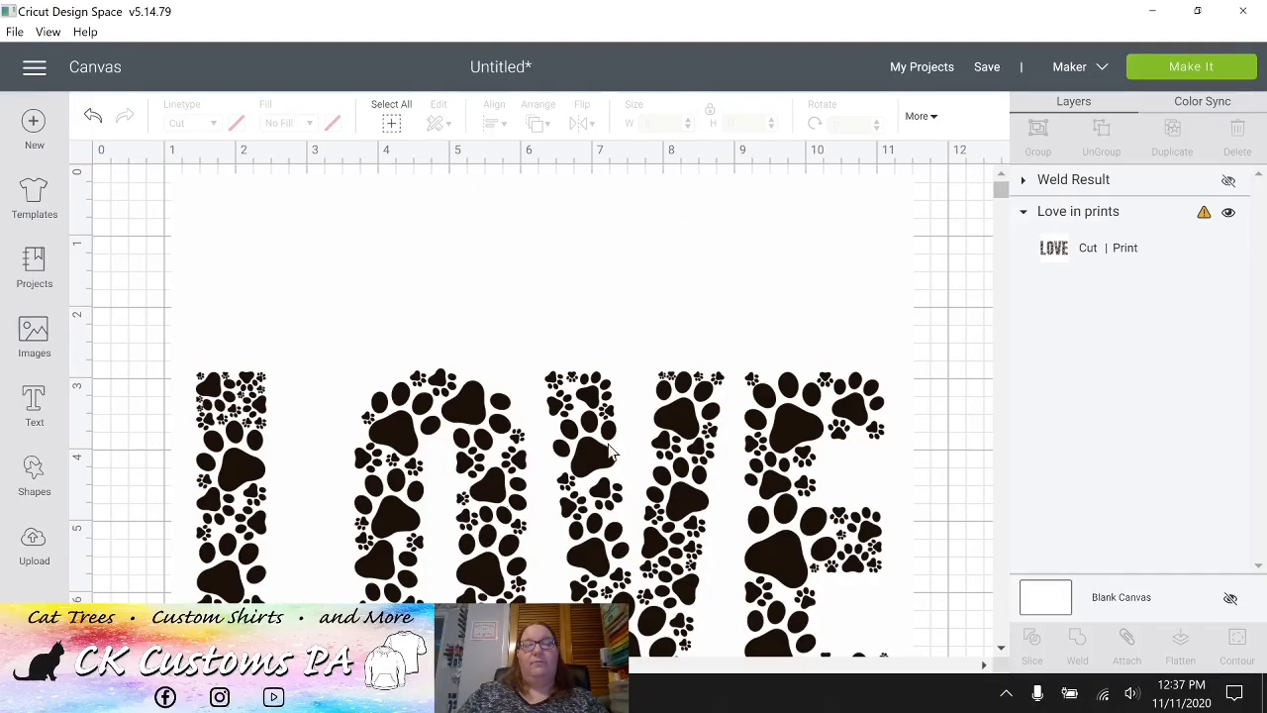
pyautogui.moveTo(178, 190)
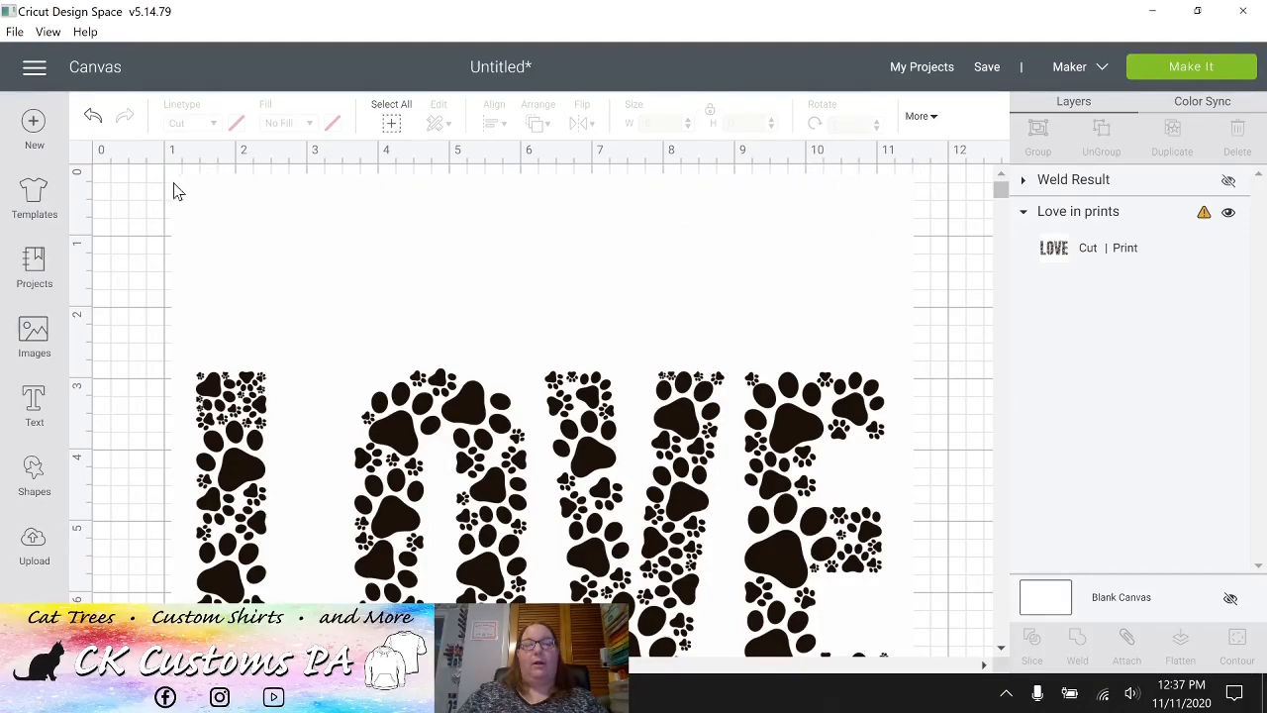
pyautogui.moveTo(277, 534)
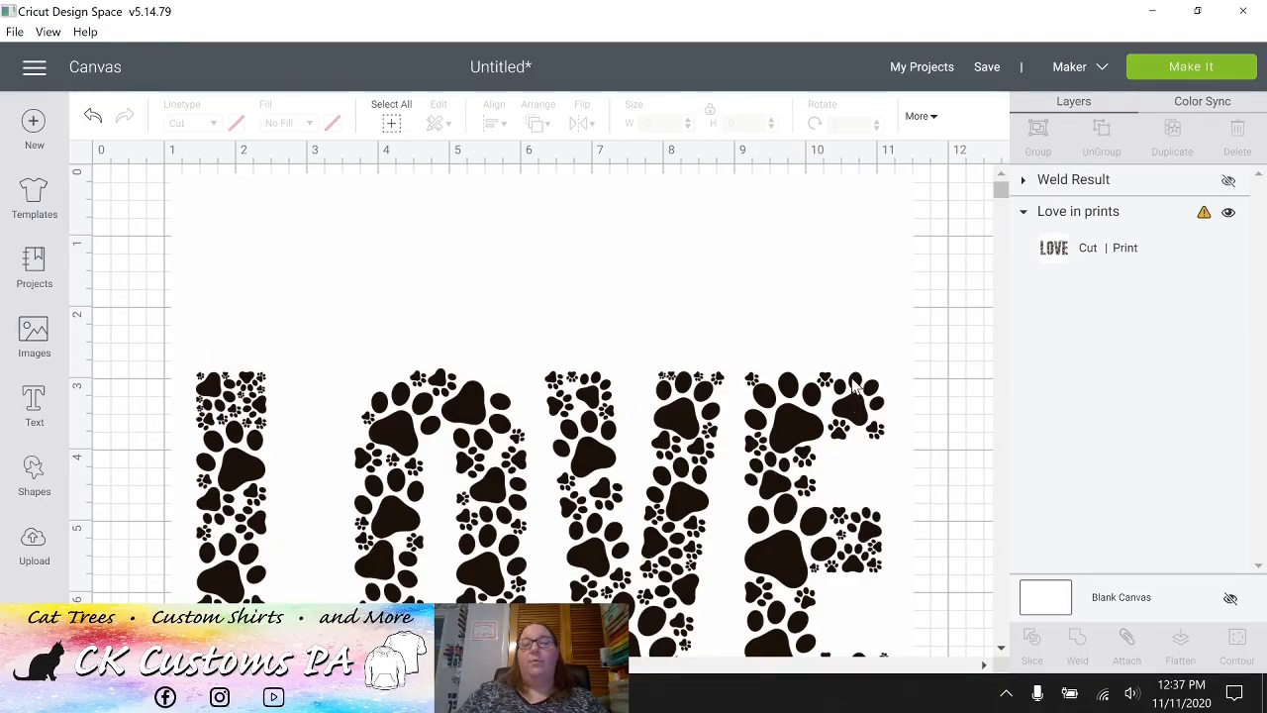
pyautogui.moveTo(824, 394)
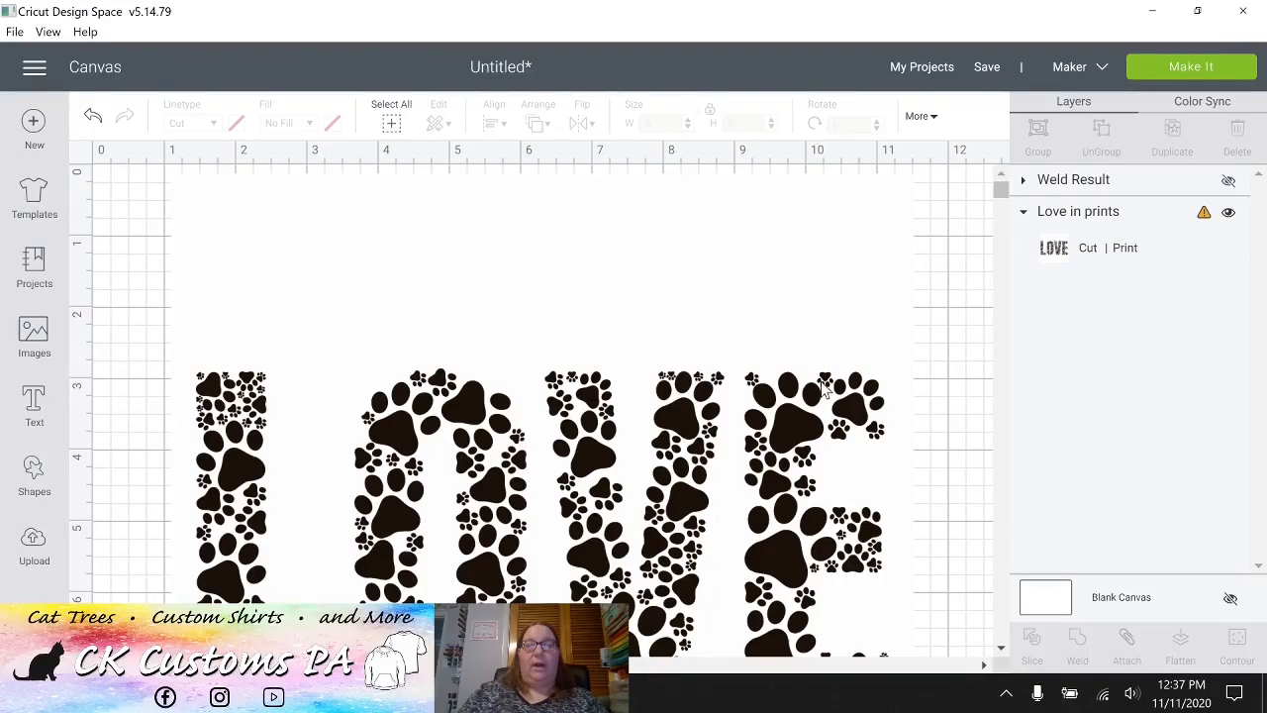
pyautogui.moveTo(1186, 238)
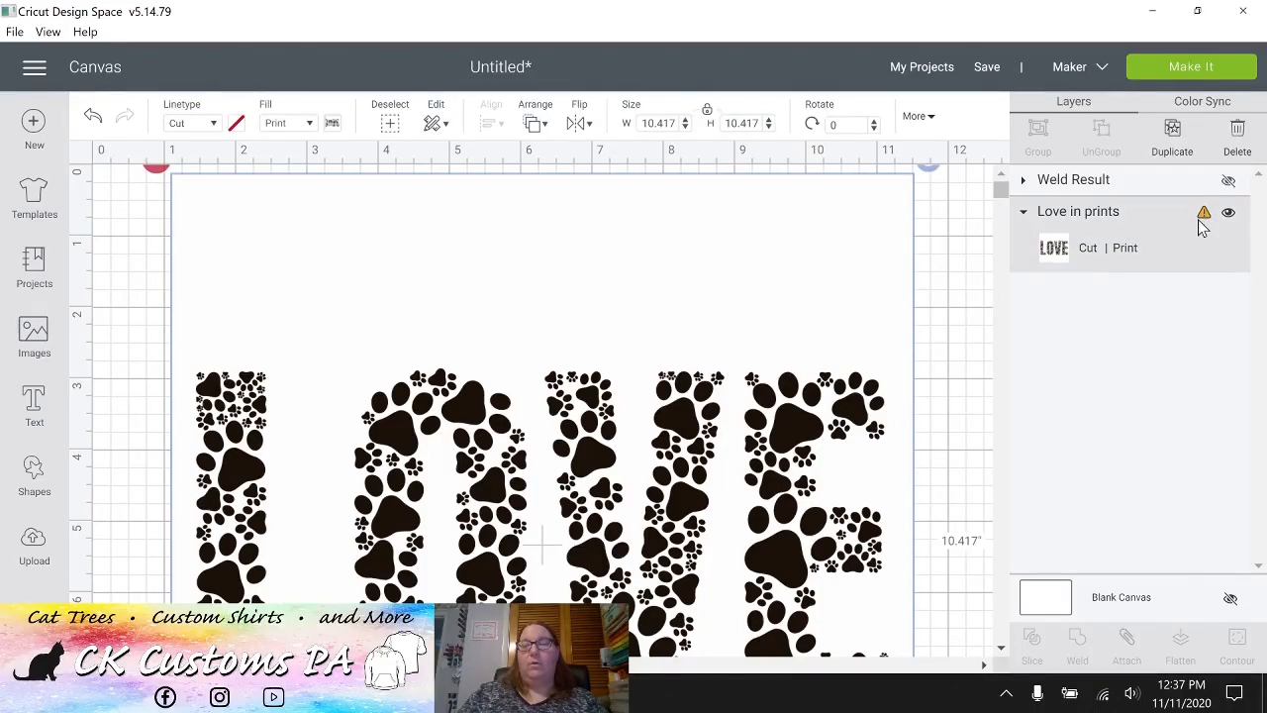
pyautogui.moveTo(1206, 215)
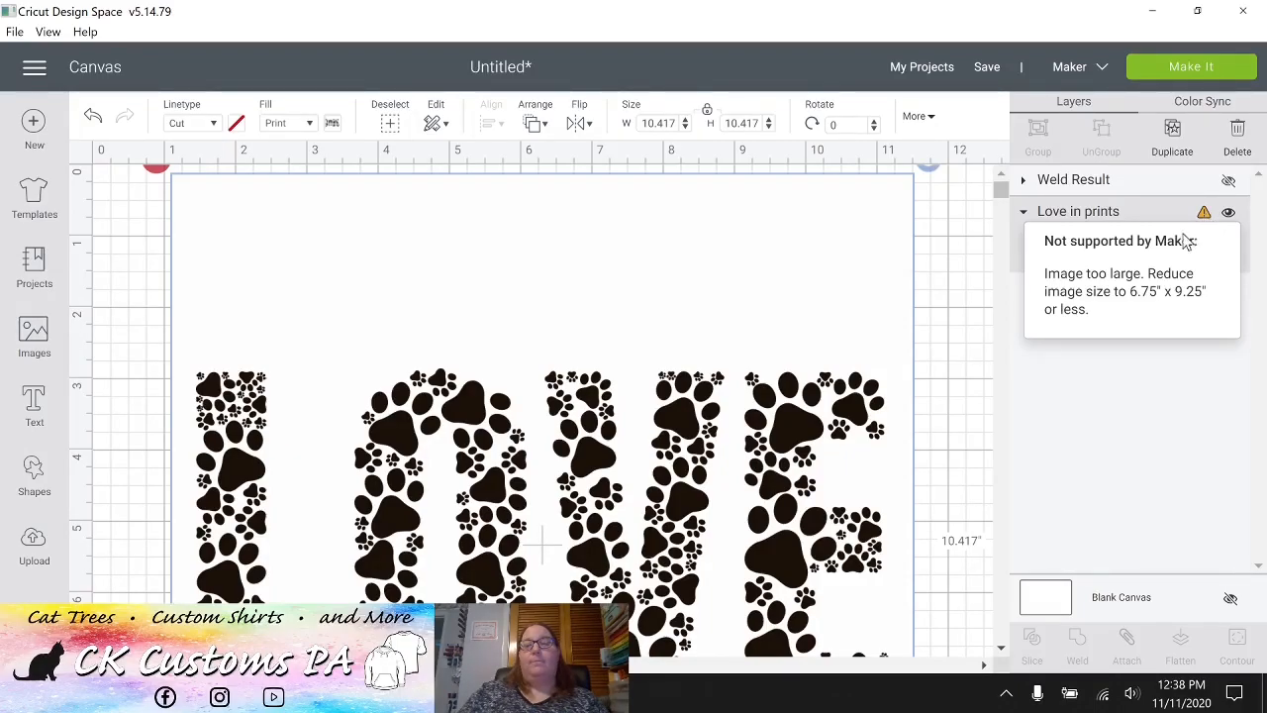
pyautogui.moveTo(1145, 302)
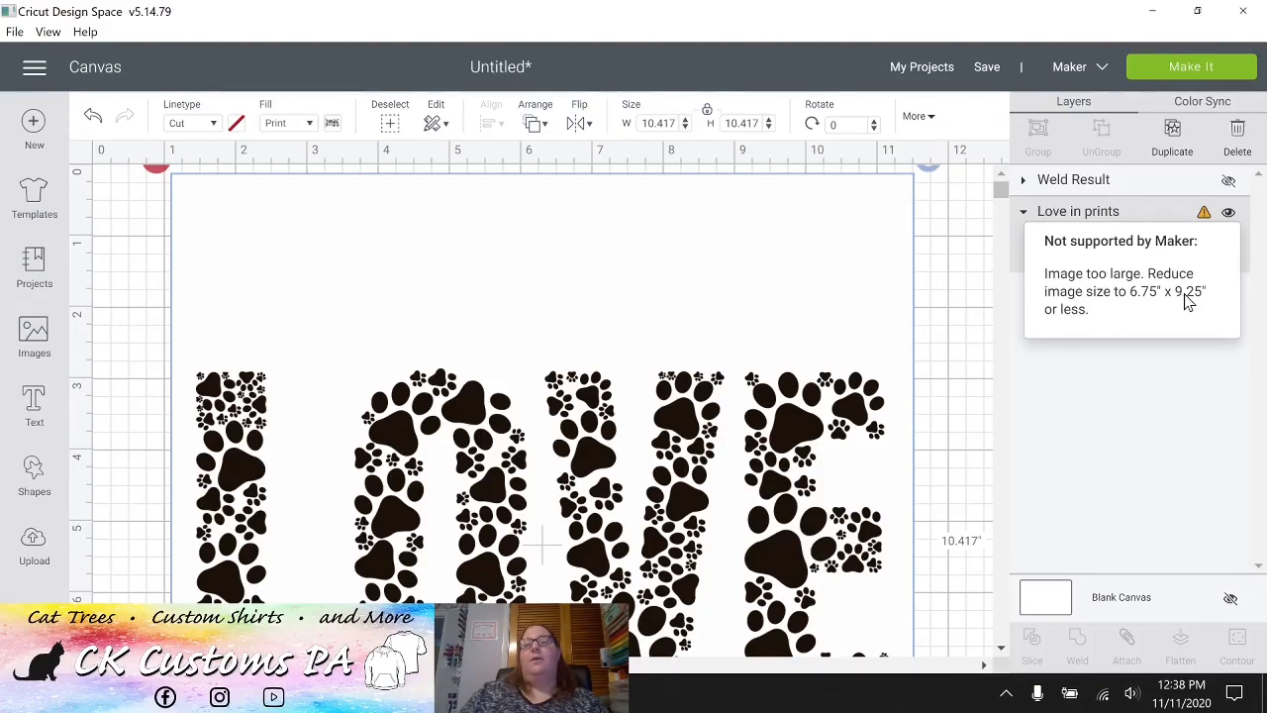
pyautogui.moveTo(832, 477)
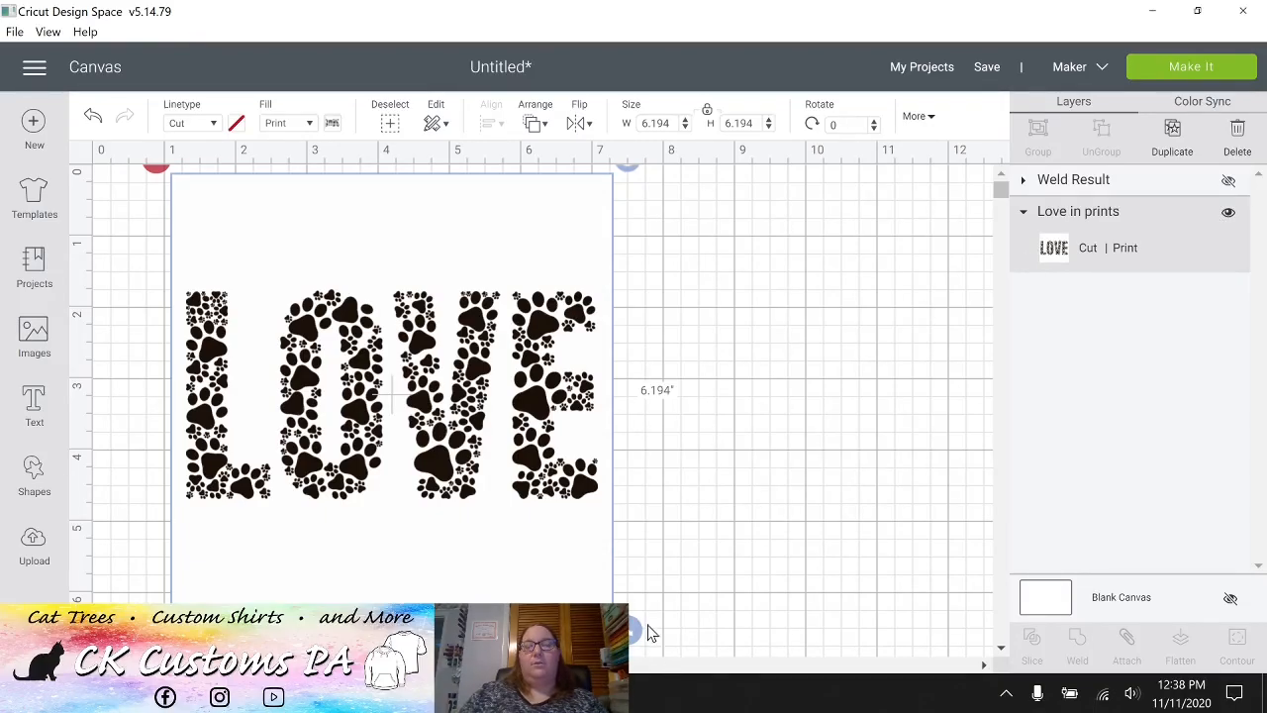
# Shrink the LOVE design below 6.75" to clear the warning, then enlarge it to about 9.01".
pyautogui.scroll(-3)
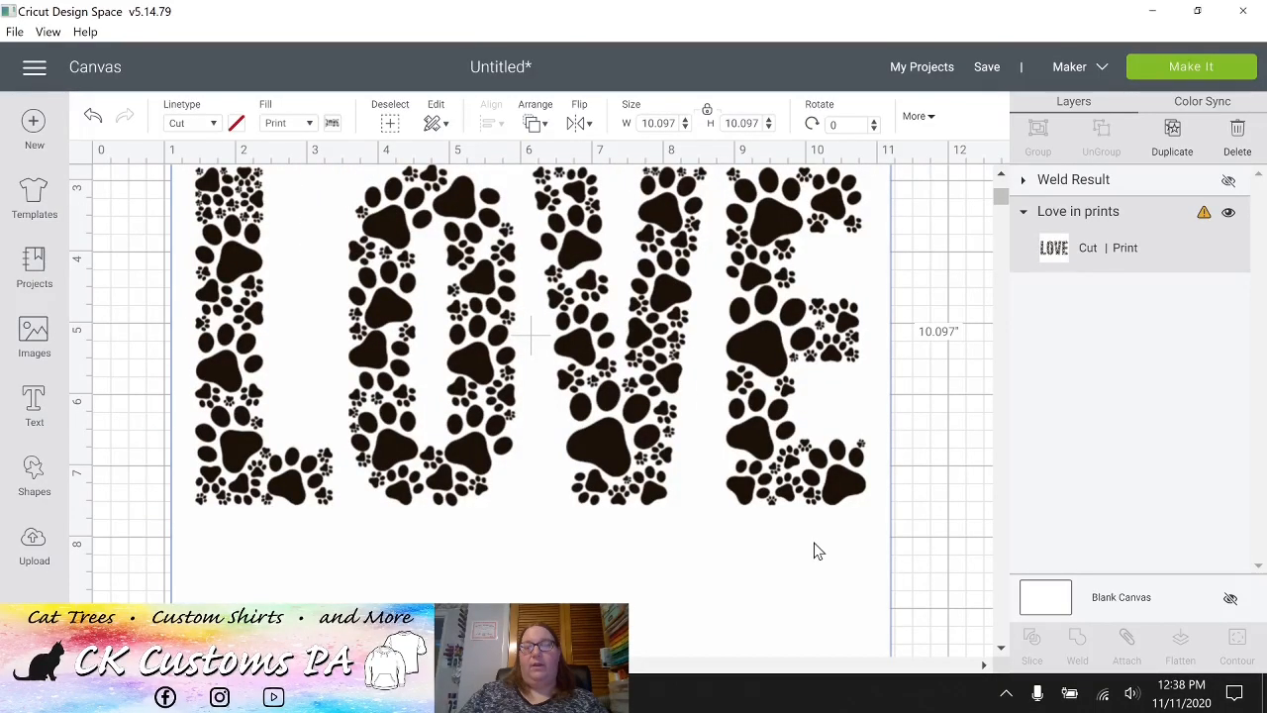
pyautogui.scroll(-3)
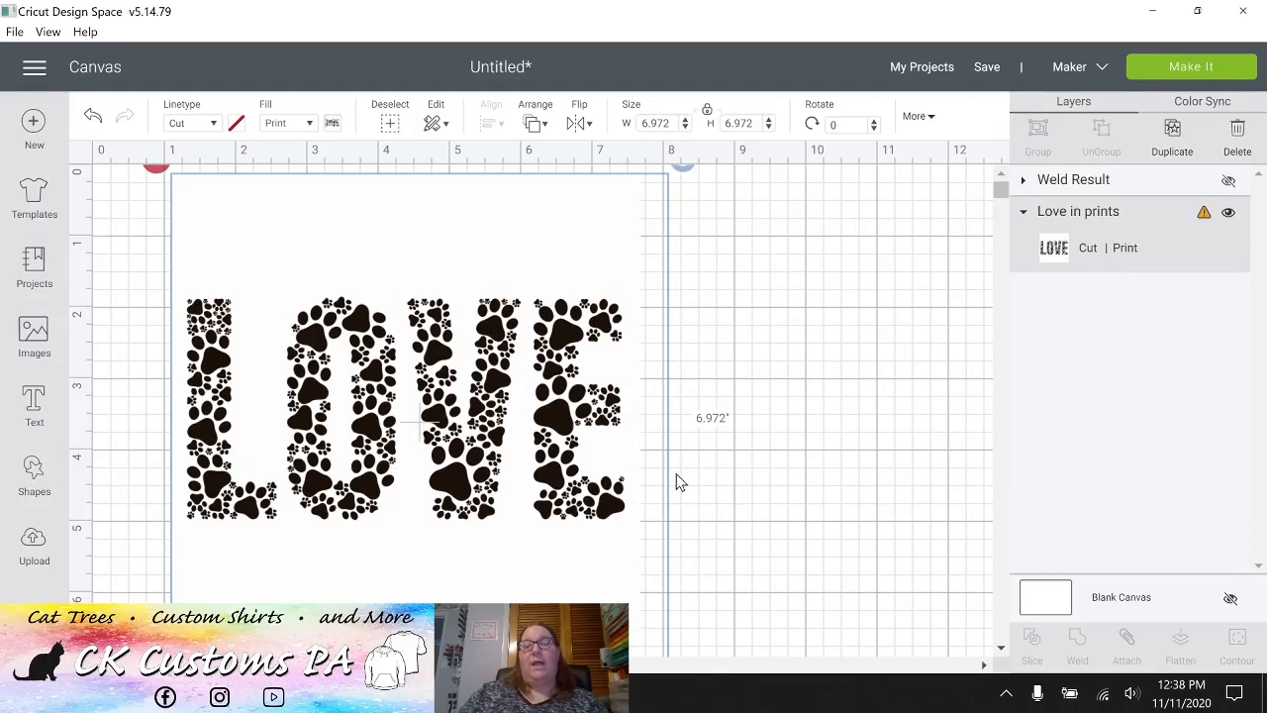
pyautogui.scroll(-3)
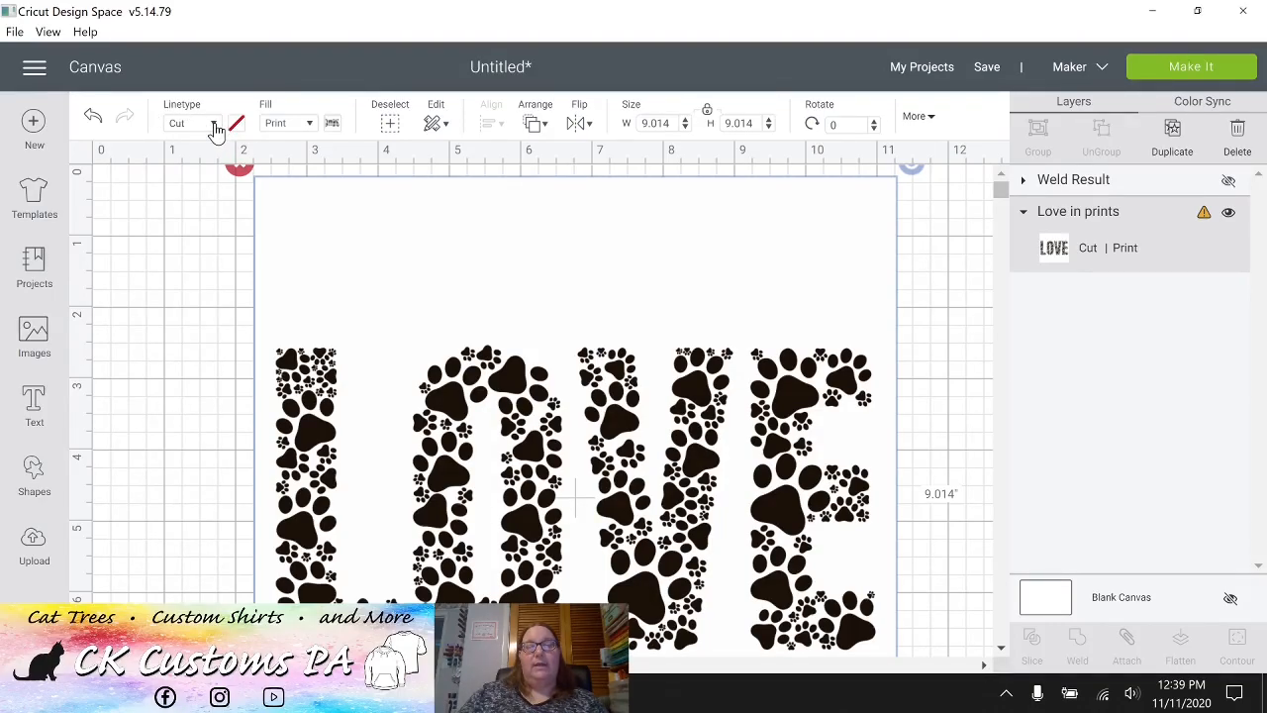
# Set the LOVE layer's linetype to Cut so its fill becomes No Fill.
pyautogui.click(191, 123)
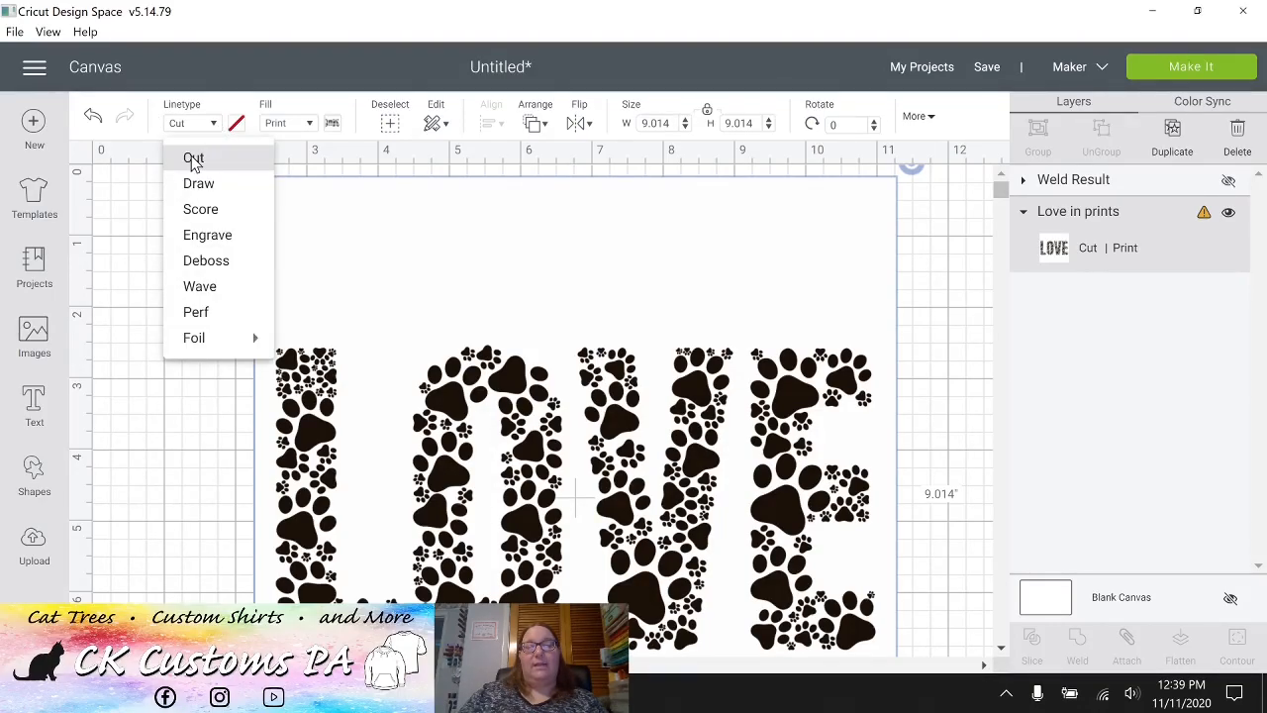
pyautogui.click(194, 159)
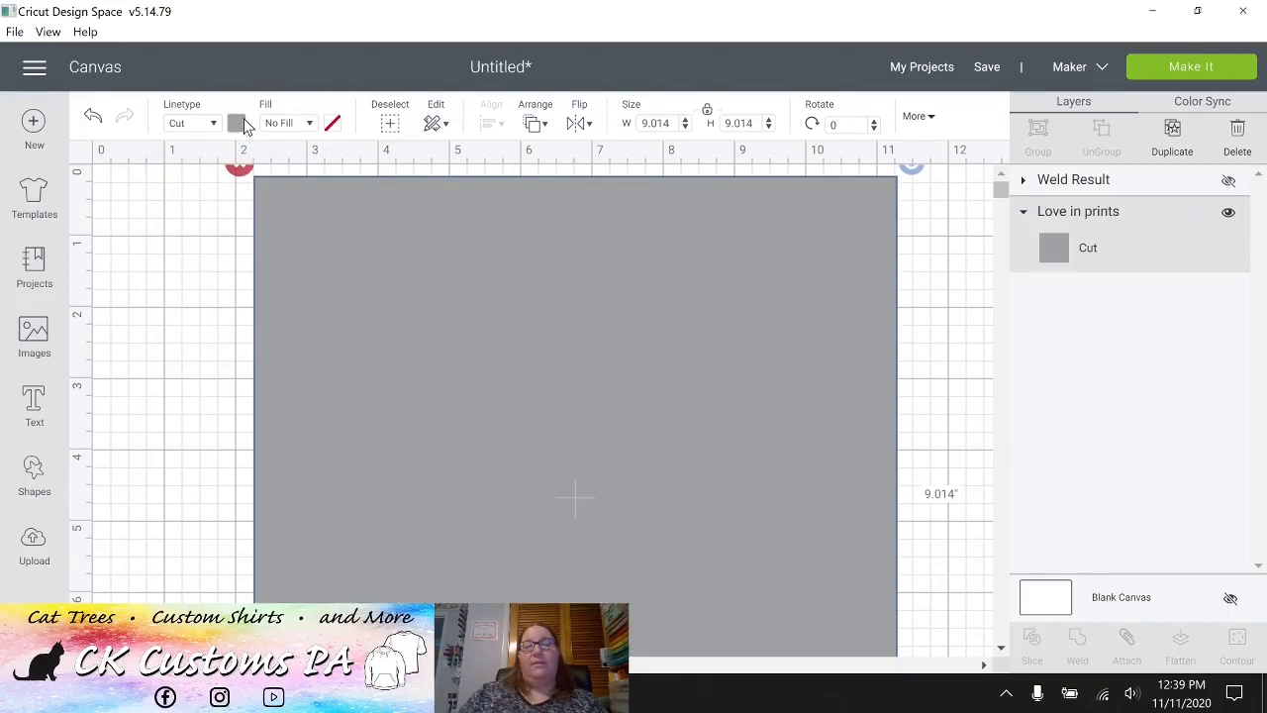
pyautogui.moveTo(841, 195)
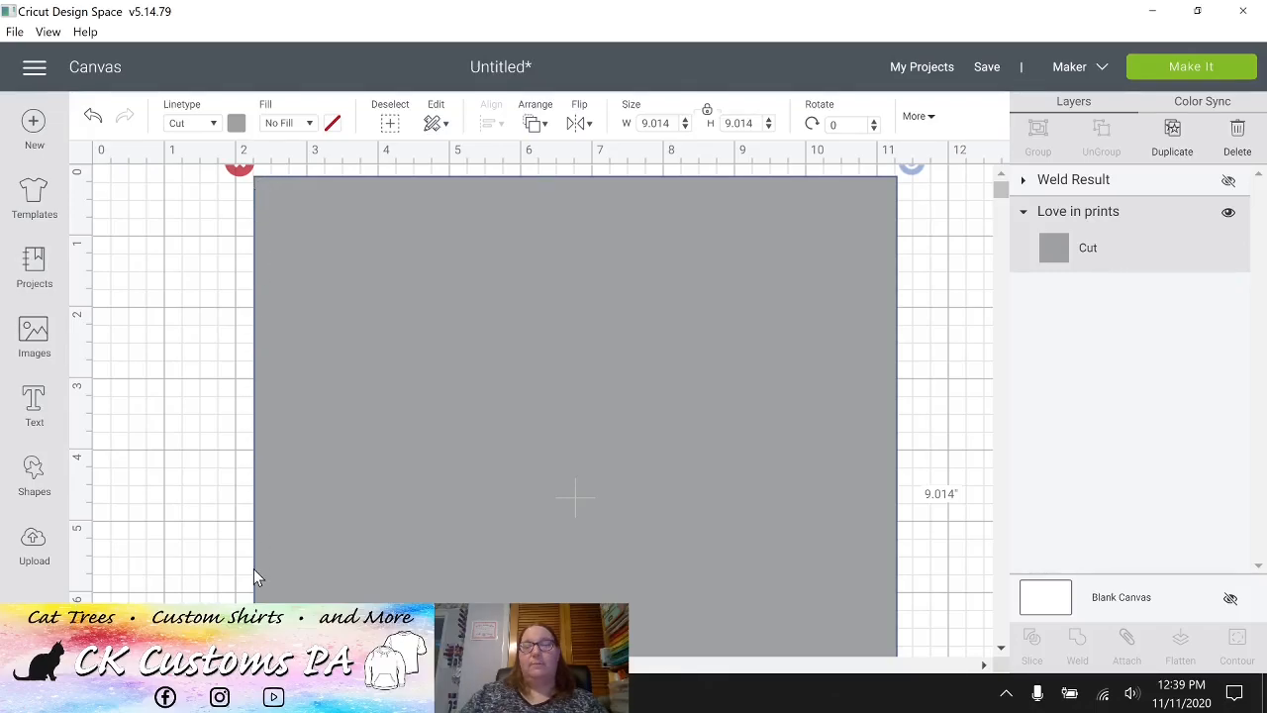
pyautogui.moveTo(321, 510)
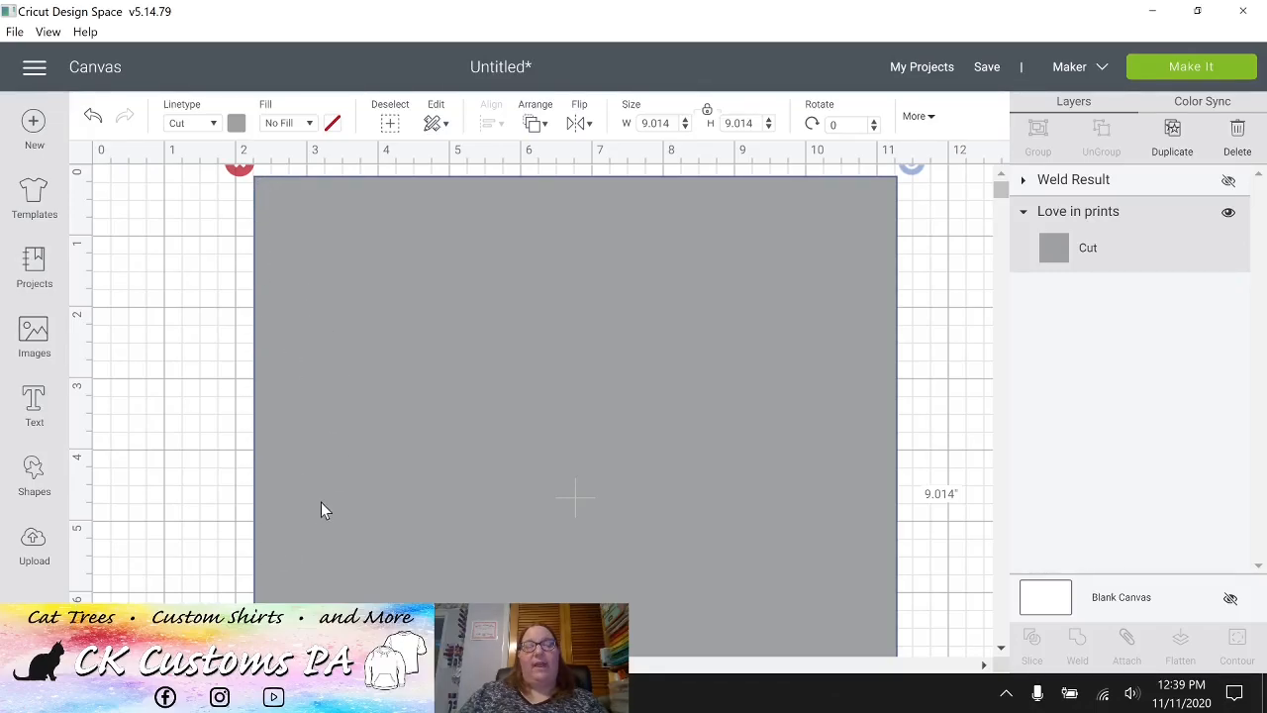
pyautogui.click(34, 539)
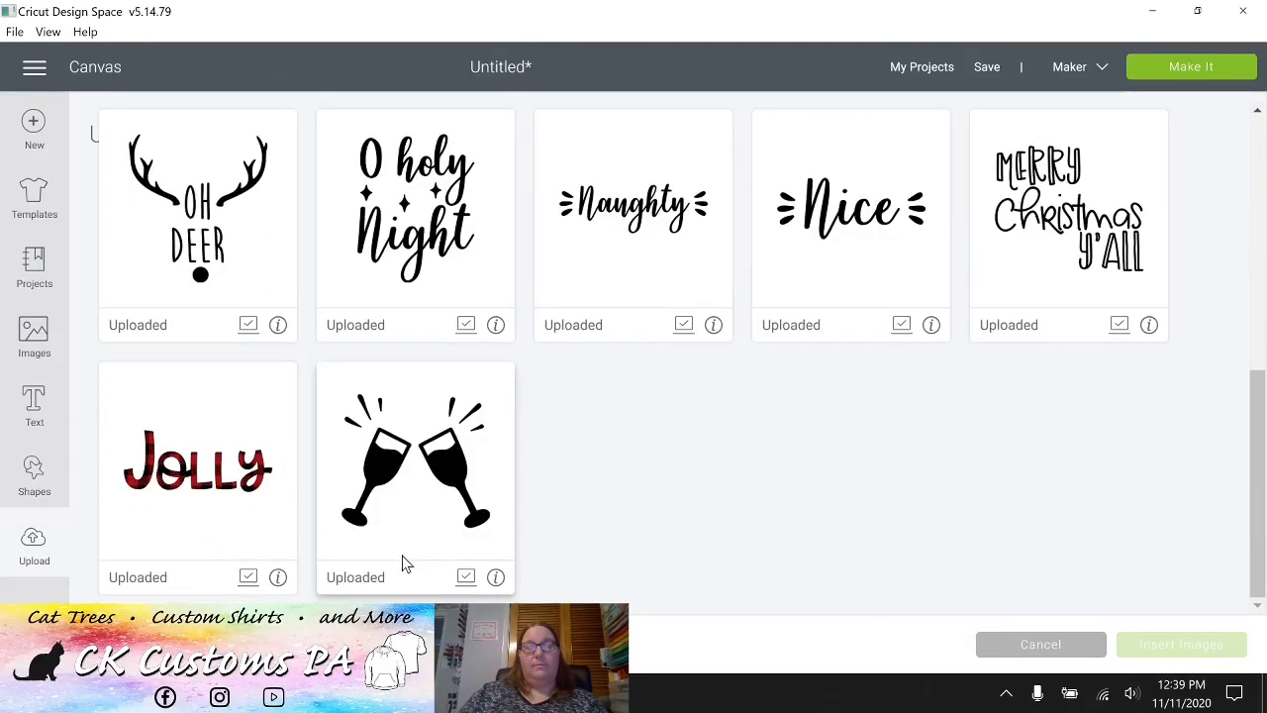
# Insert the red plaid Jolly image and nudge it slightly lower on the canvas.
pyautogui.click(197, 466)
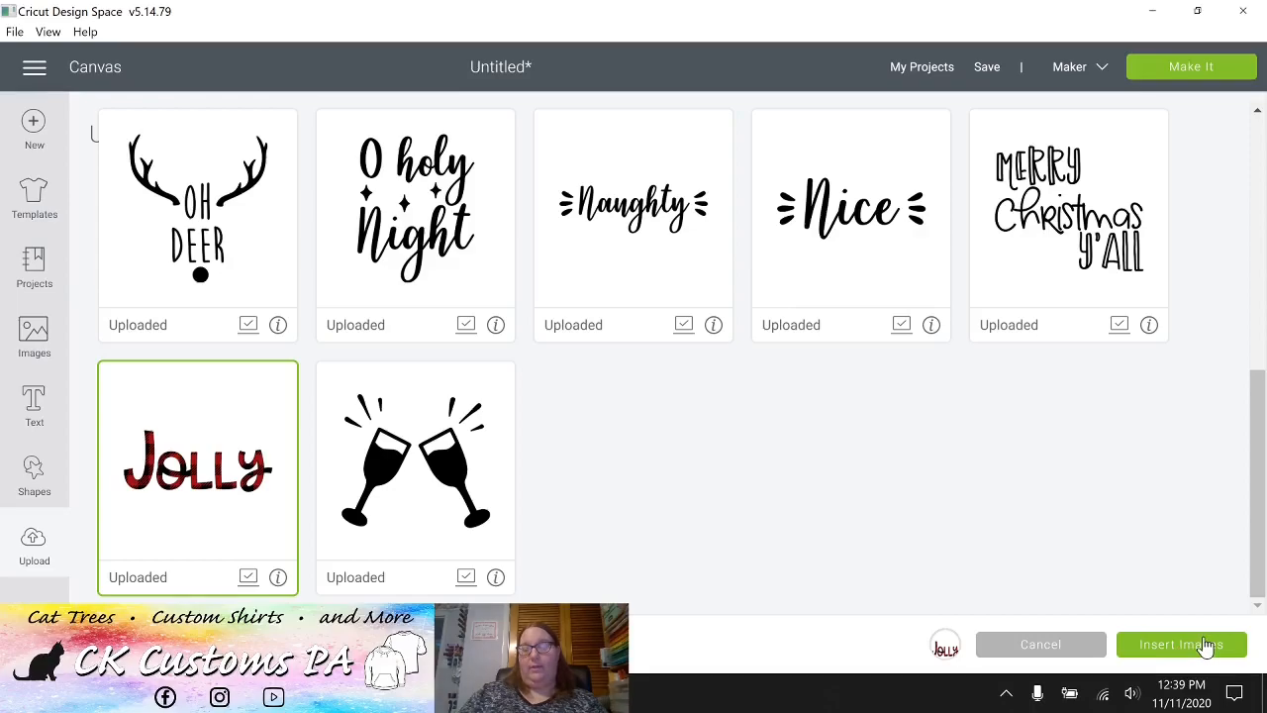
pyautogui.click(1181, 644)
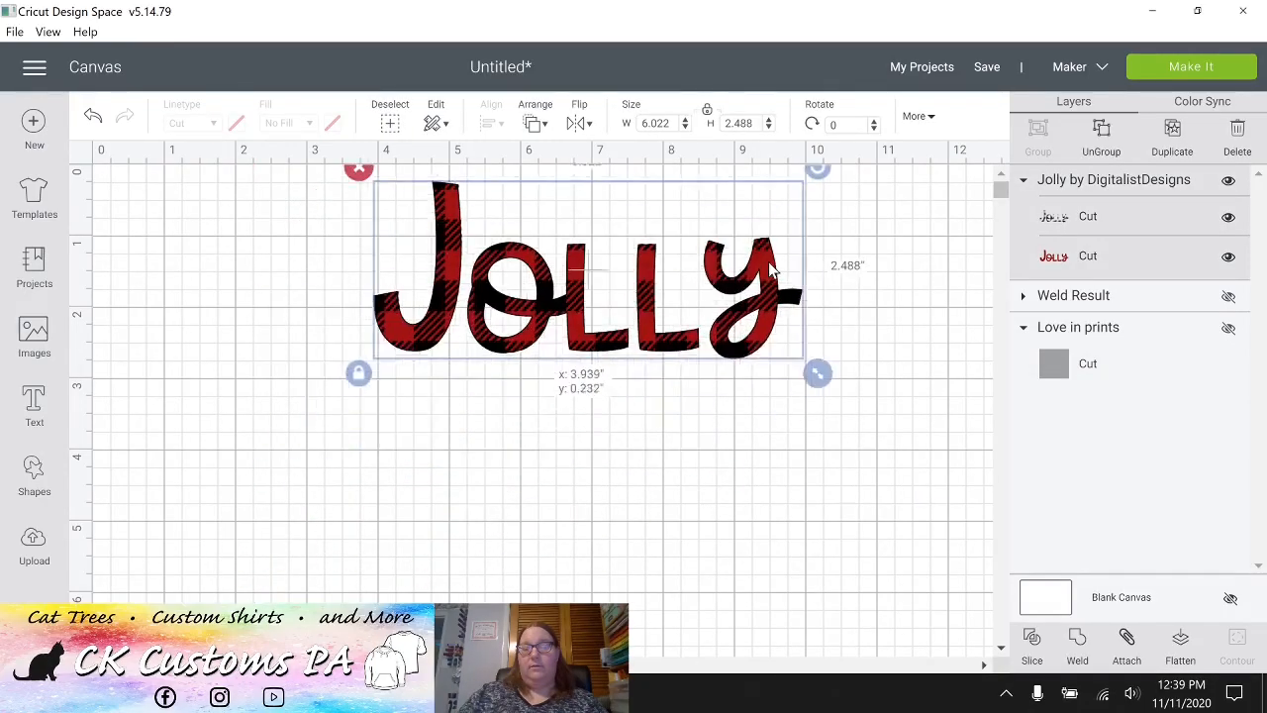
pyautogui.moveTo(589, 267); pyautogui.dragTo(589, 312)
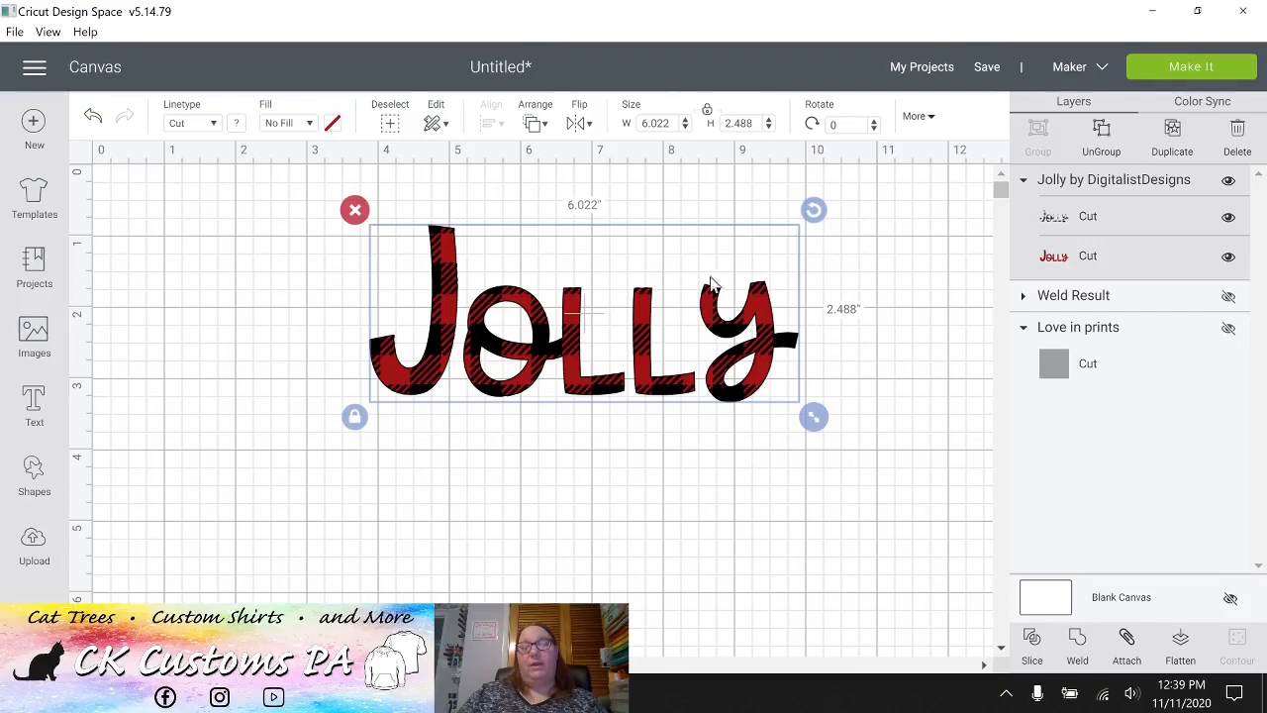
pyautogui.moveTo(495, 412)
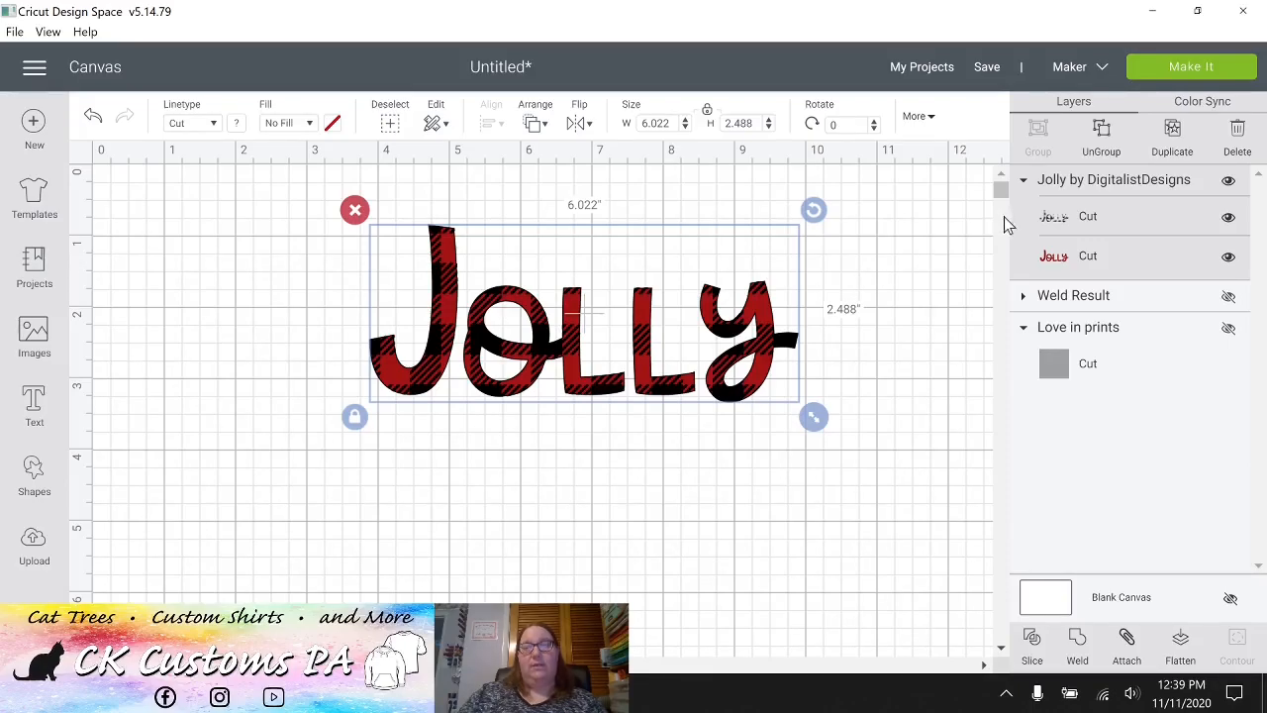
pyautogui.moveTo(1060, 335)
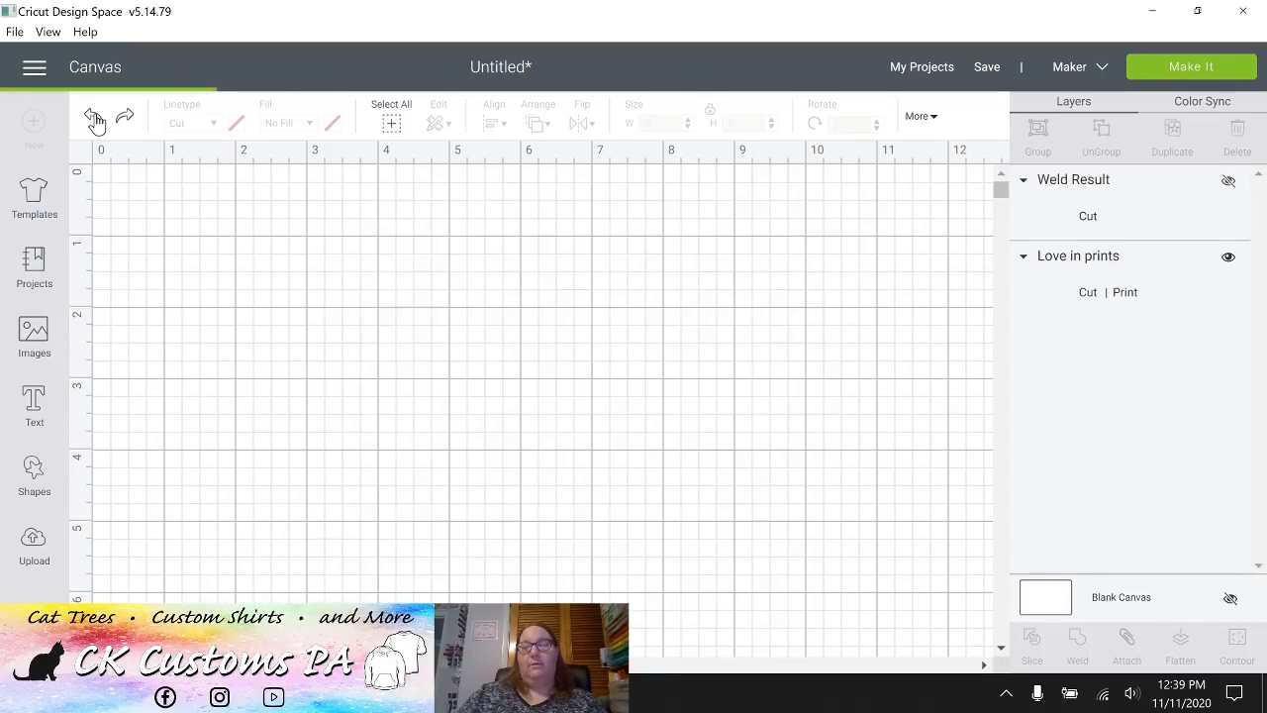
# Undo to remove the Jolly design and restore the print-then-cut LOVE layer.
pyautogui.click(124, 115)
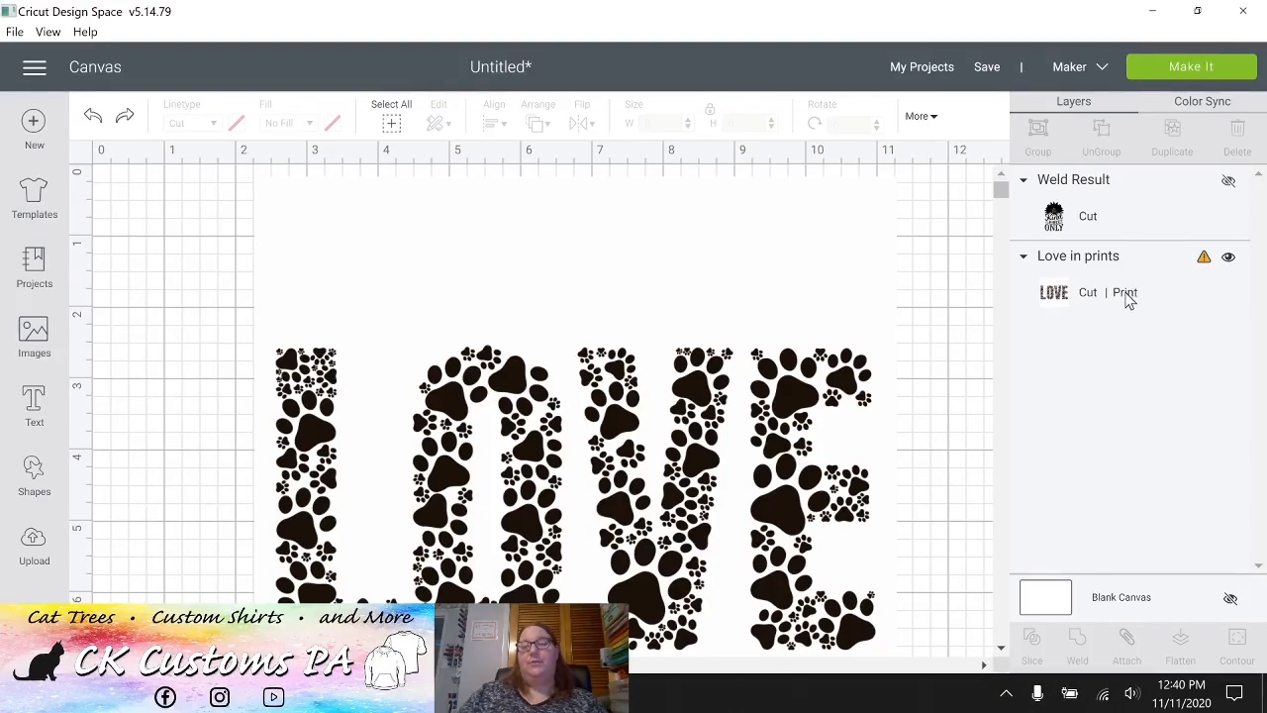
pyautogui.moveTo(1102, 304)
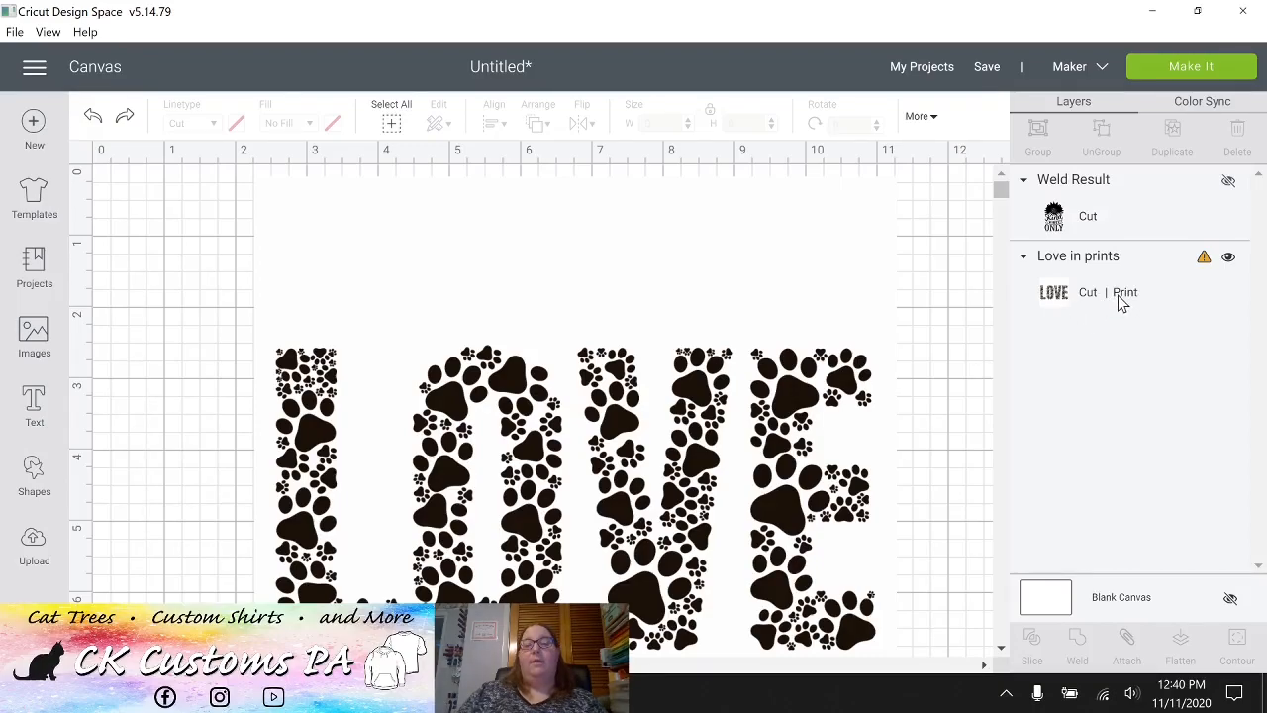
pyautogui.moveTo(1090, 299)
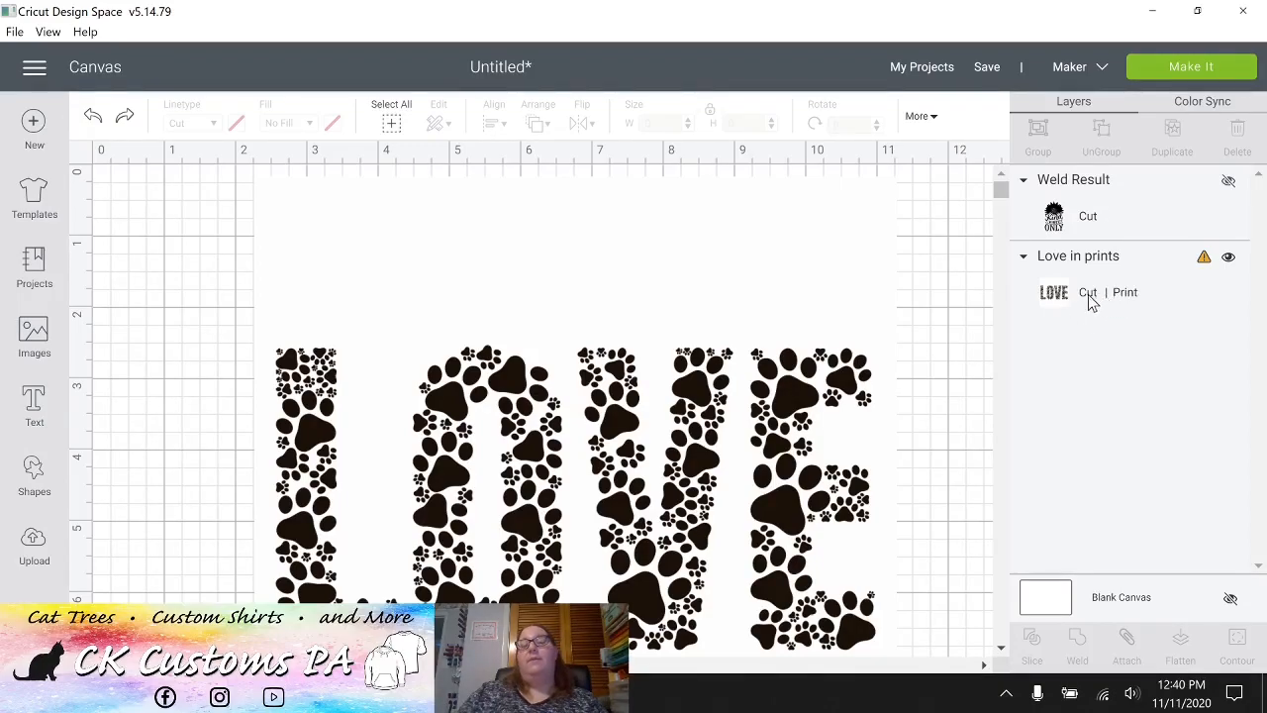